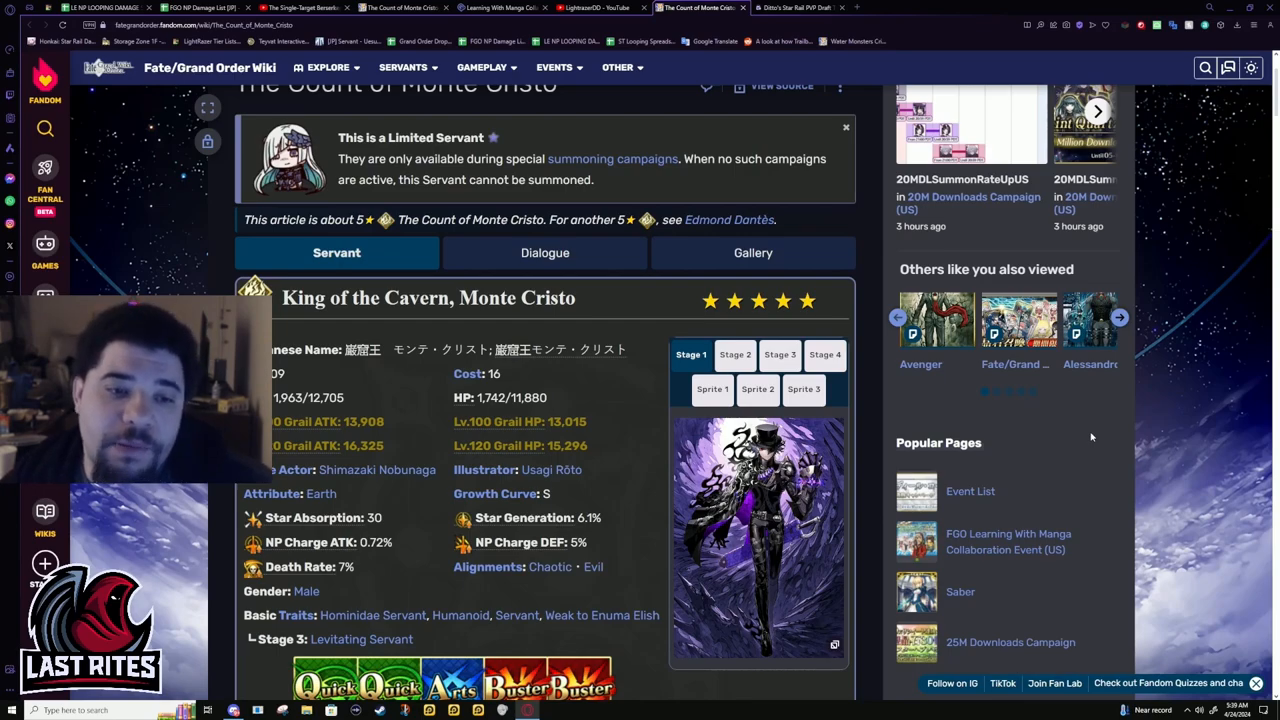
mouse_move(970, 492)
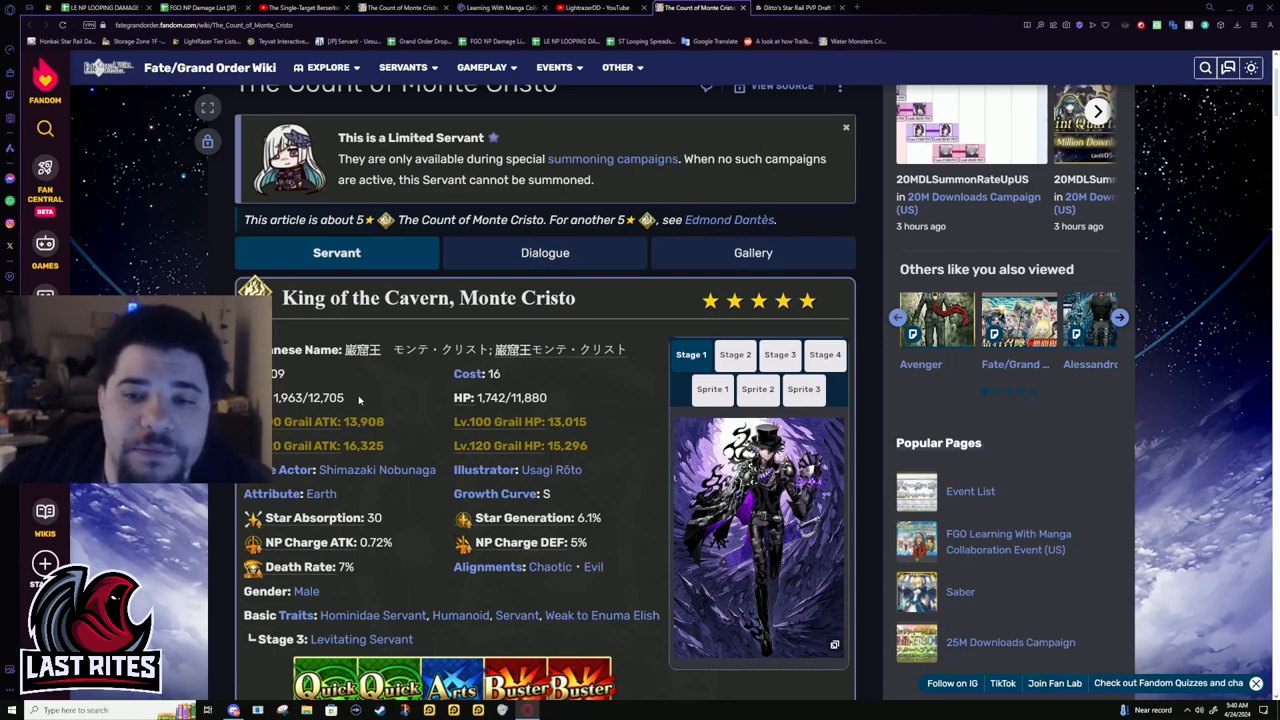
mouse_move(502, 322)
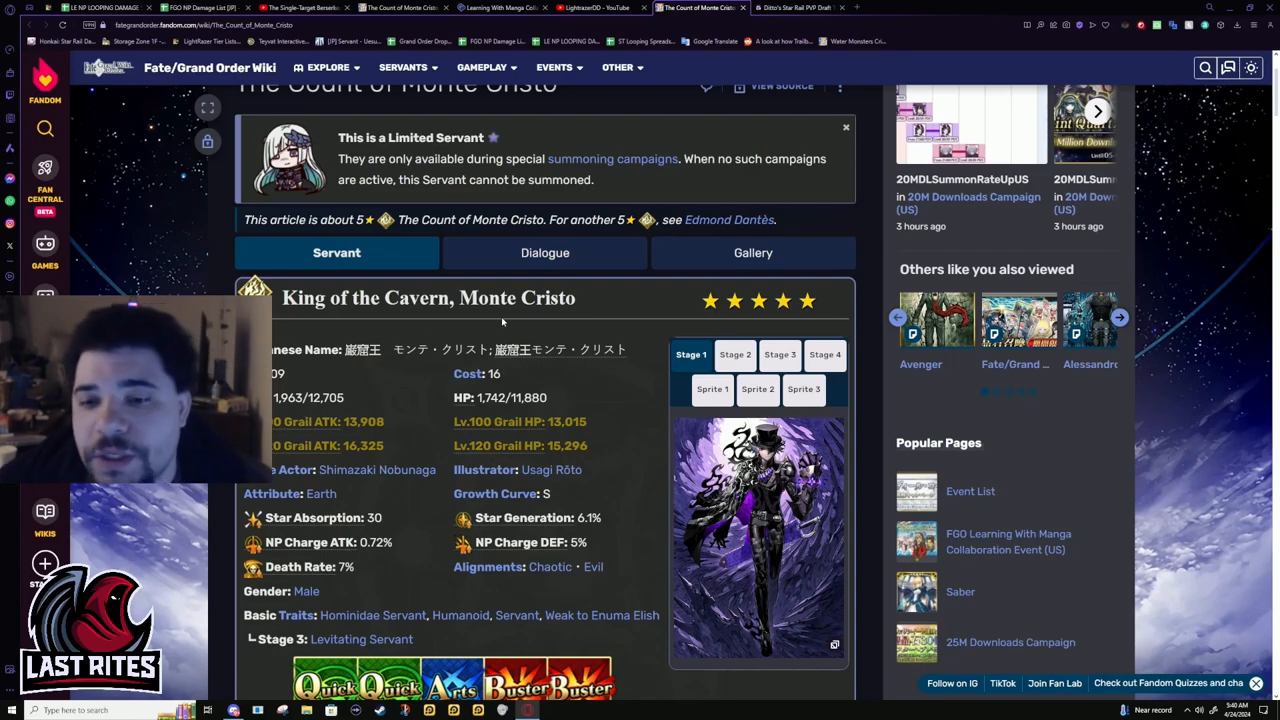
scroll("down", 3)
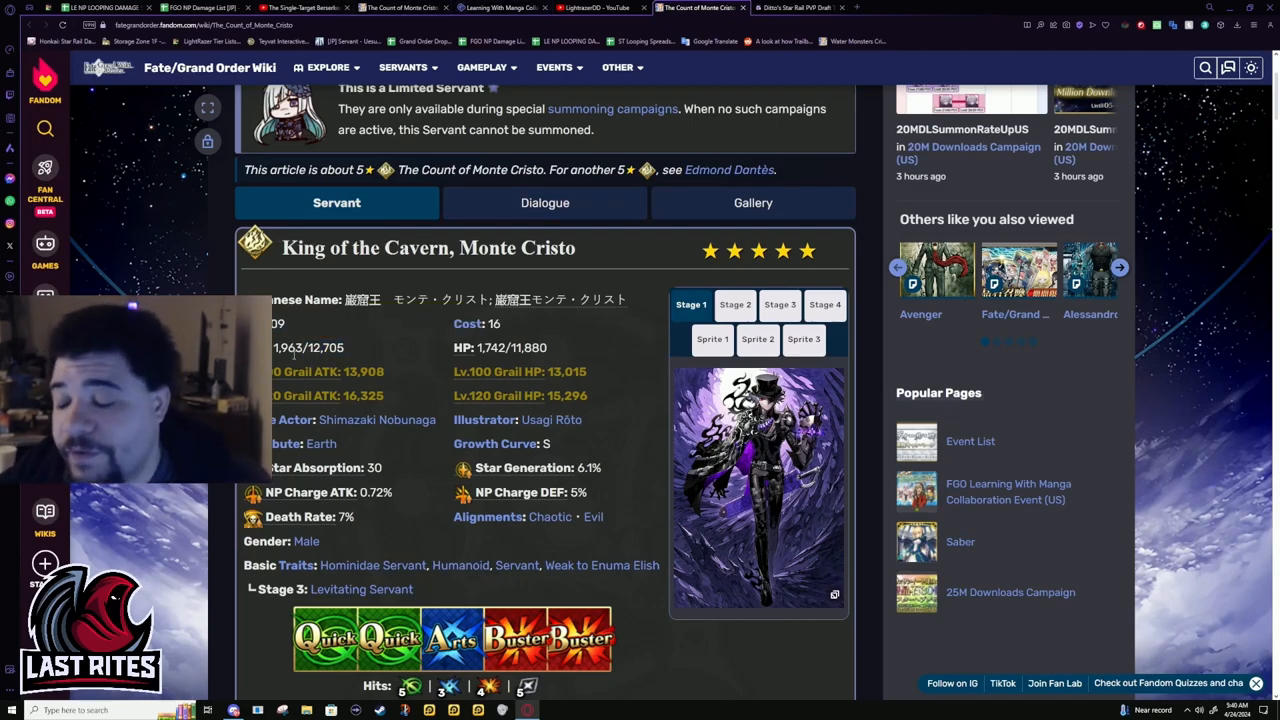
double_click(316, 348)
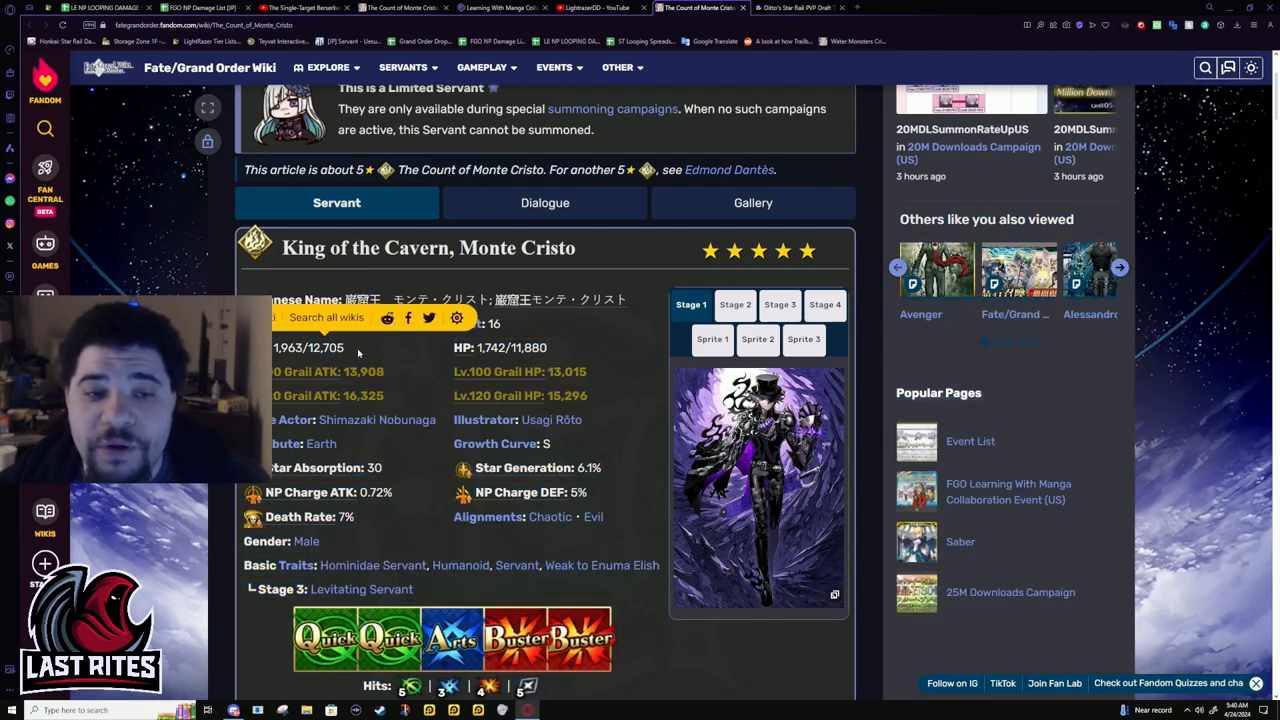
mouse_move(428, 376)
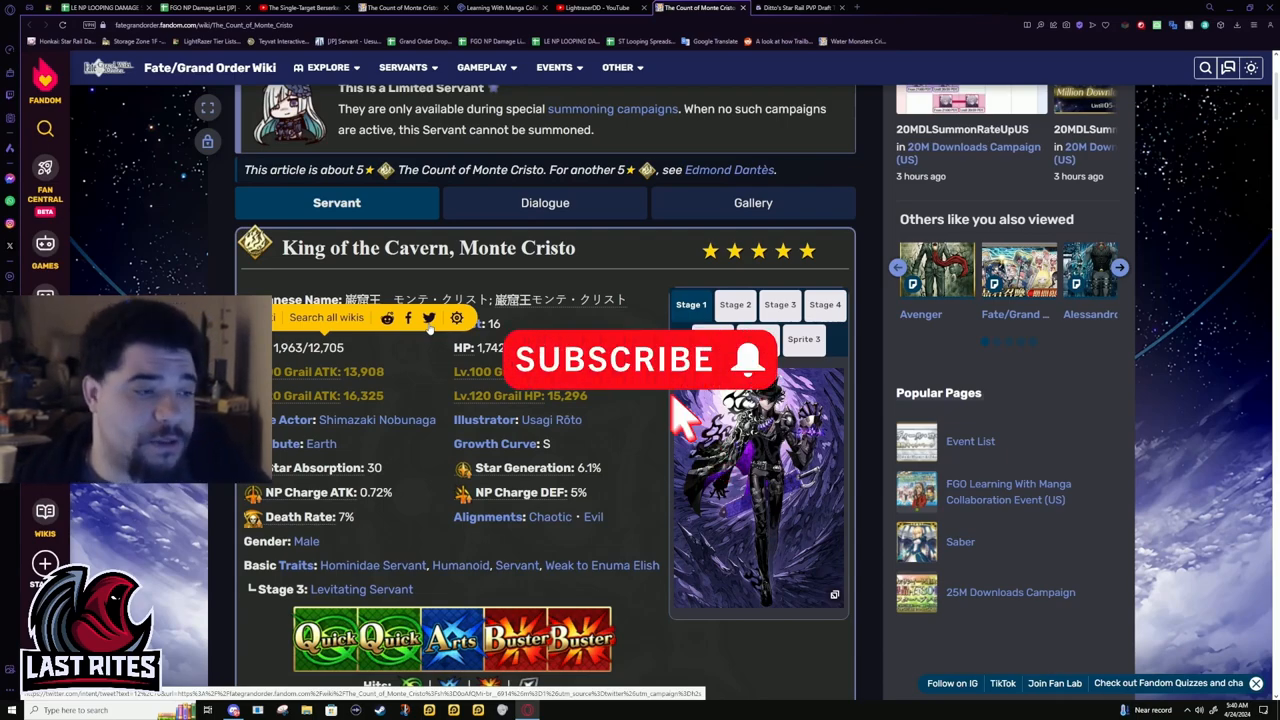
mouse_move(744, 370)
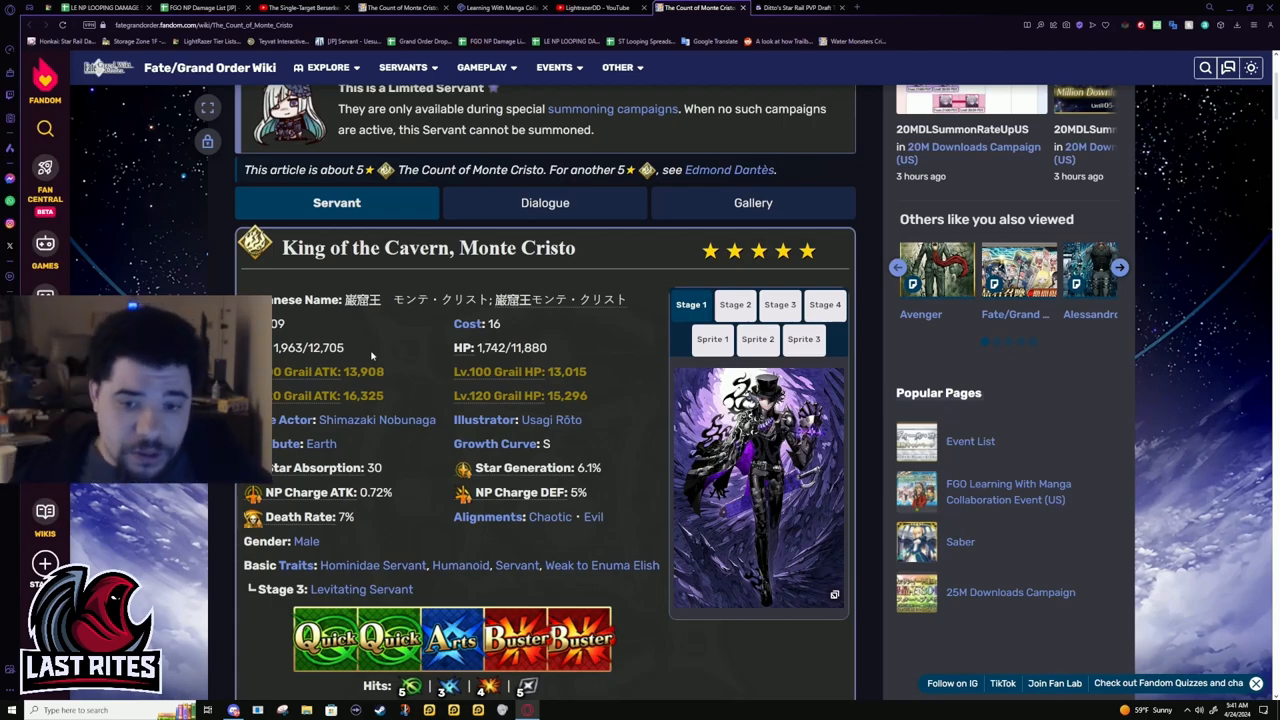
mouse_move(390, 344)
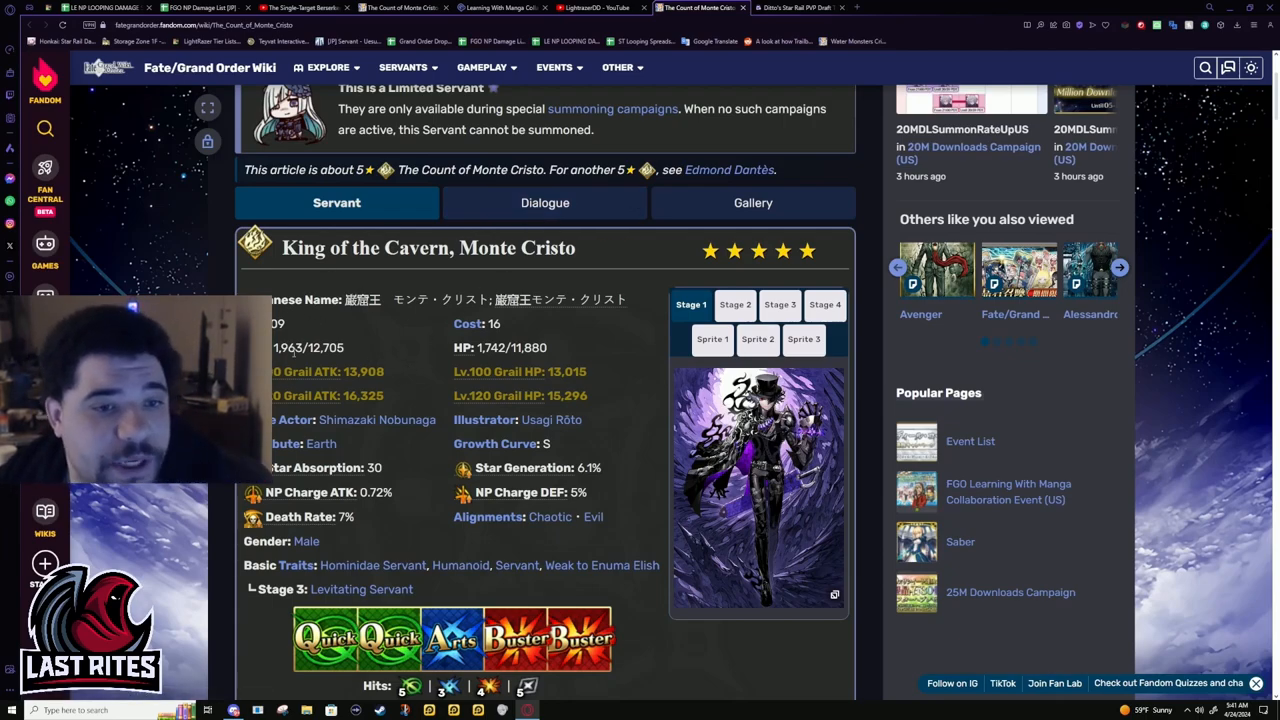
scroll("down", 3)
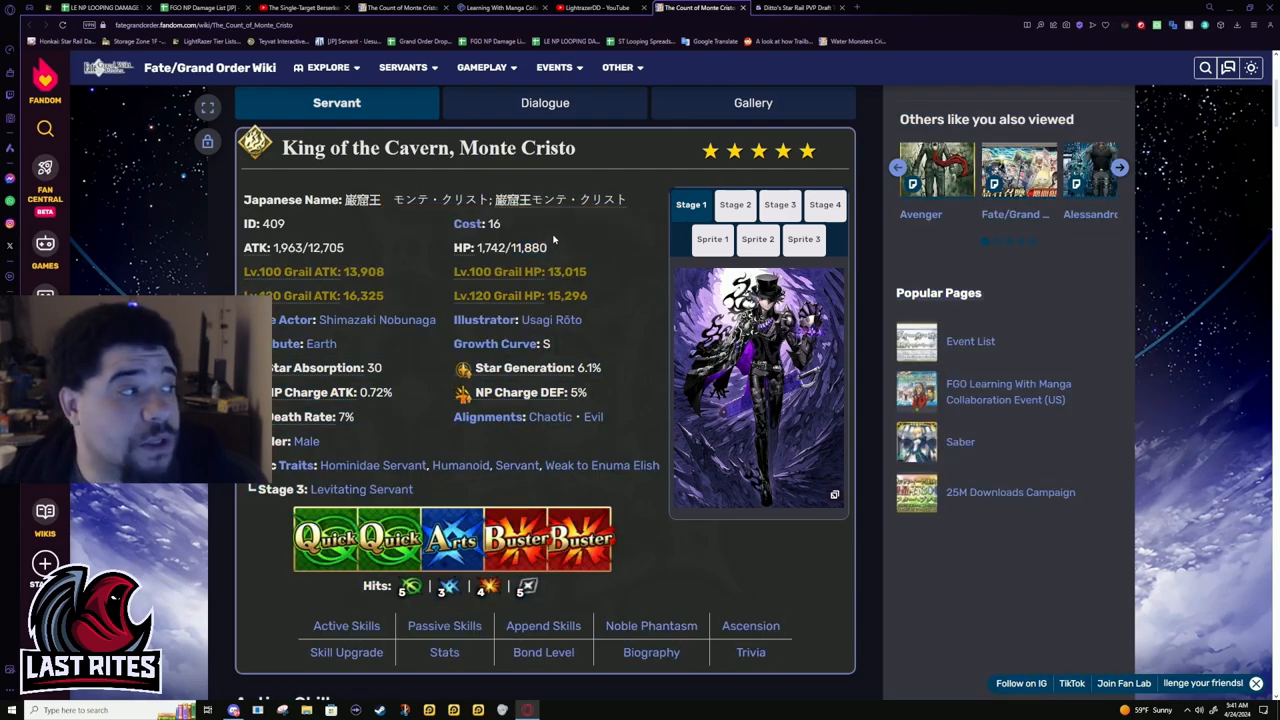
double_click(528, 248)
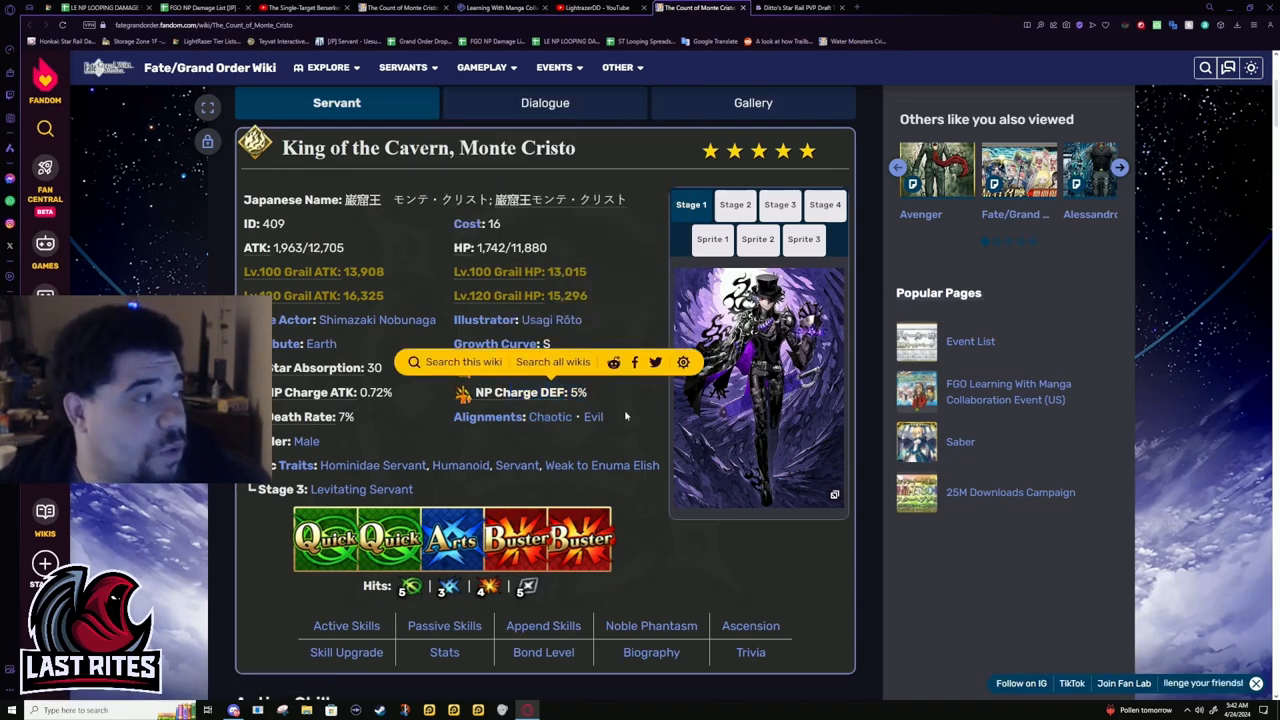
mouse_move(636, 410)
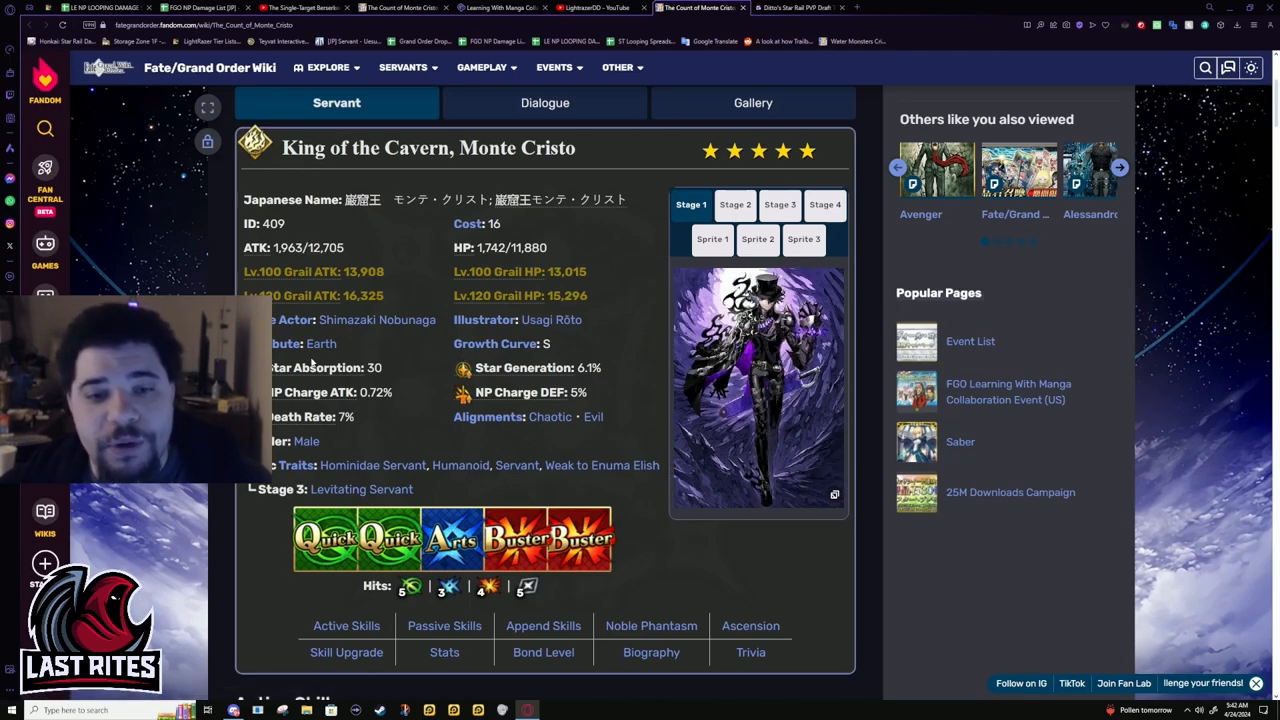
double_click(588, 368)
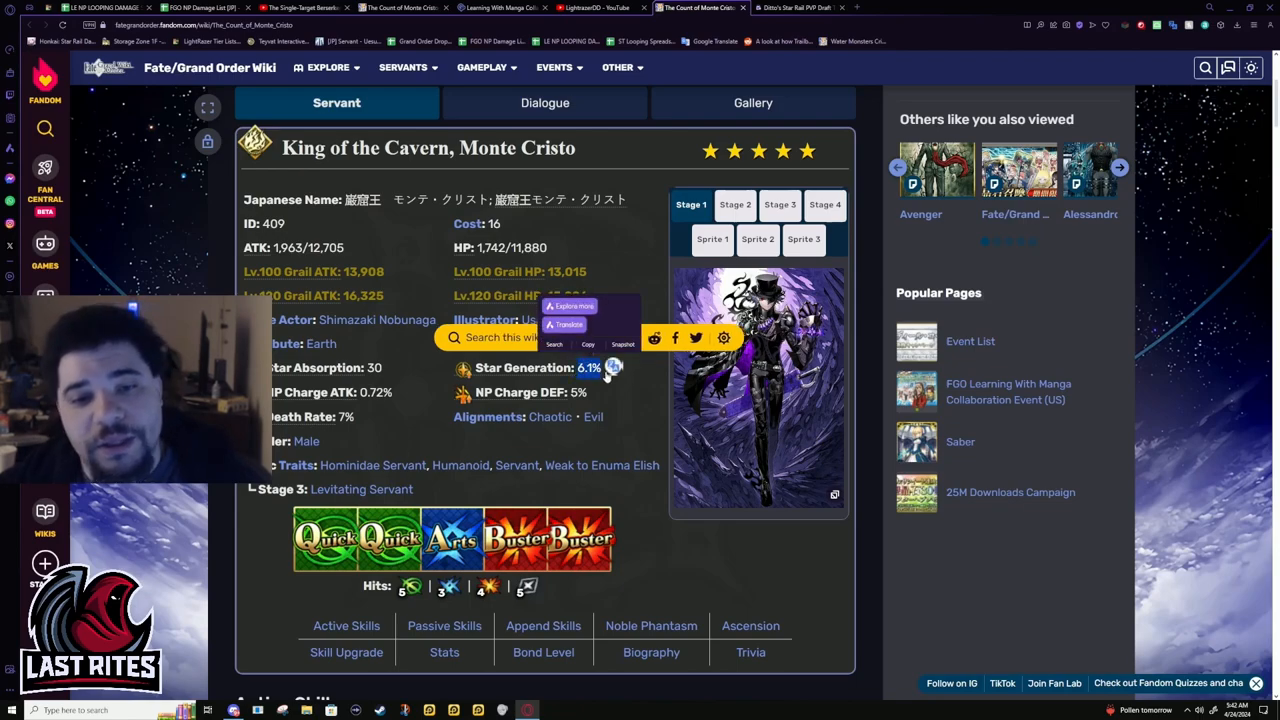
left_click(610, 364)
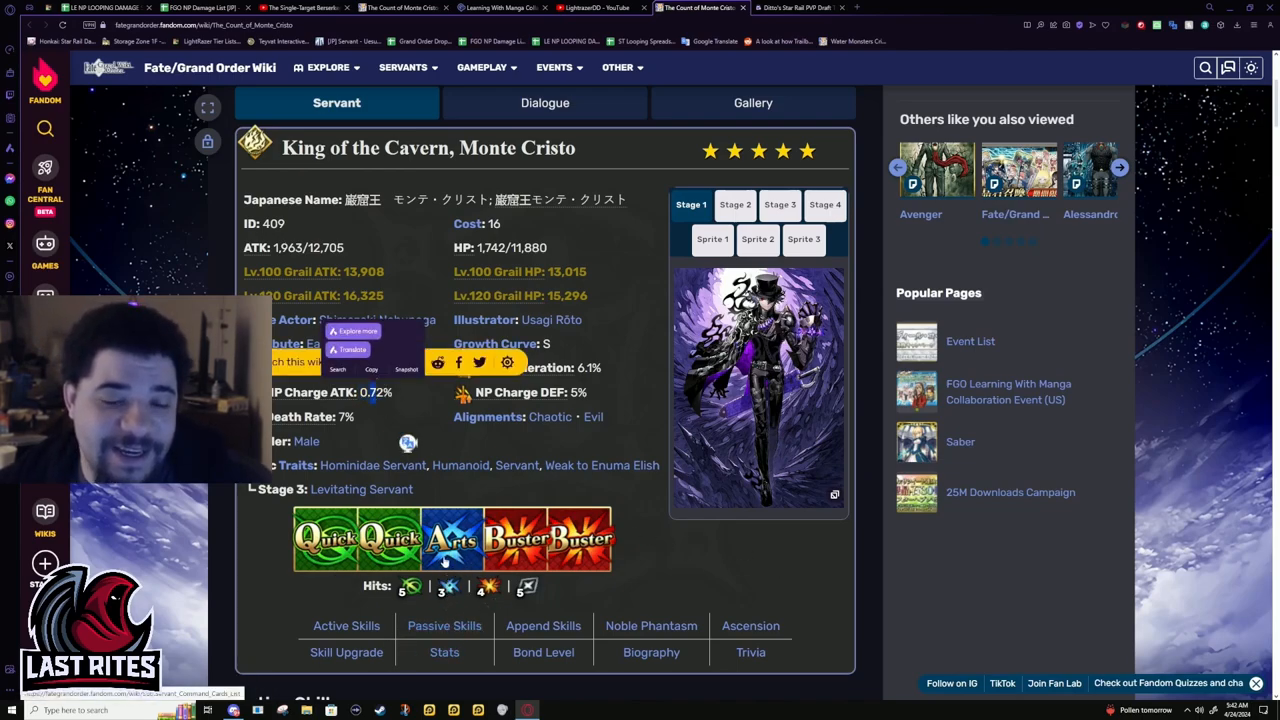
mouse_move(872, 588)
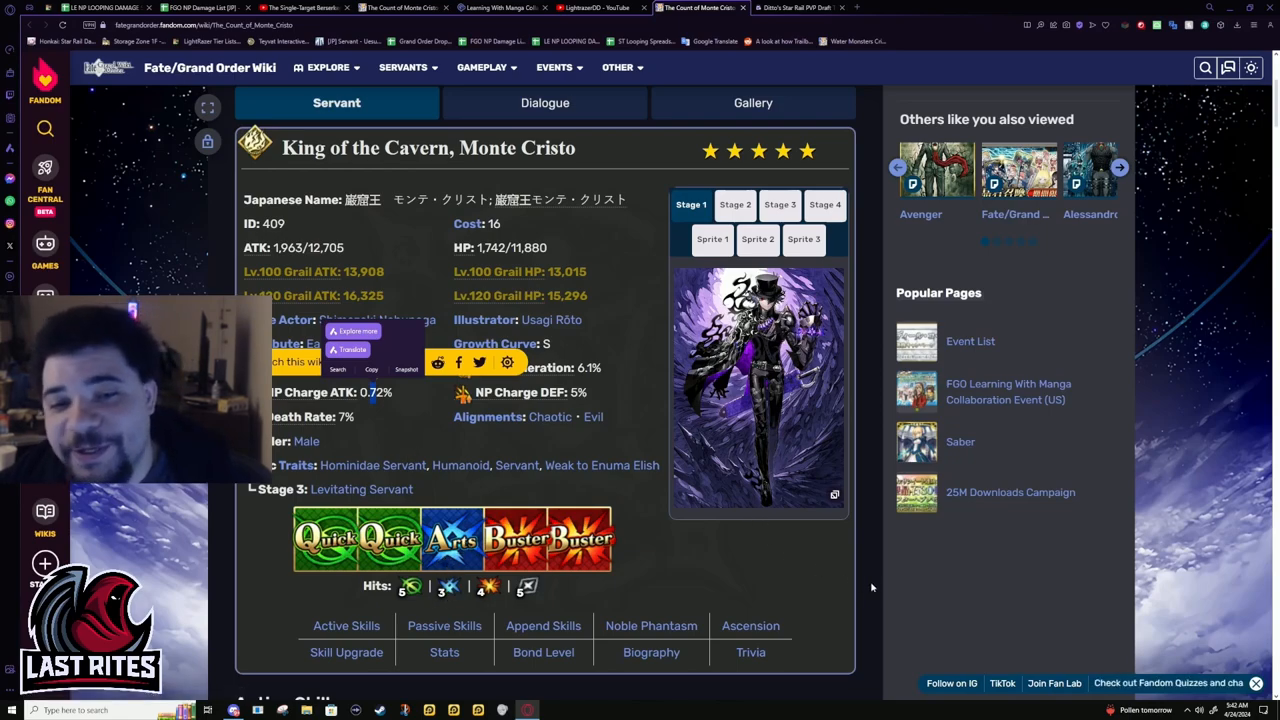
mouse_move(780, 598)
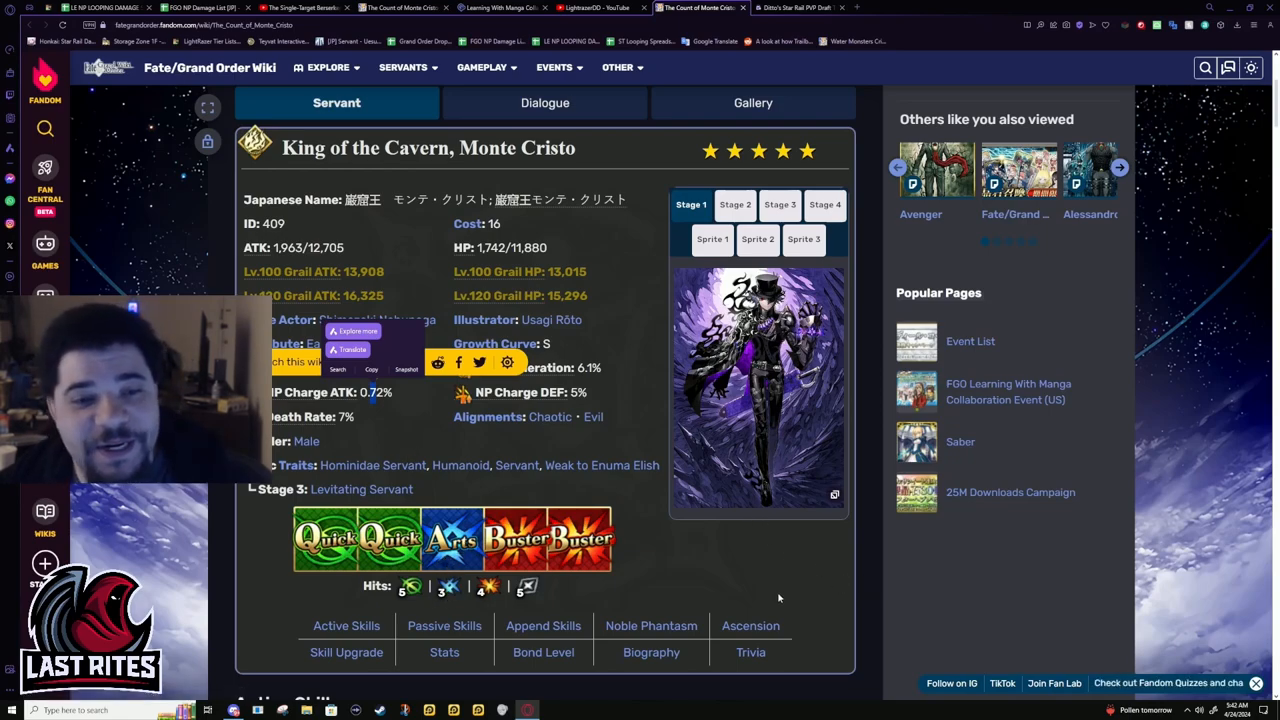
mouse_move(726, 528)
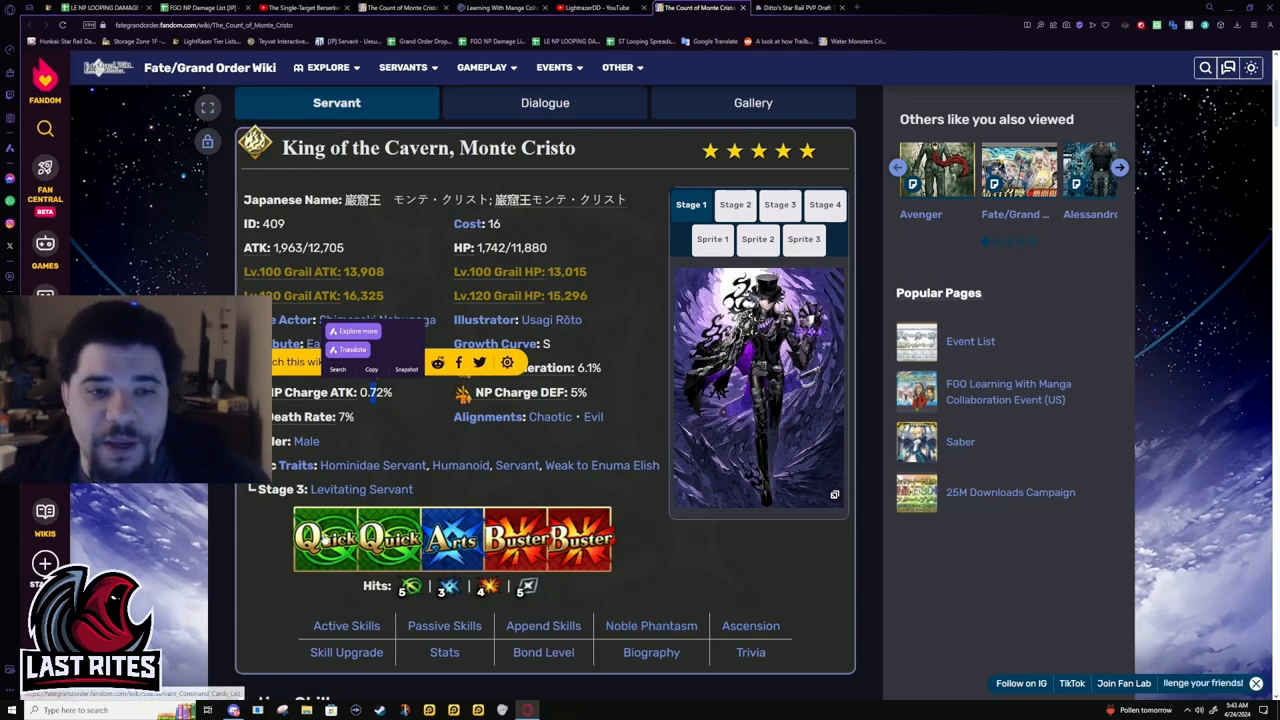
mouse_move(758, 524)
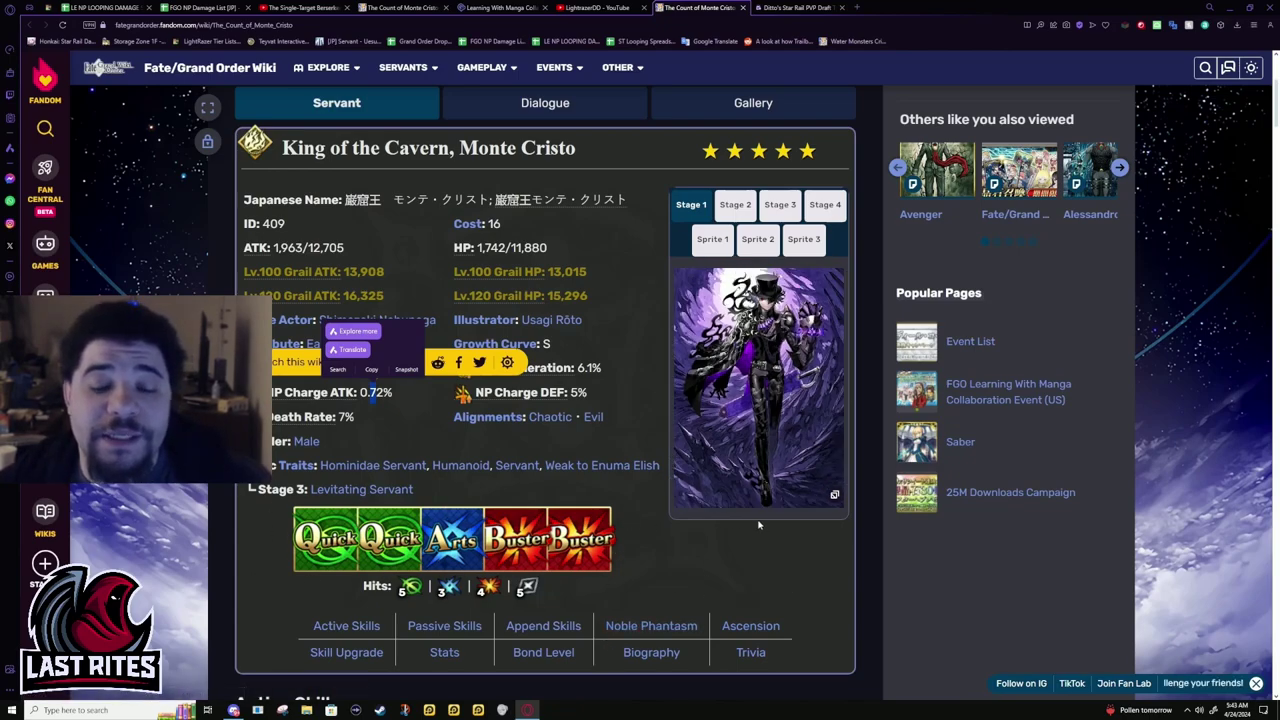
mouse_move(444, 604)
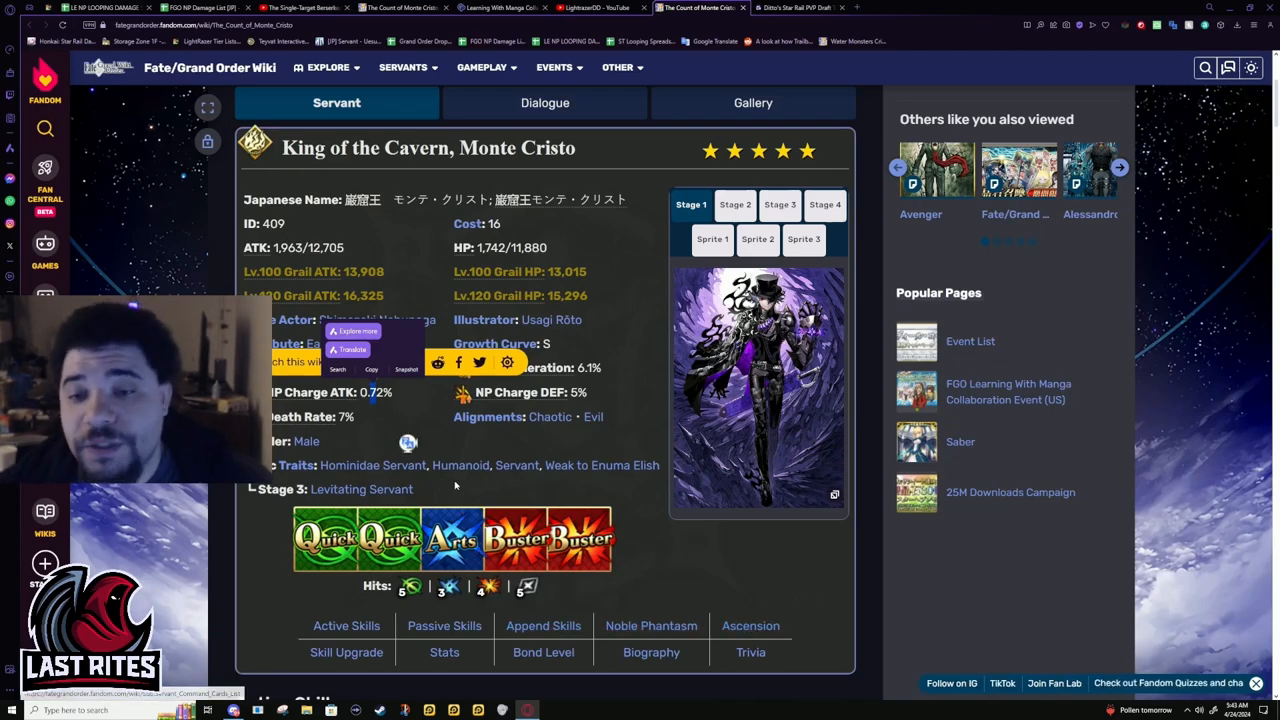
mouse_move(840, 562)
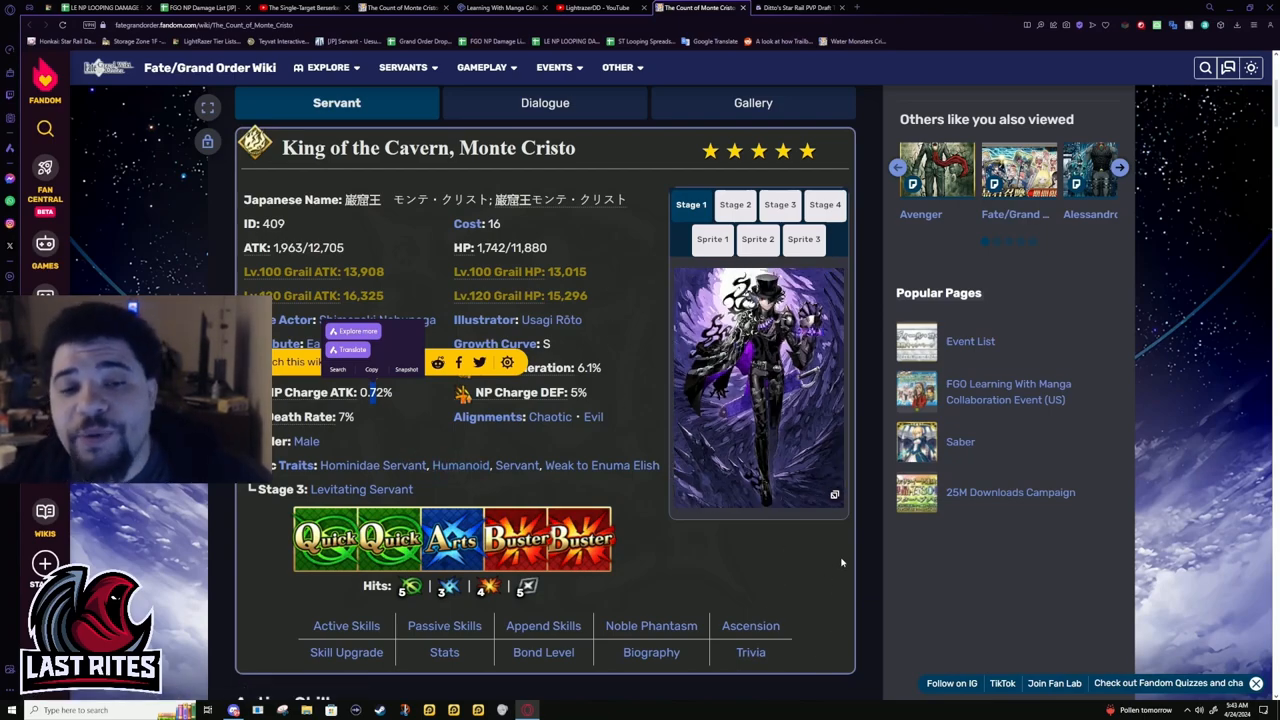
mouse_move(512, 486)
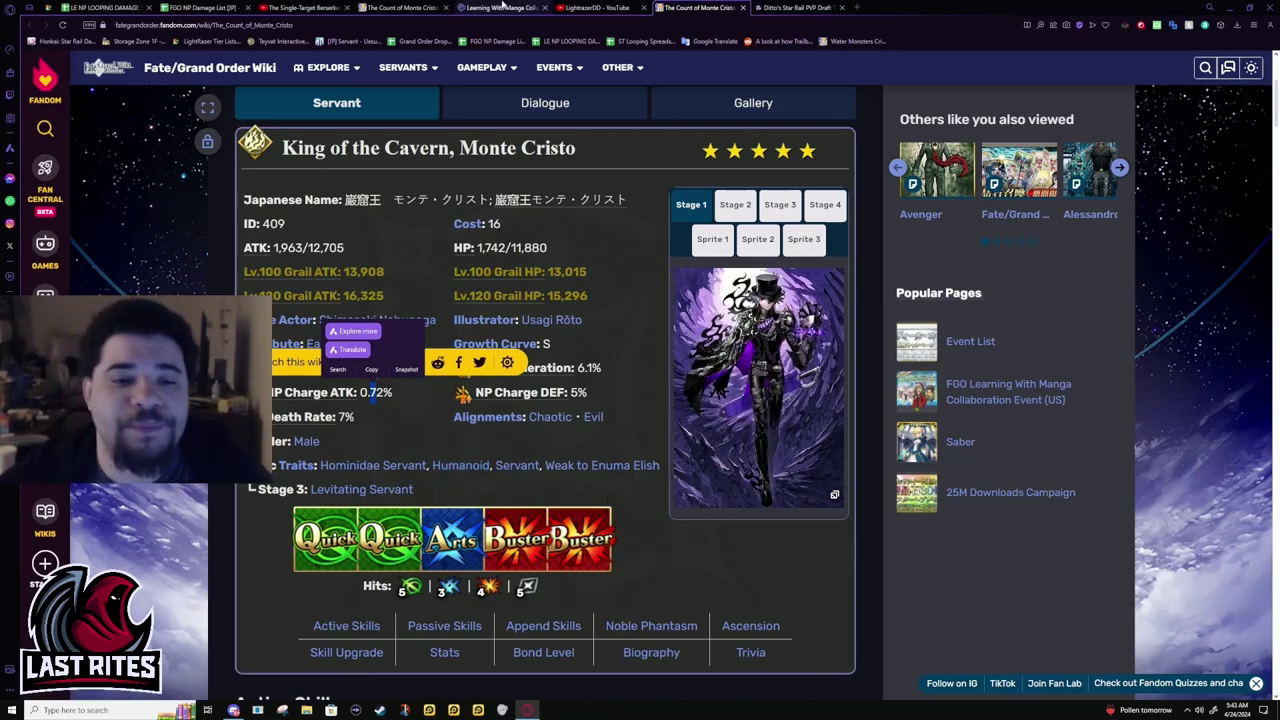
Reach Determination of Steel (Flame) EX under Active Skills and highlight its self-invincibility line
scroll("down", 3)
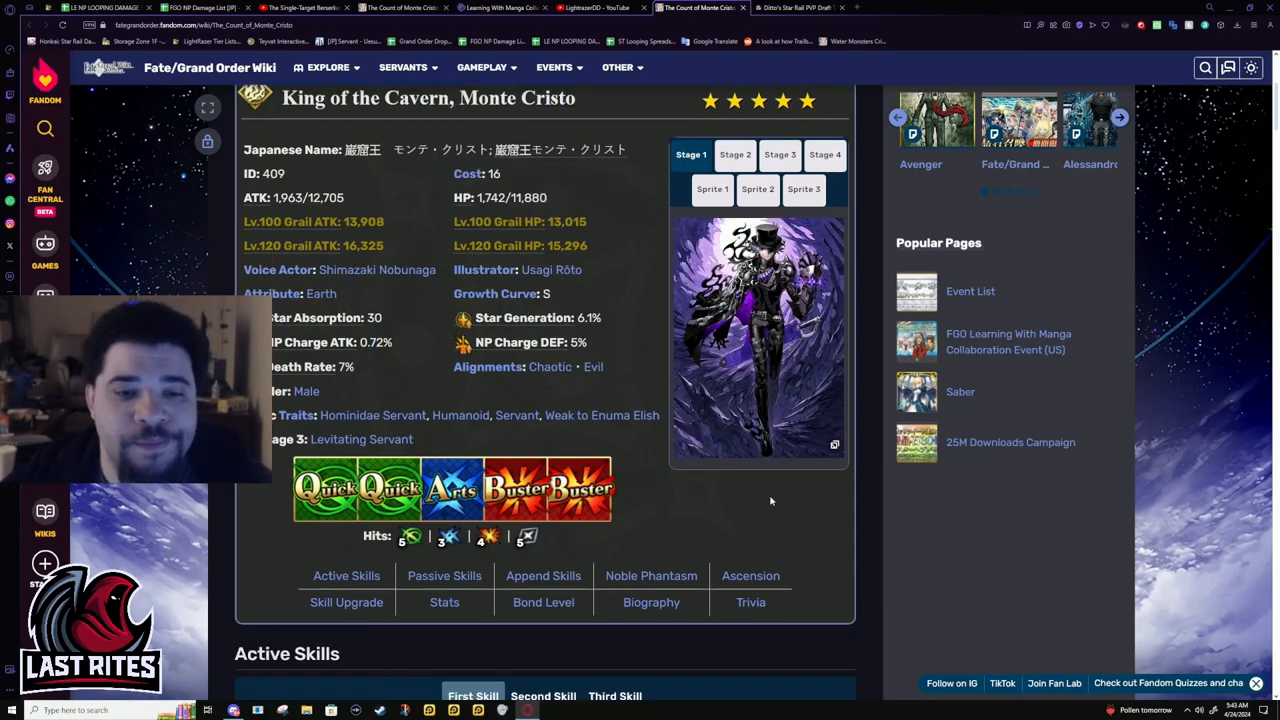
scroll("down", 3)
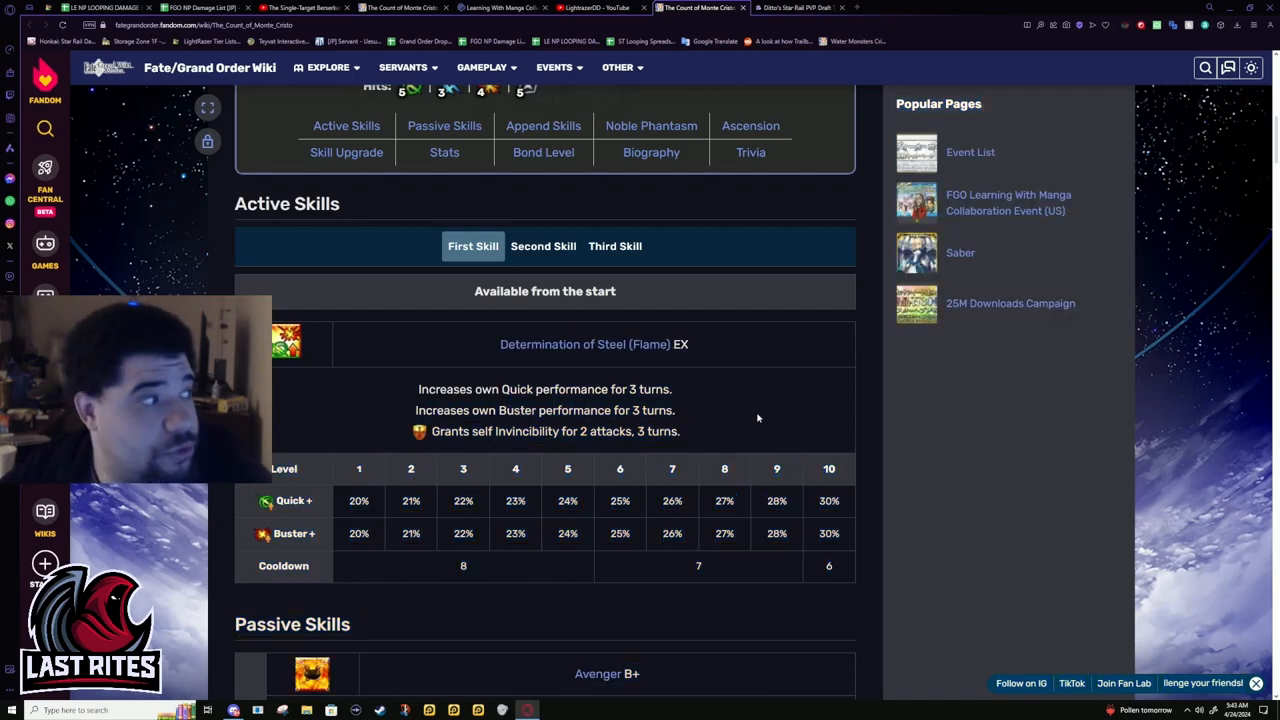
left_click_drag(418, 388, 674, 410)
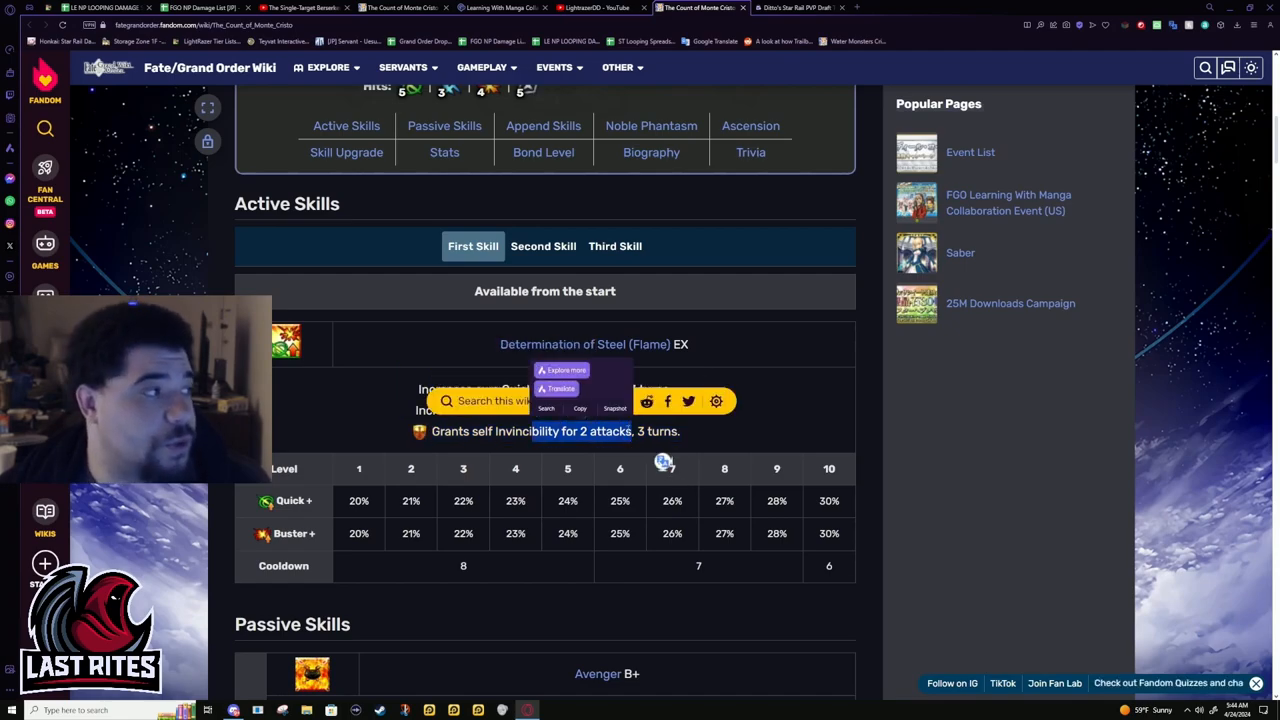
scroll("up", 3)
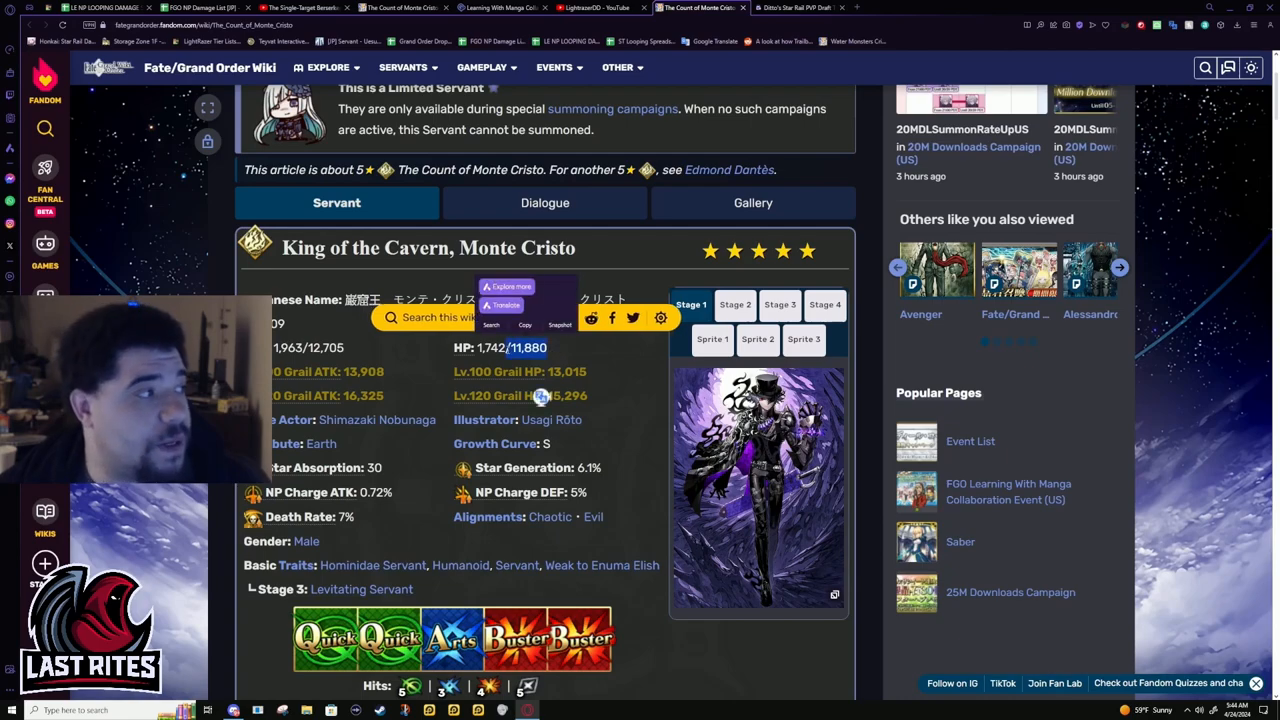
mouse_move(604, 348)
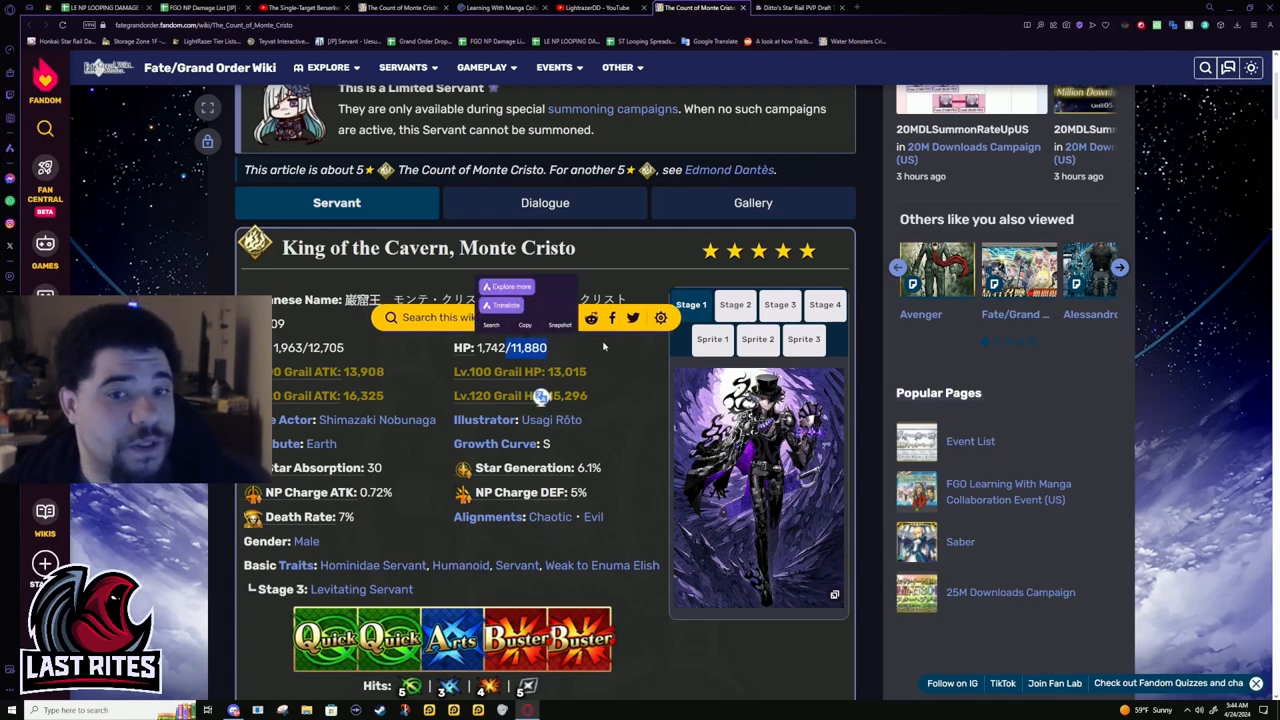
scroll("down", 3)
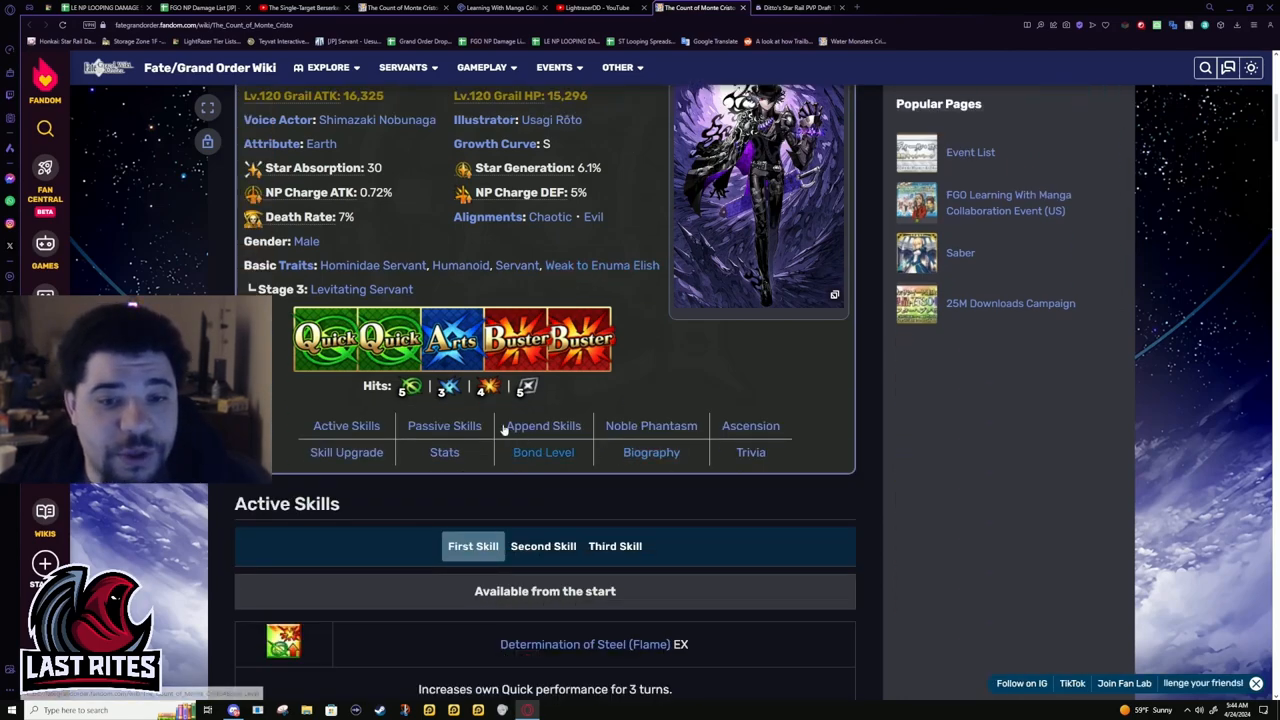
scroll("down", 3)
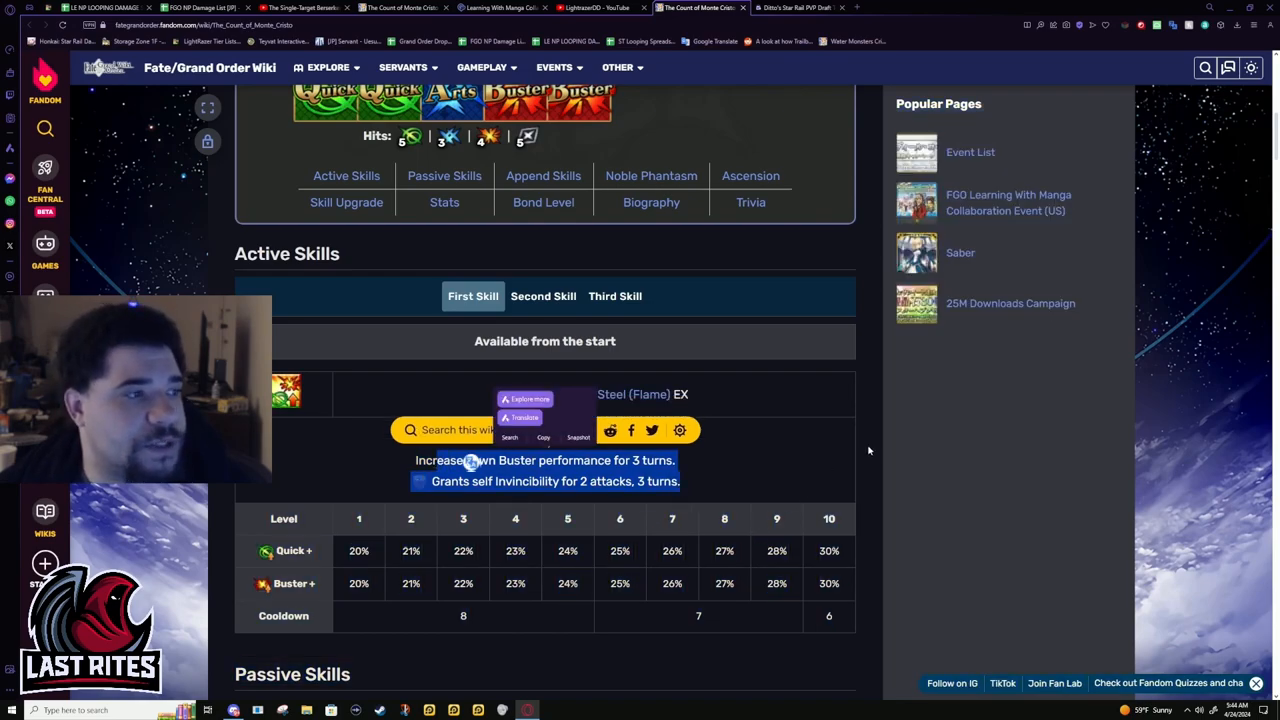
scroll("up", 3)
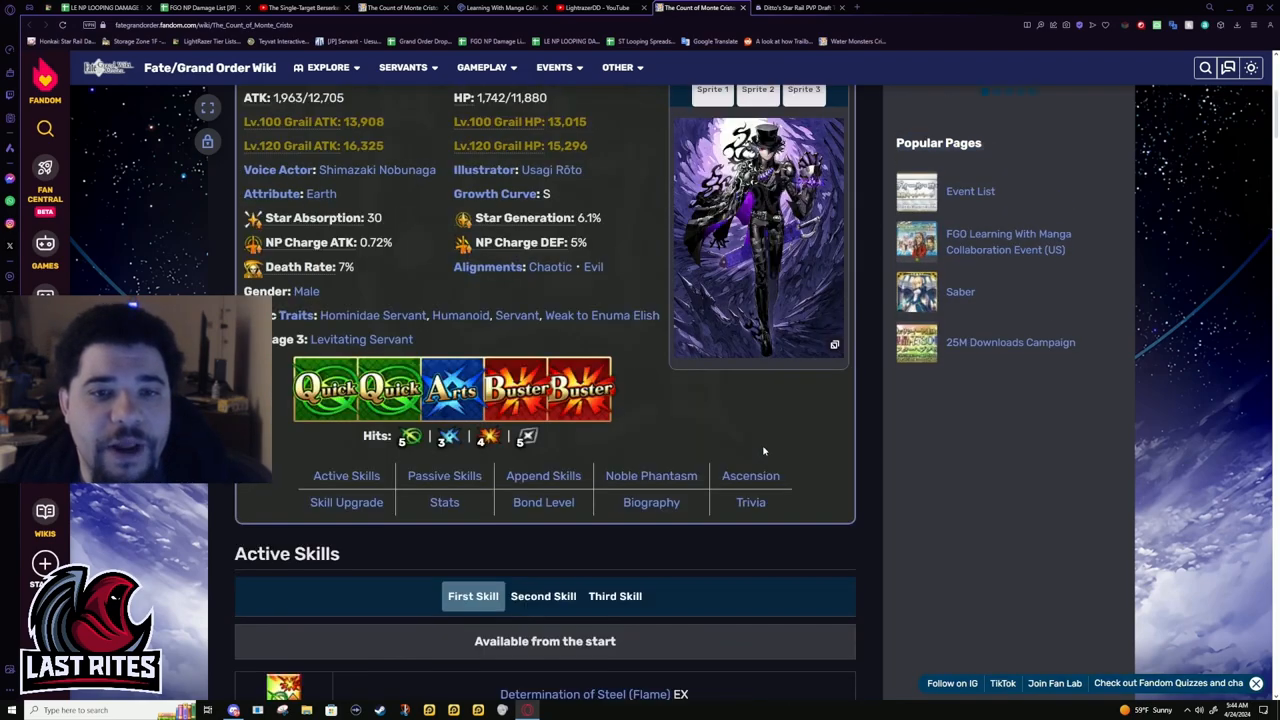
scroll("up", 3)
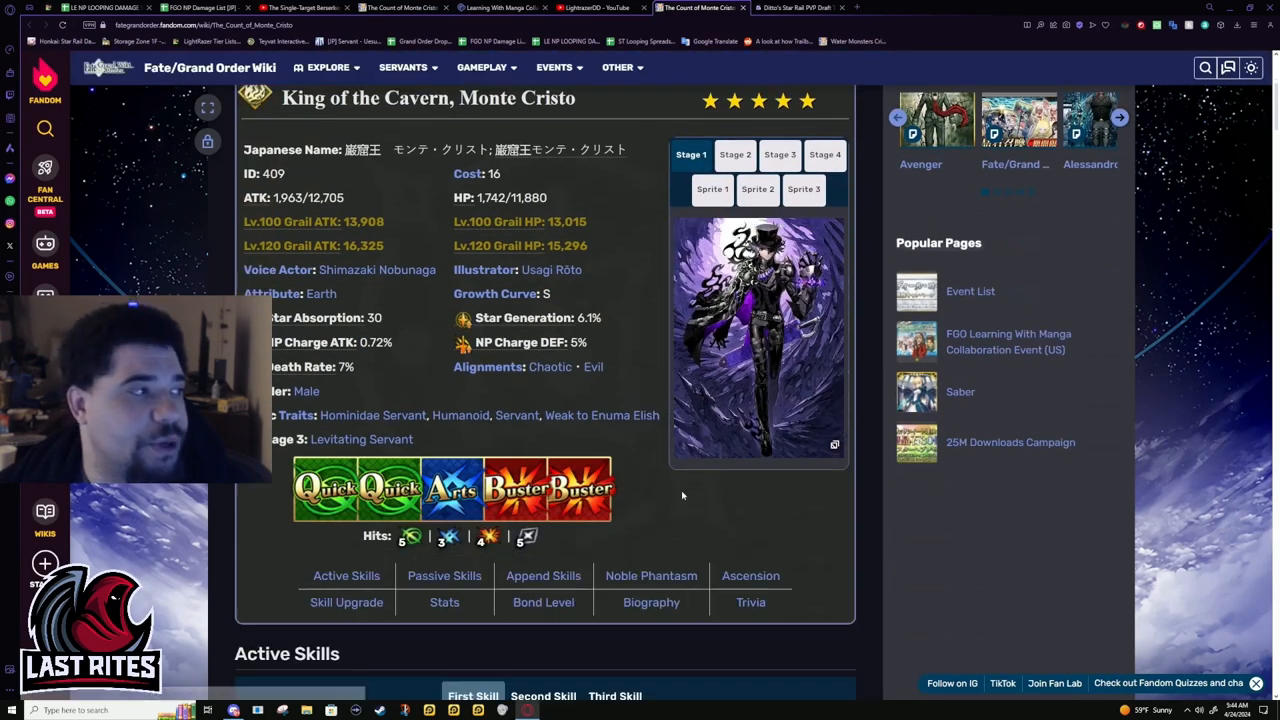
mouse_move(628, 440)
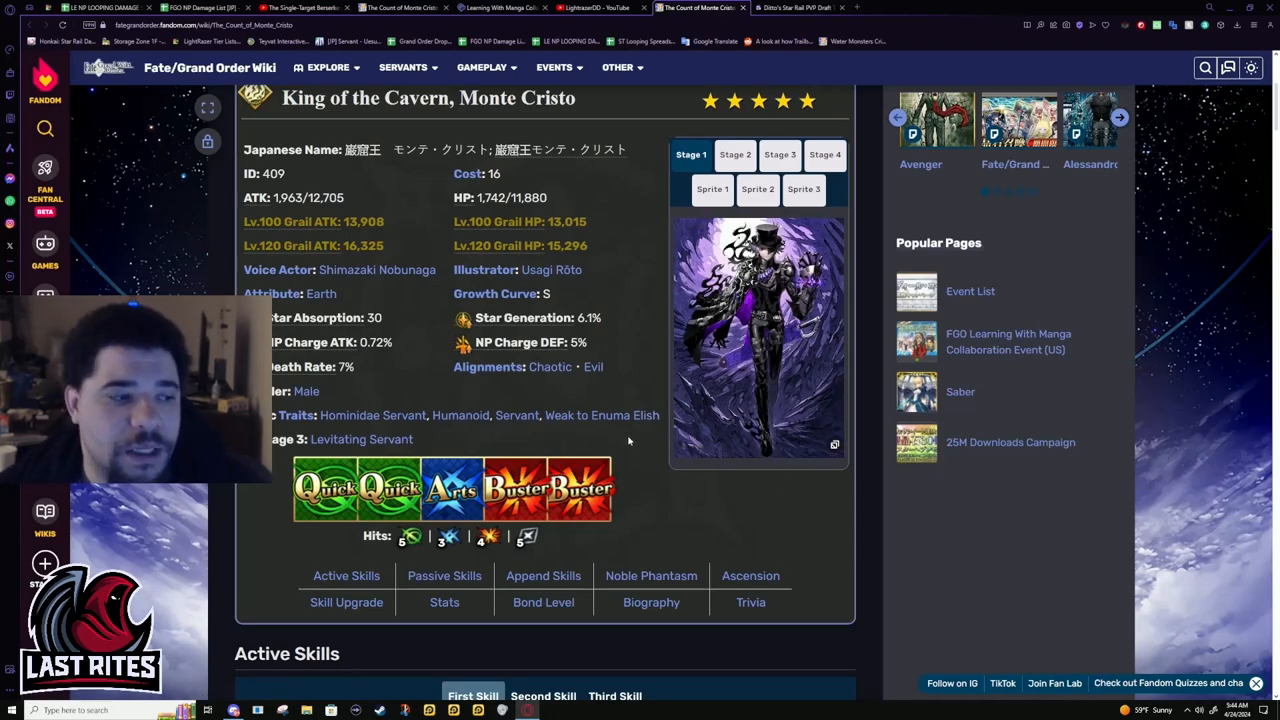
mouse_move(718, 496)
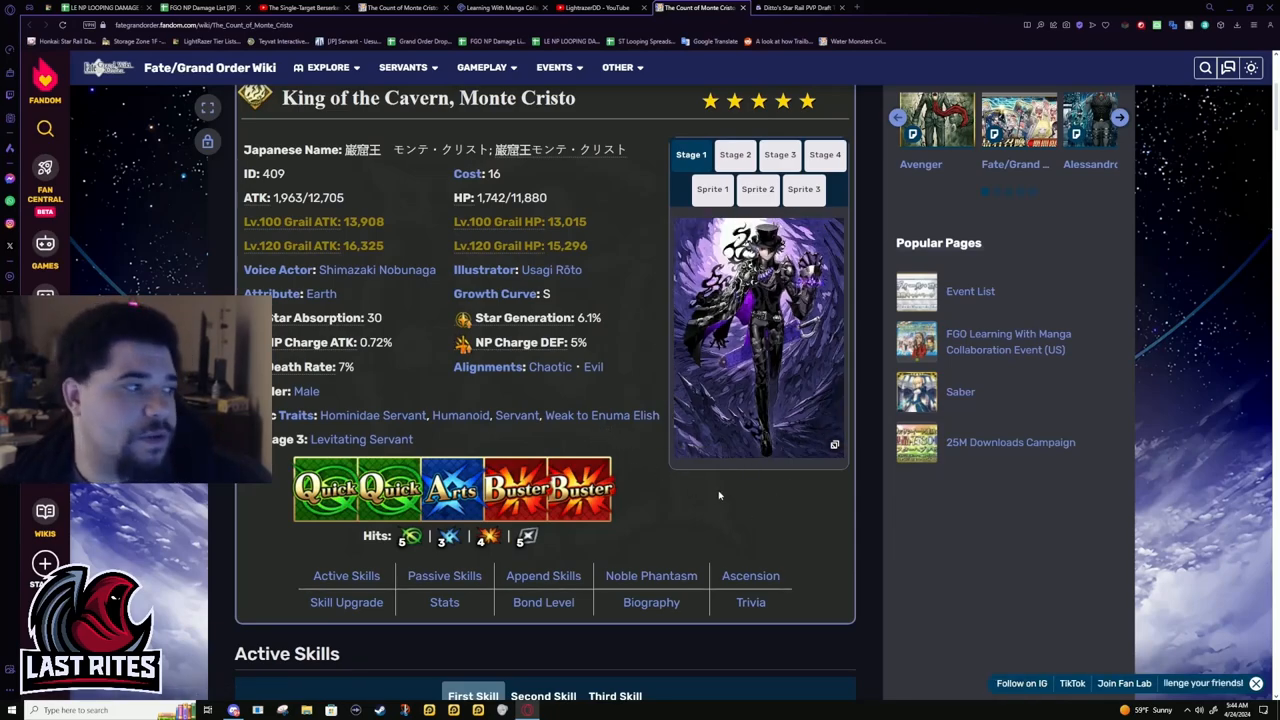
mouse_move(808, 548)
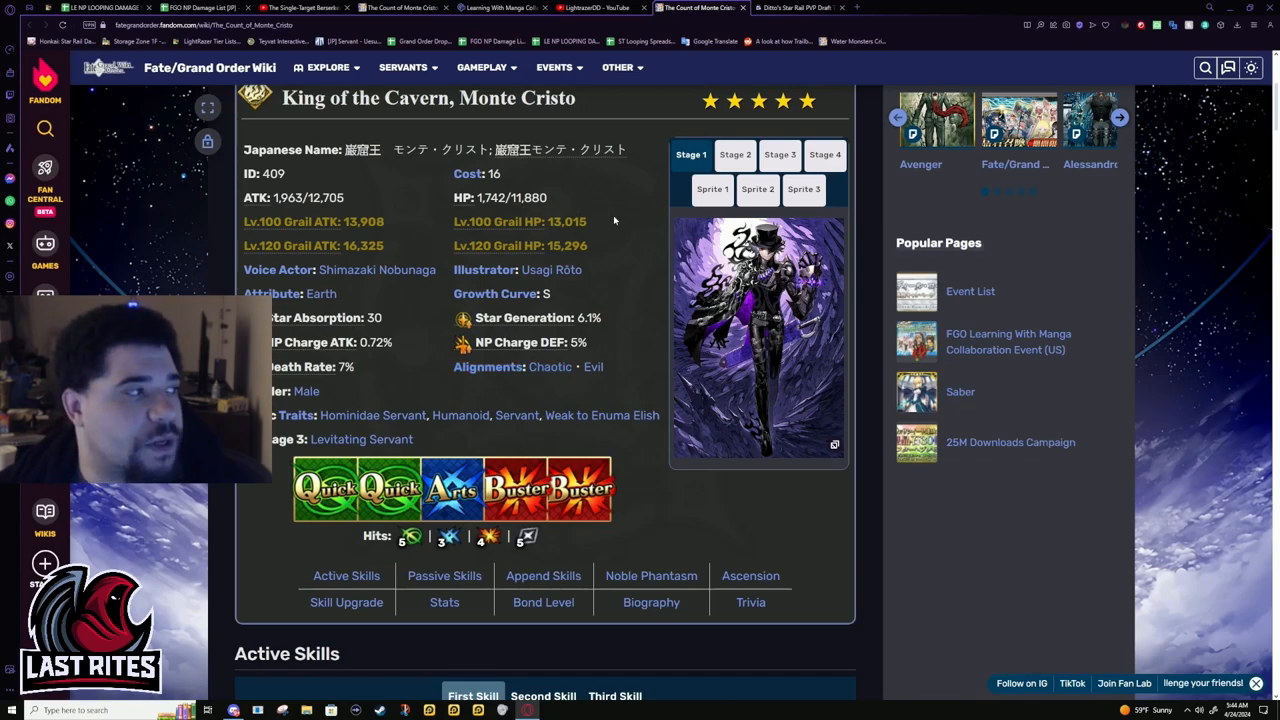
scroll("down", 3)
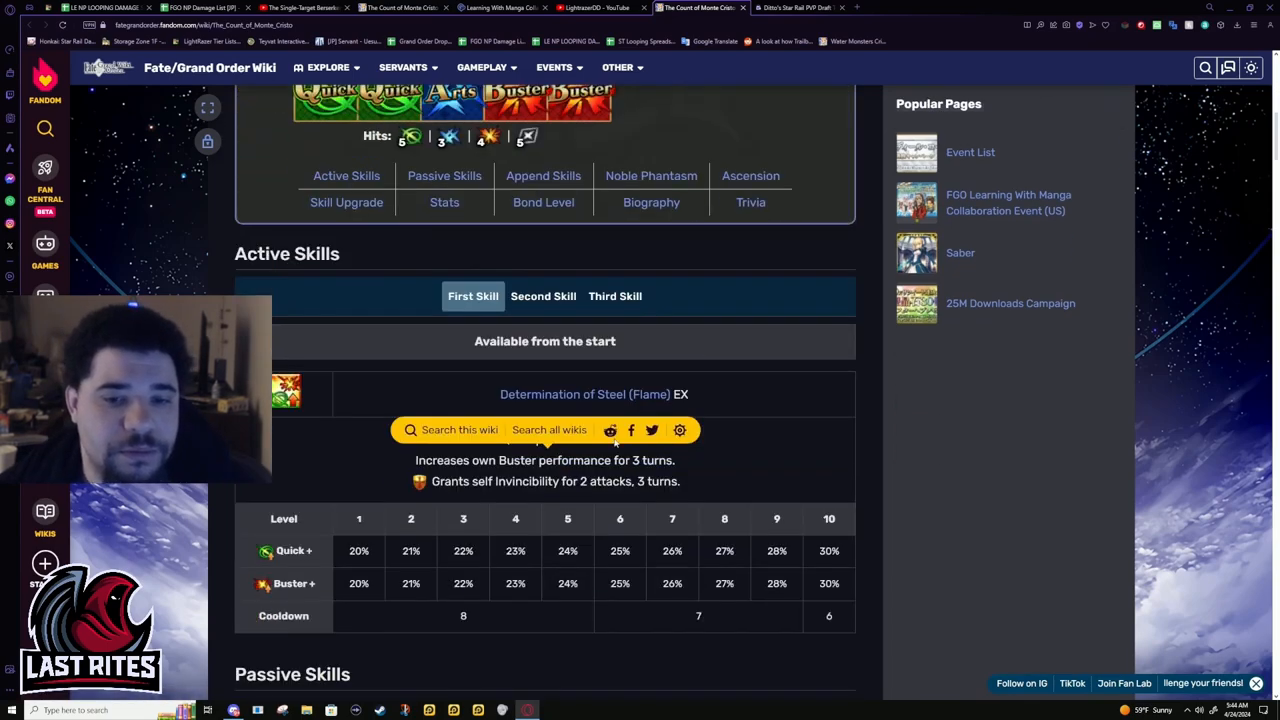
scroll("up", 3)
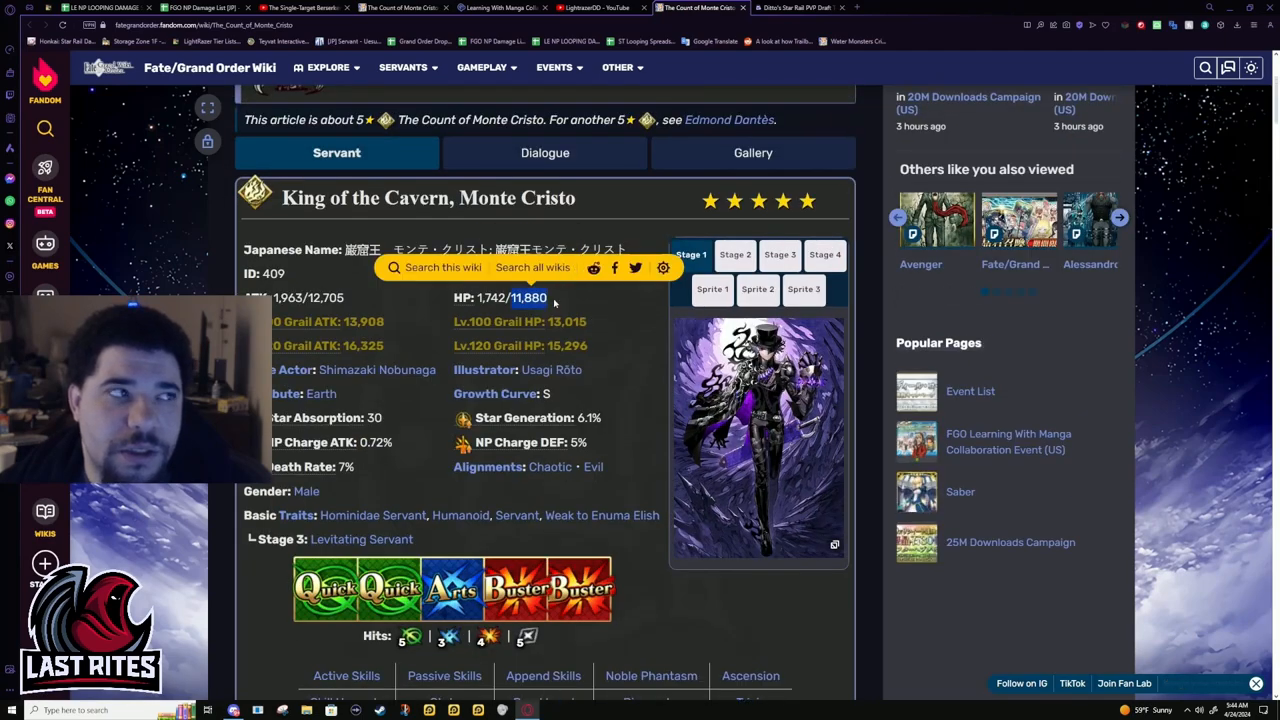
scroll("down", 3)
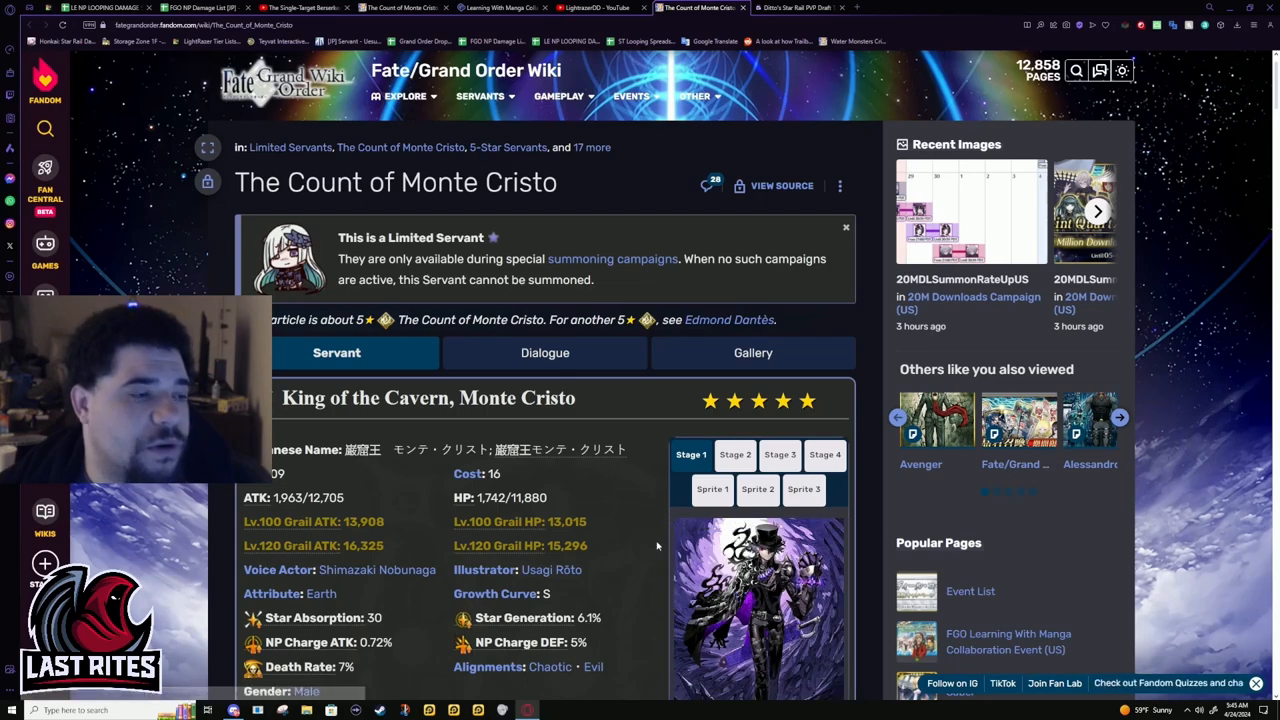
mouse_move(556, 510)
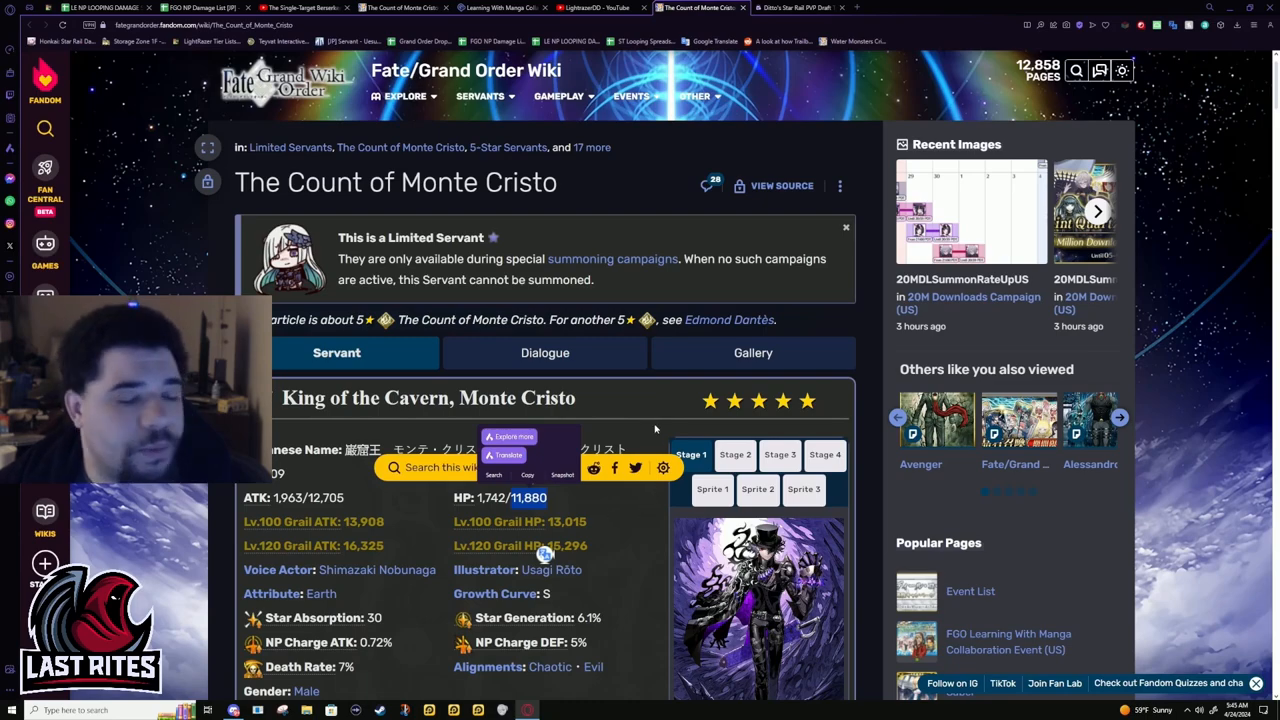
scroll("down", 3)
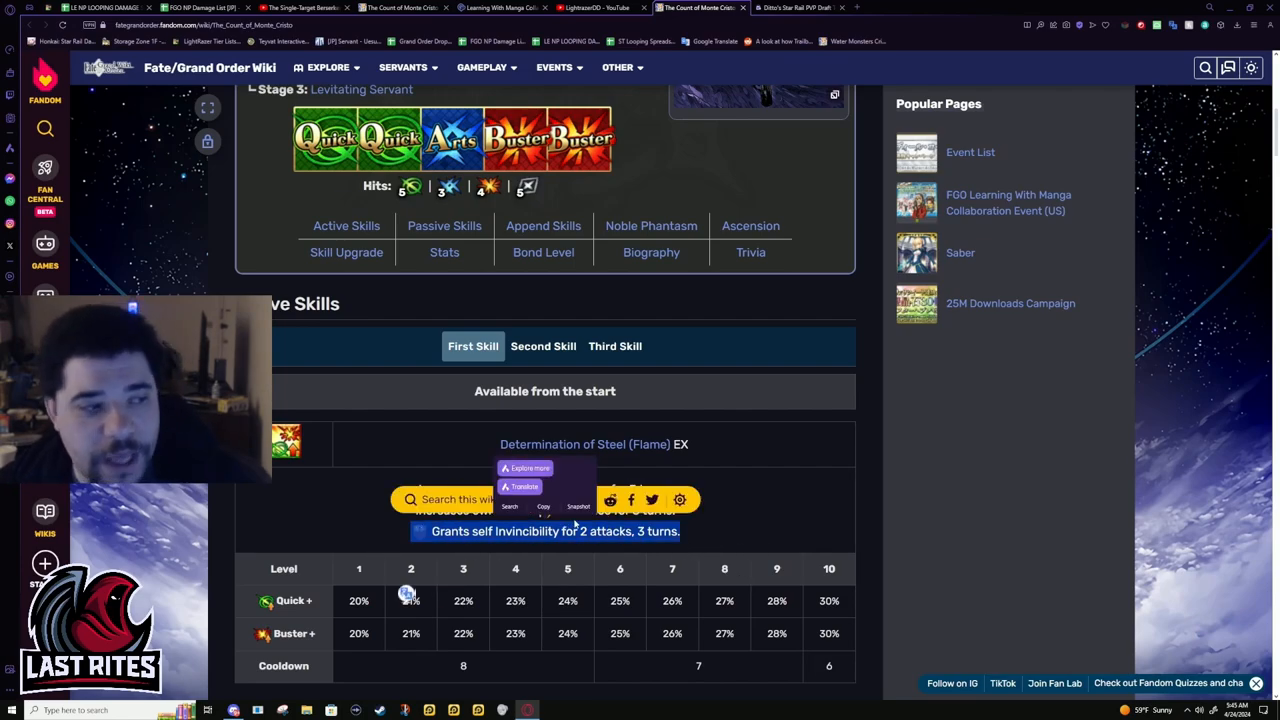
scroll("up", 3)
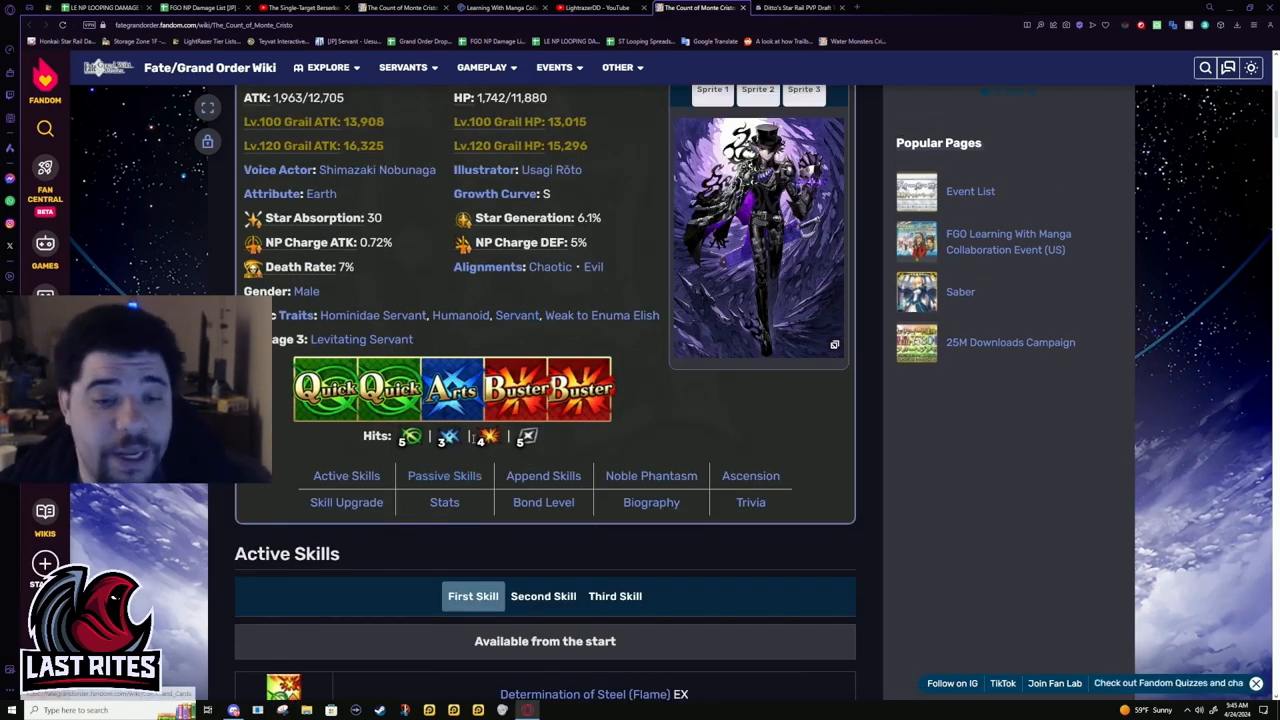
scroll("up", 3)
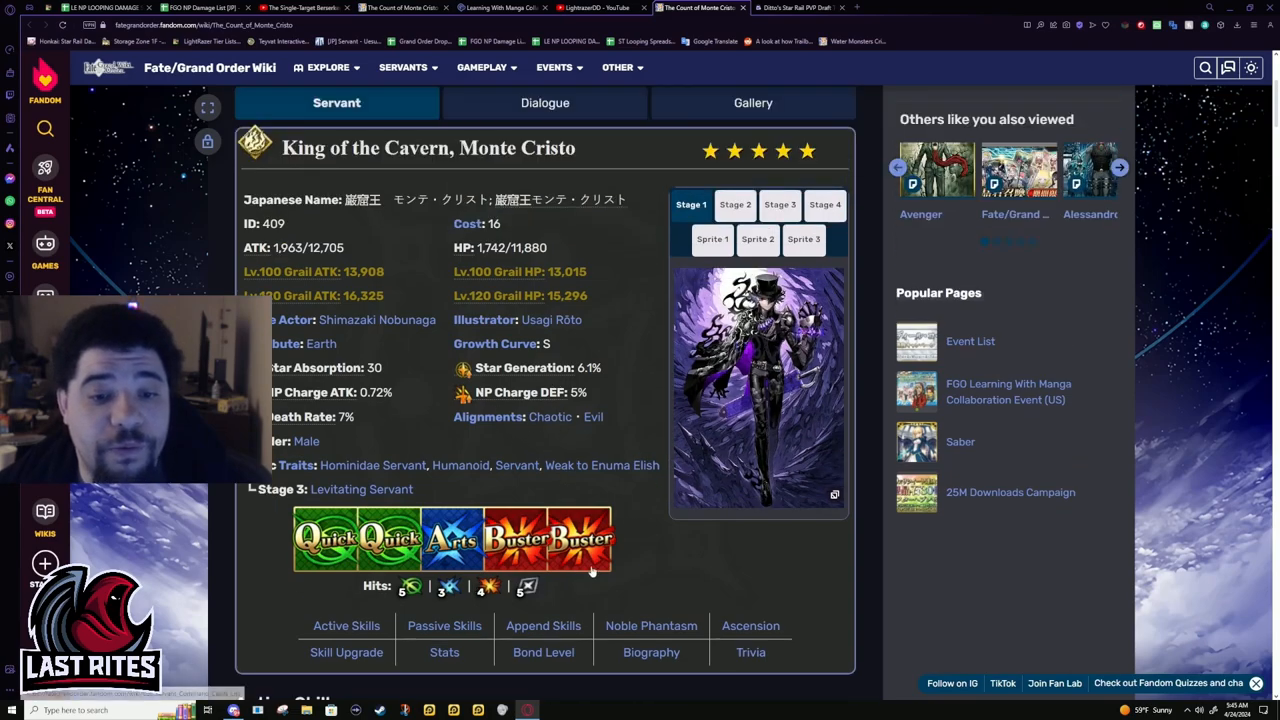
mouse_move(390, 264)
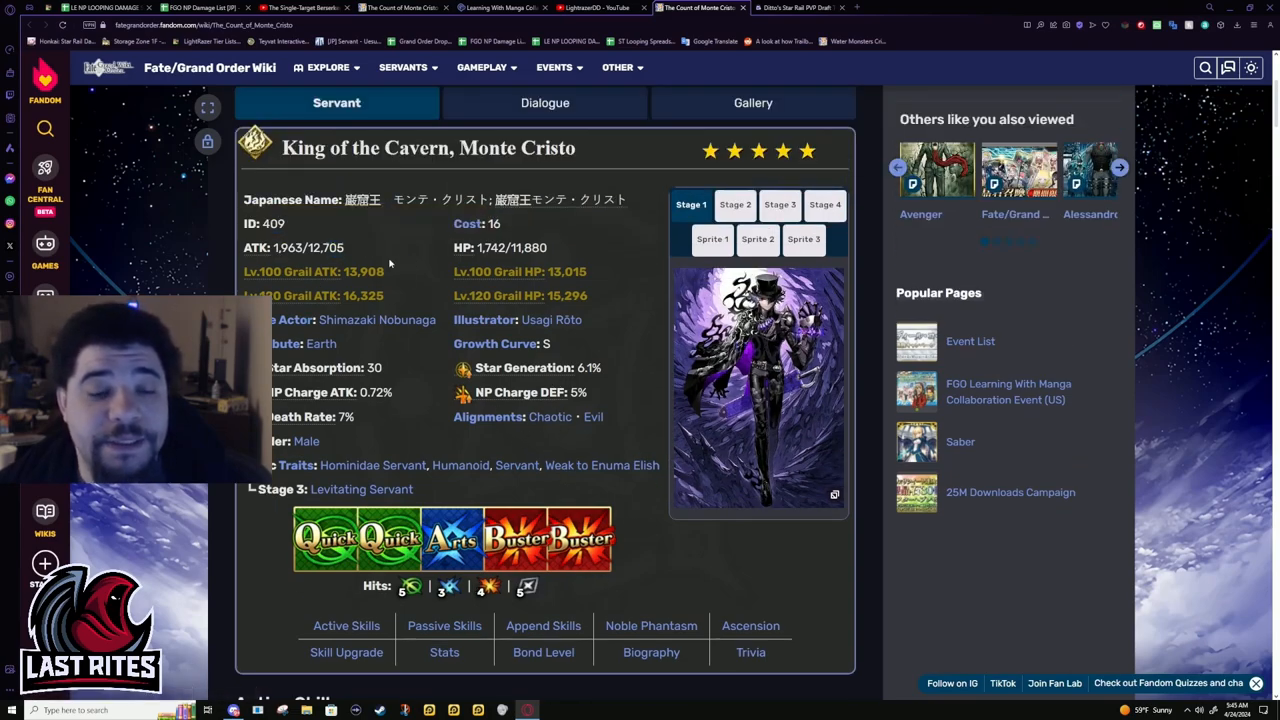
scroll("down", 3)
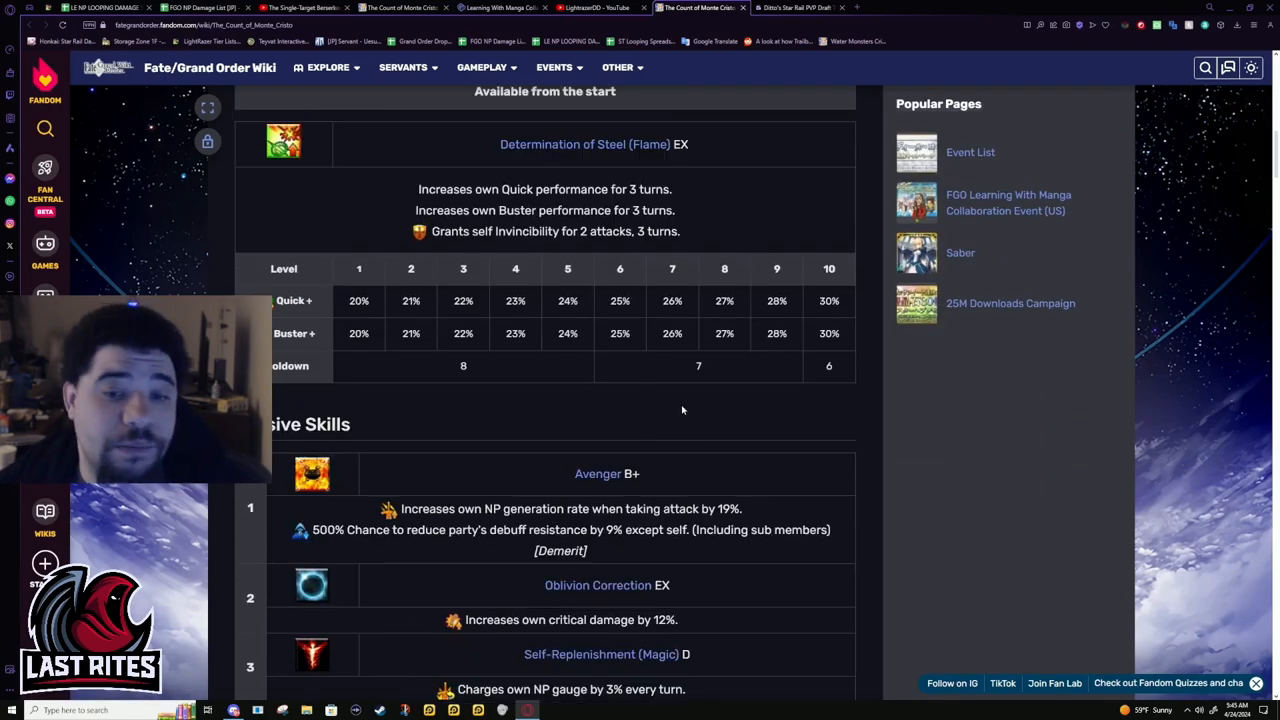
scroll("up", 3)
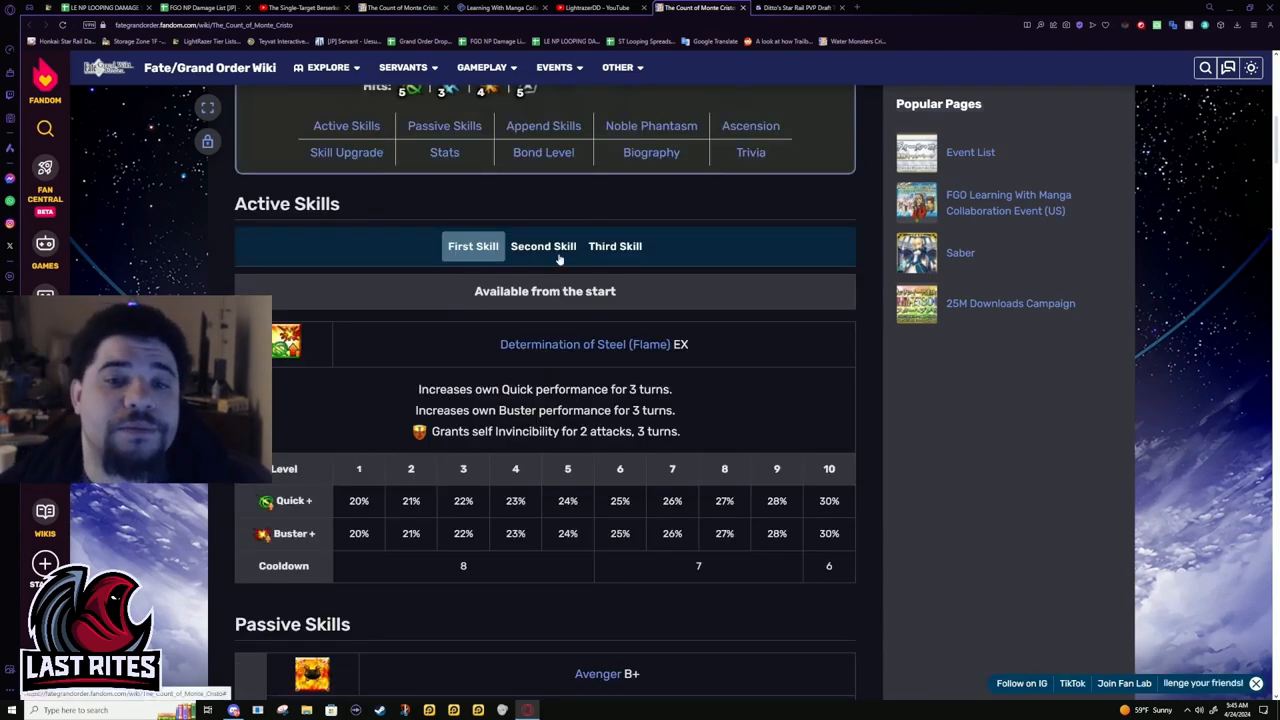
Show the Second Skill, Monte Cristo Mythologie: The King of the Cavern C, with its Burn damage line
left_click(544, 246)
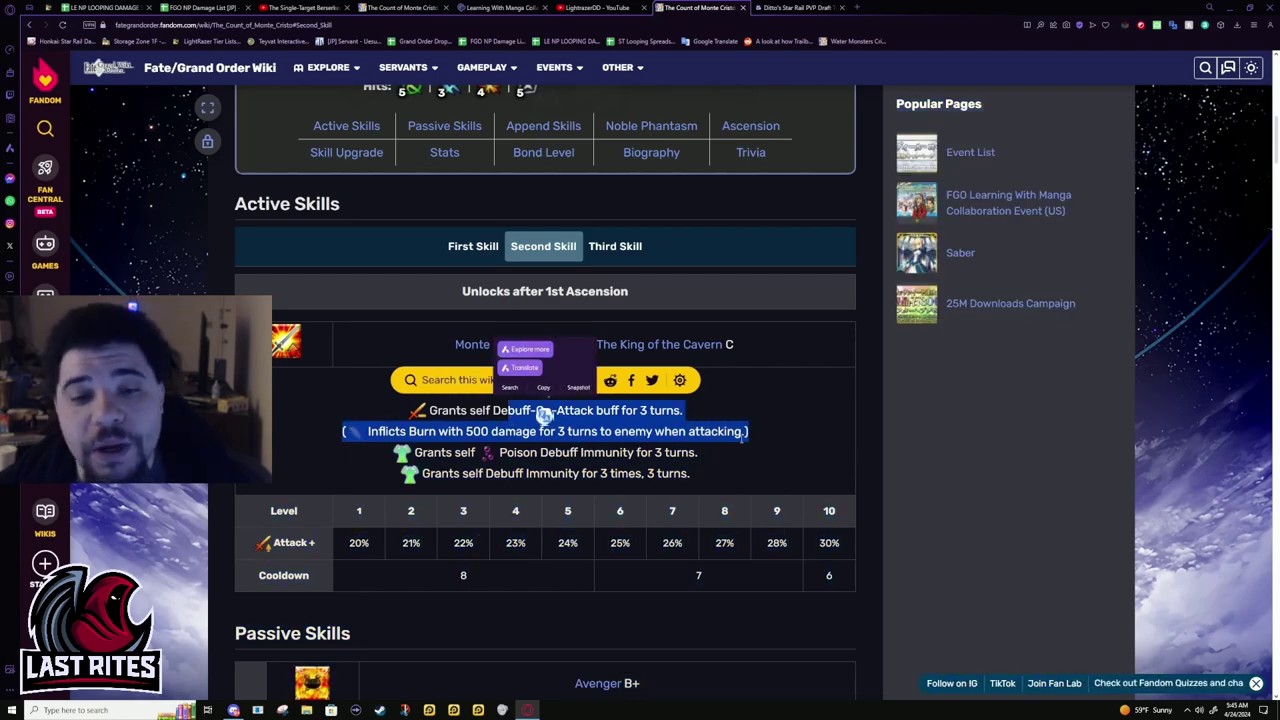
mouse_move(760, 444)
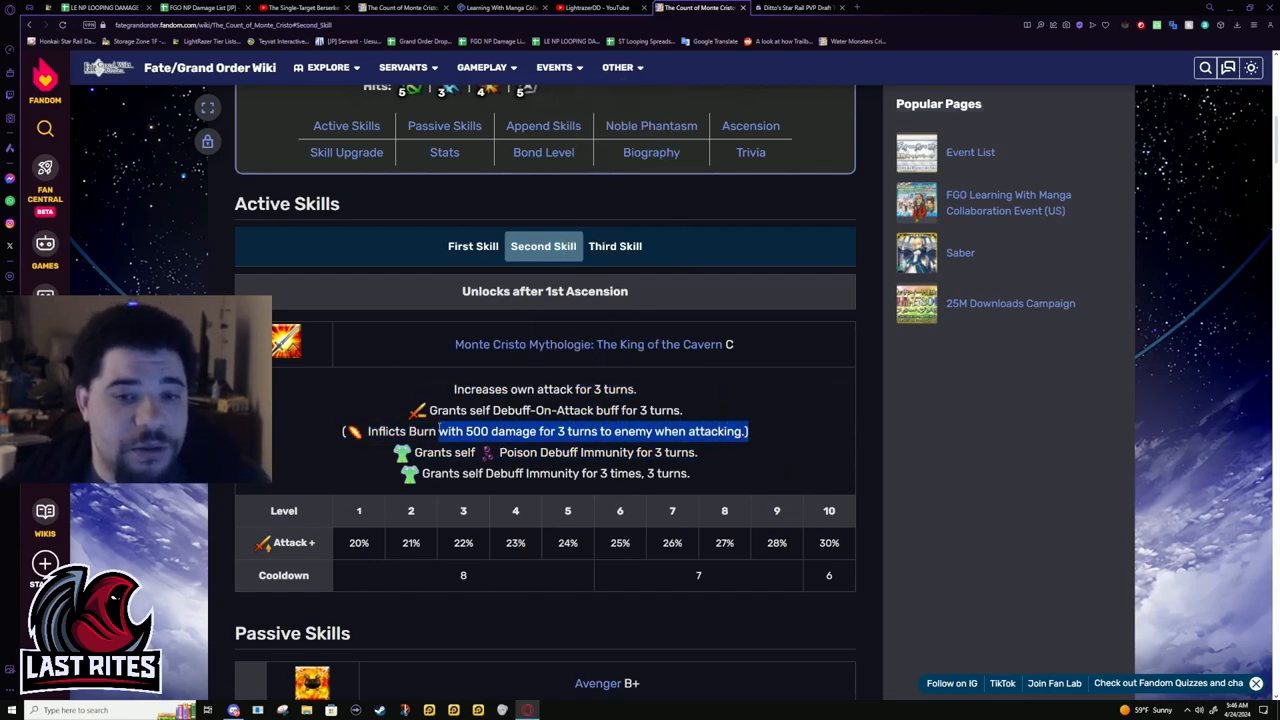
left_click(760, 438)
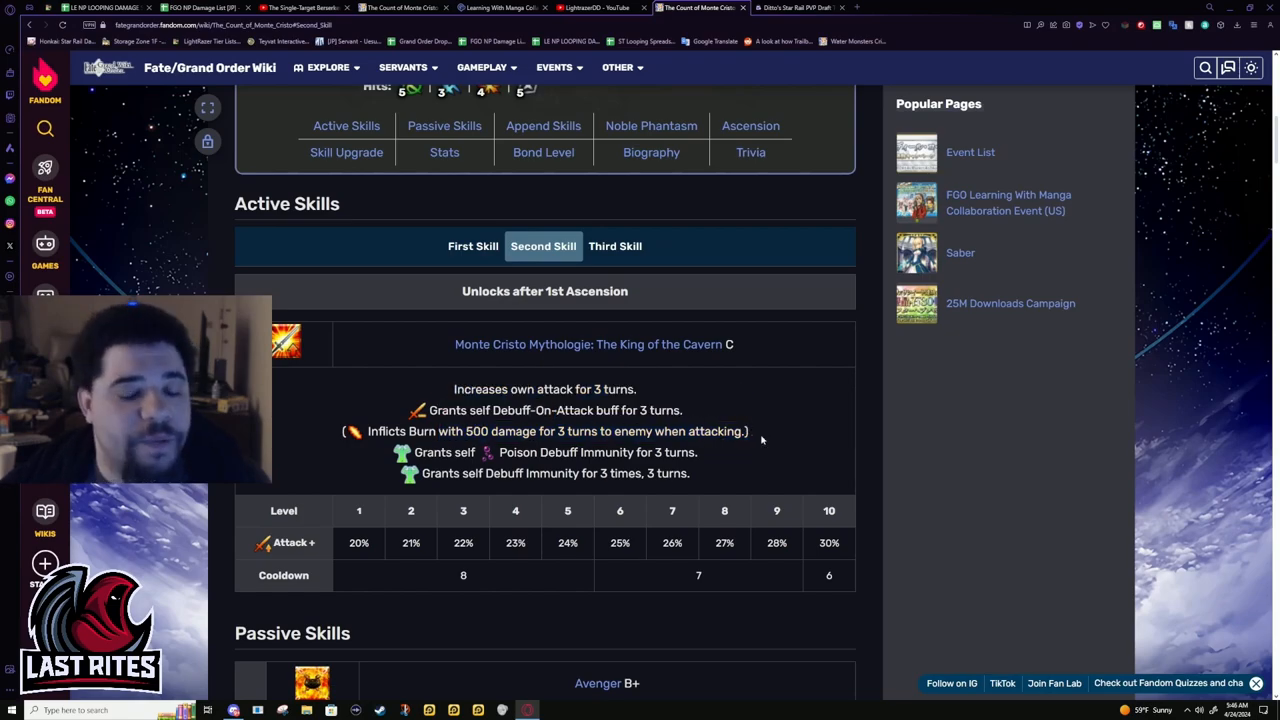
mouse_move(788, 428)
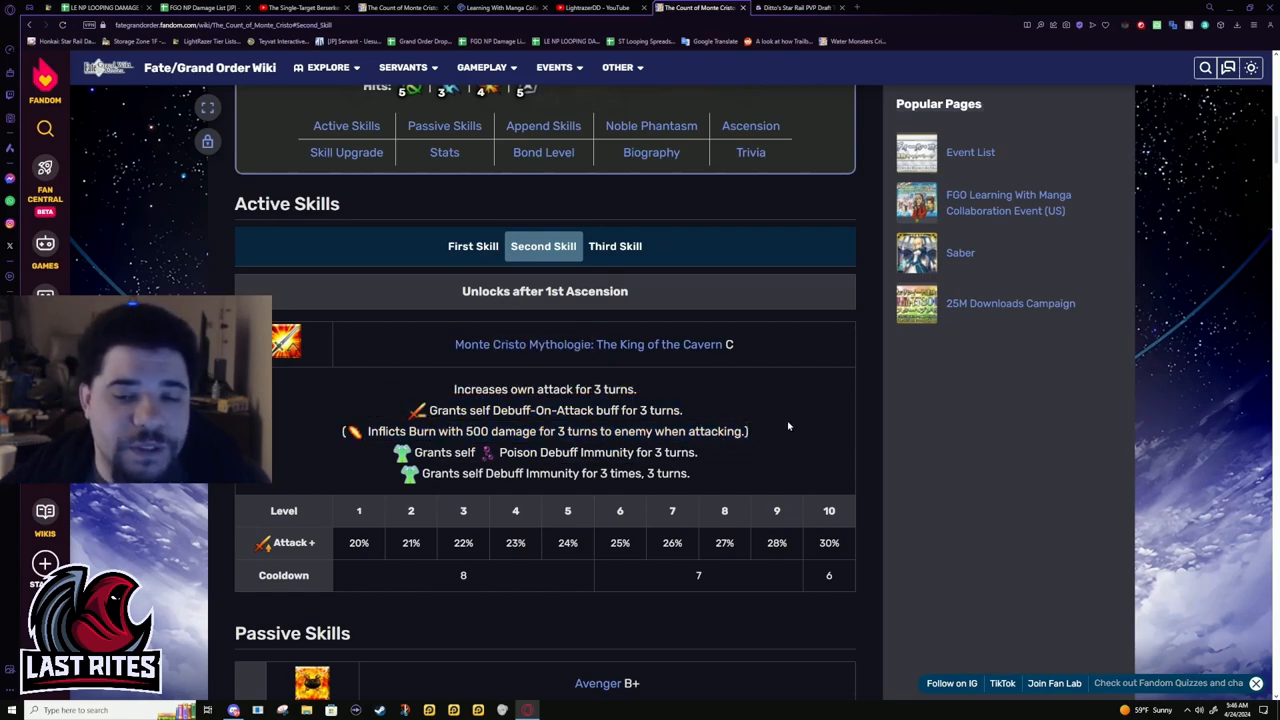
mouse_move(764, 440)
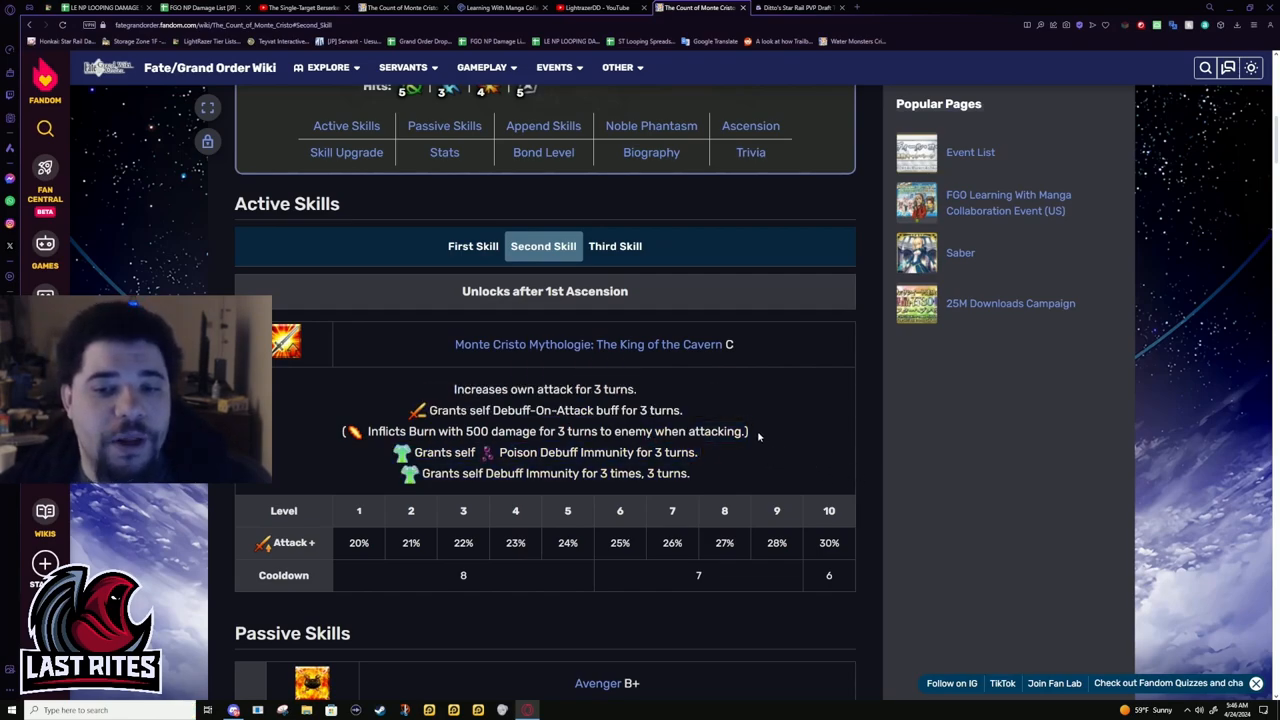
mouse_move(772, 428)
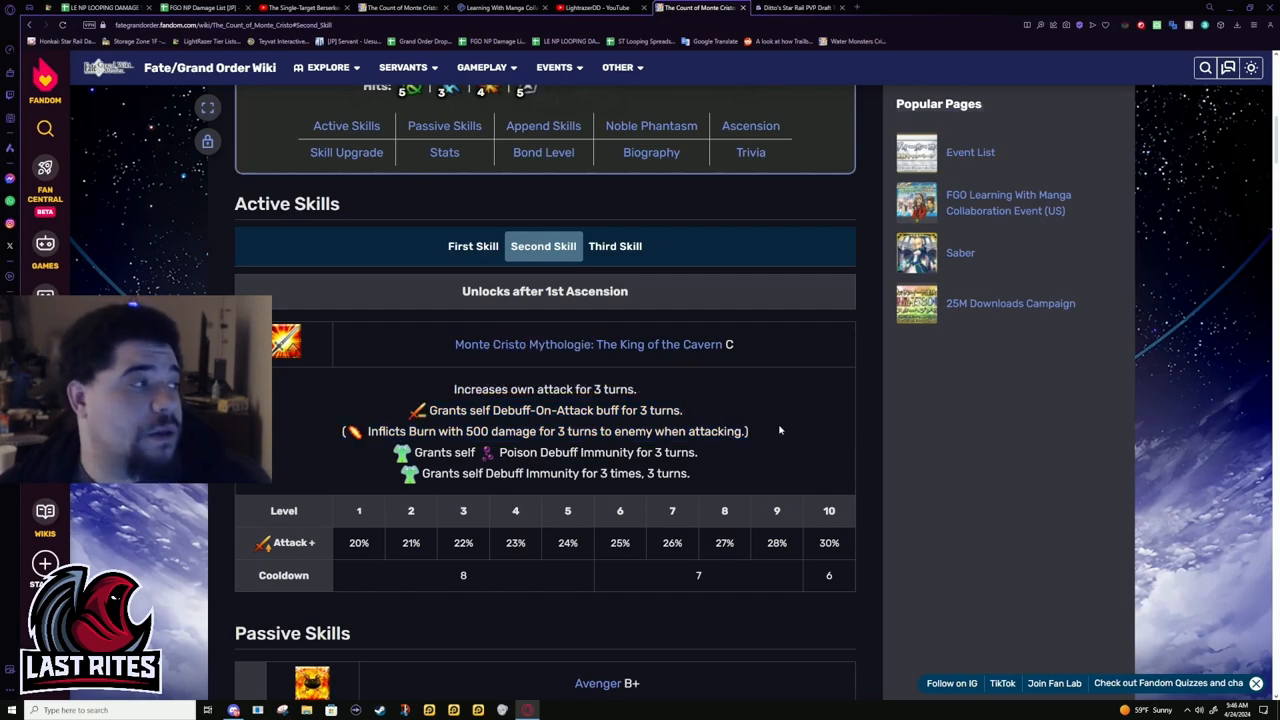
mouse_move(784, 458)
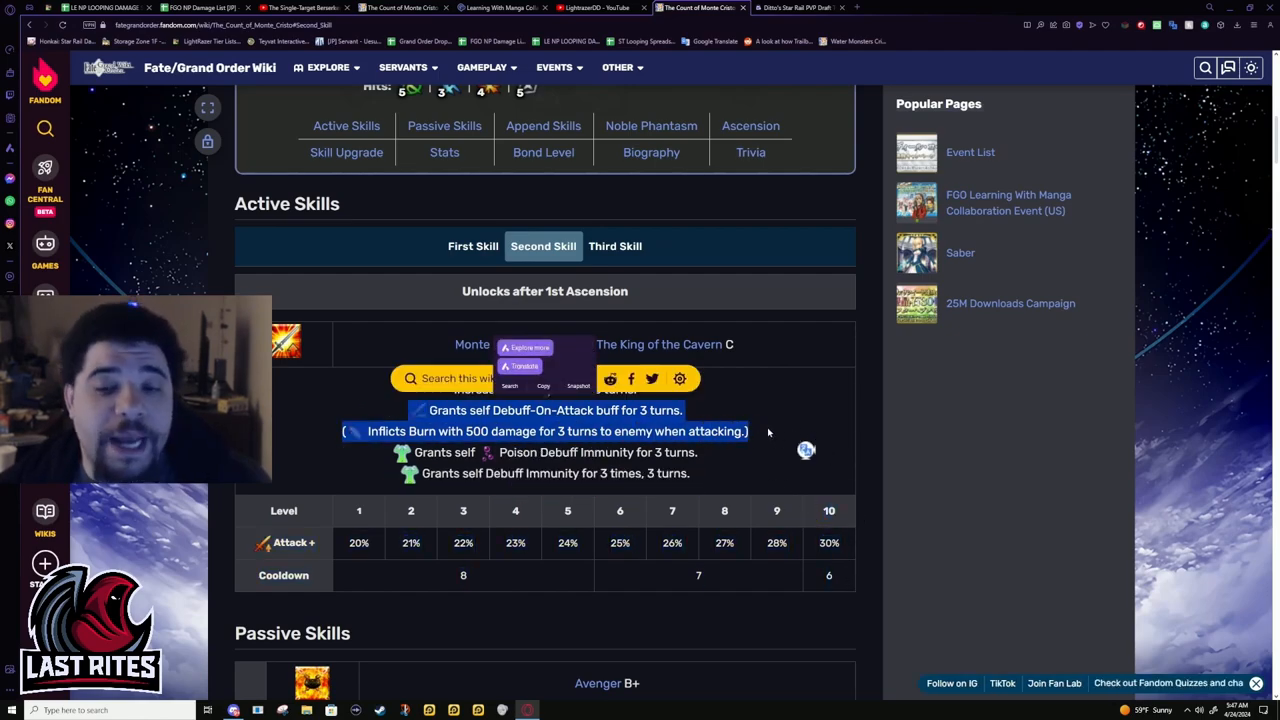
mouse_move(776, 420)
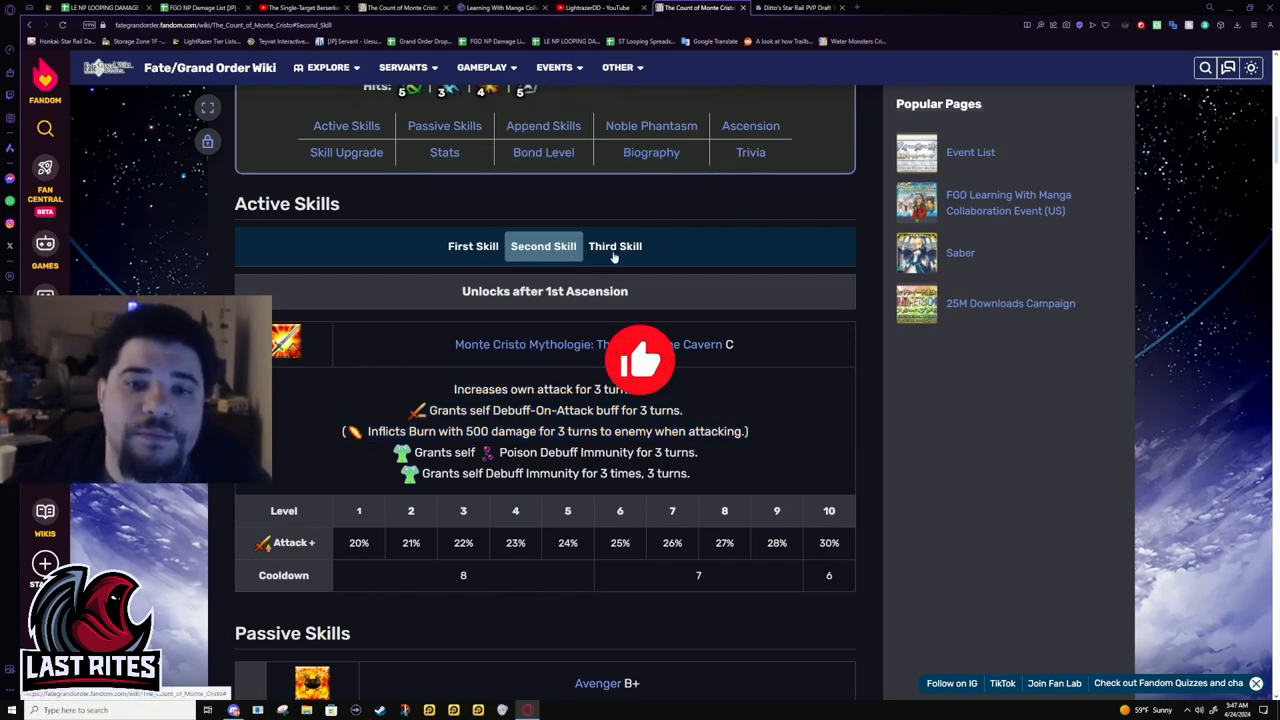
Flip between the three skill tabs and settle on Jewel of Fourteen A with its NP charge and critical values
left_click(616, 246)
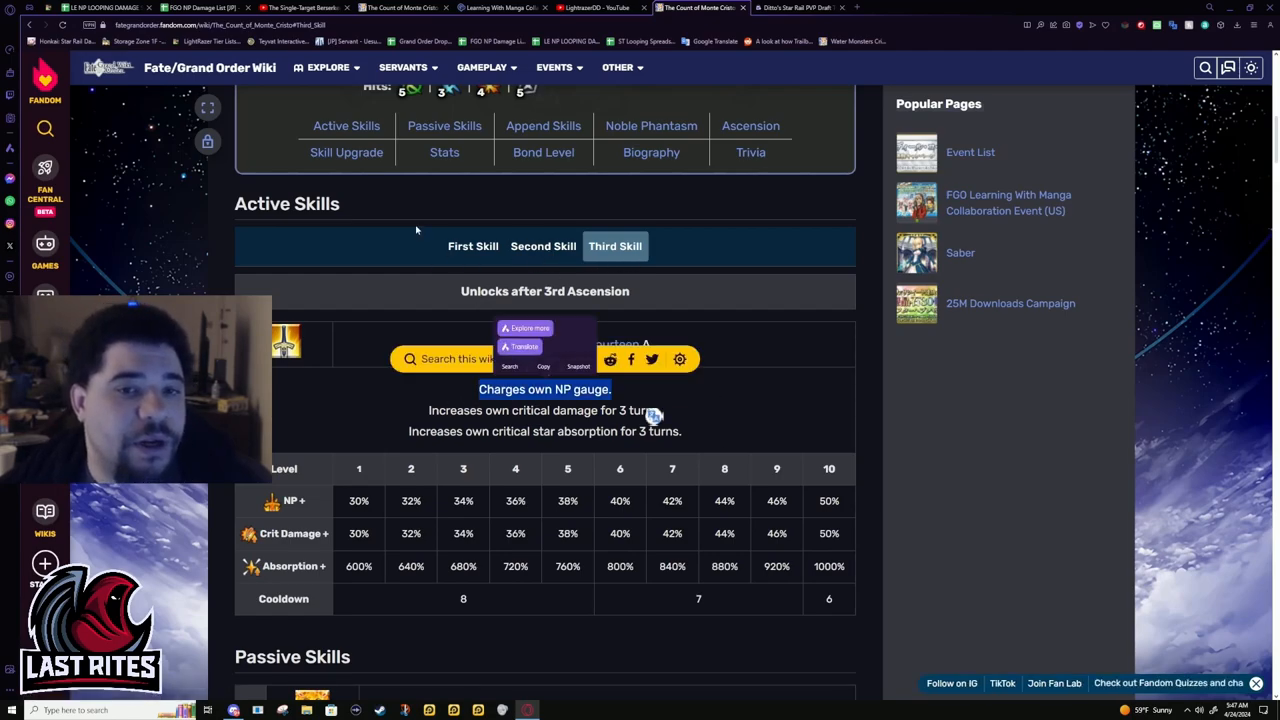
left_click(544, 246)
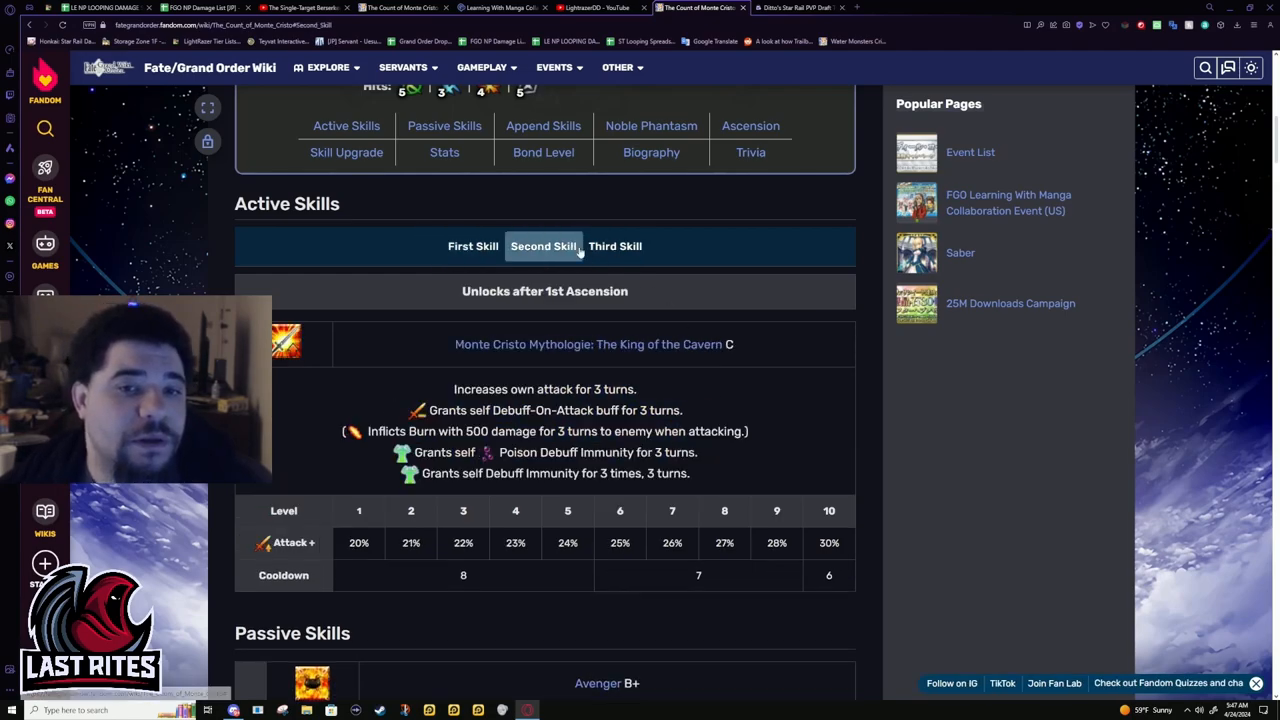
mouse_move(788, 496)
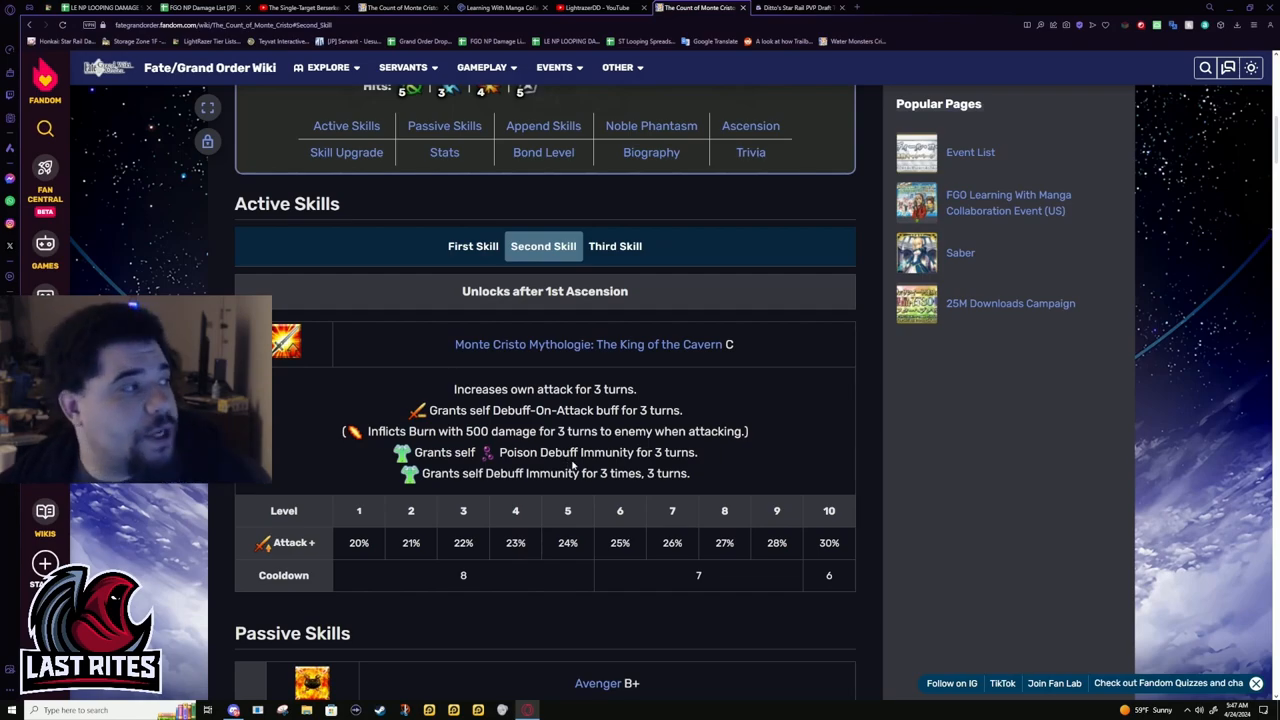
mouse_move(712, 482)
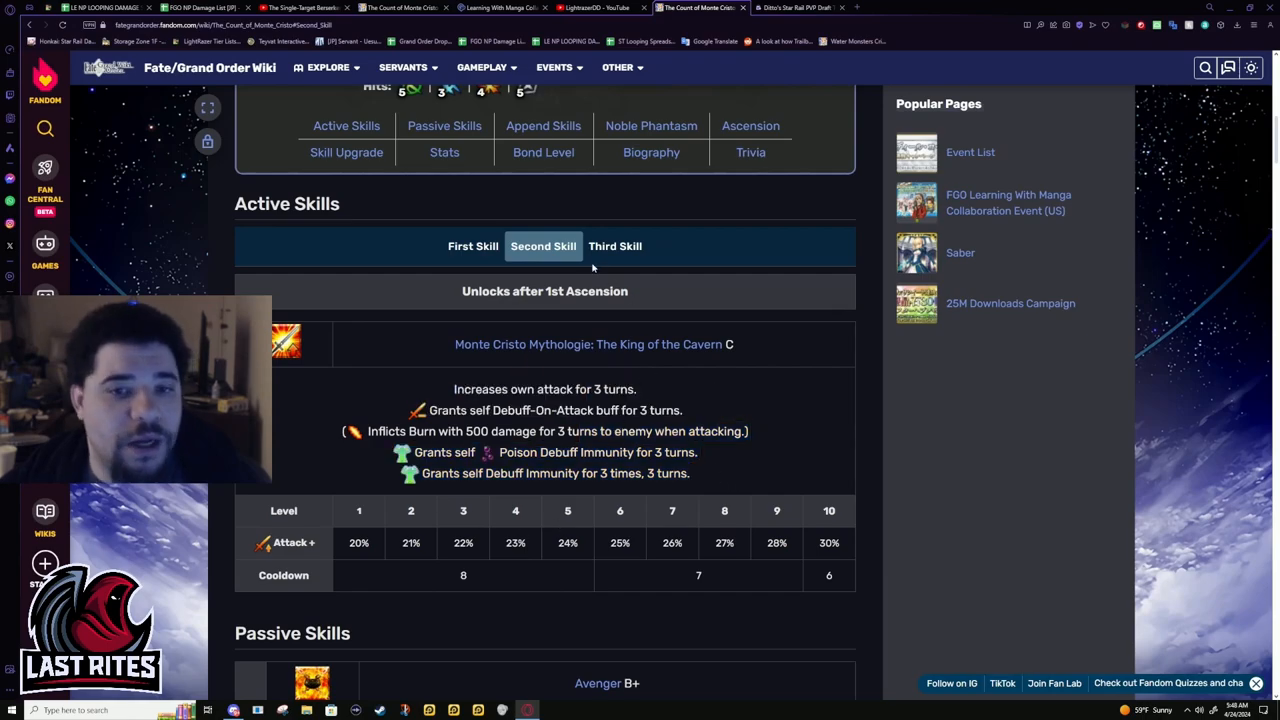
left_click(616, 246)
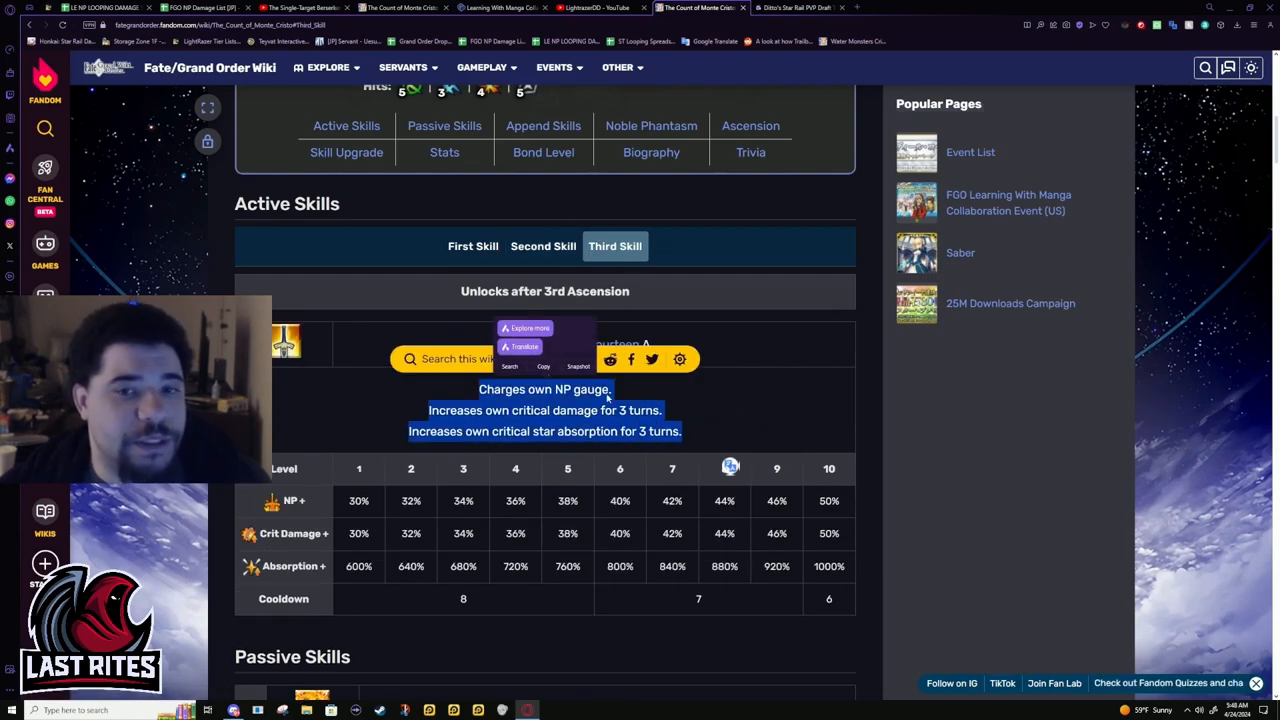
left_click(472, 246)
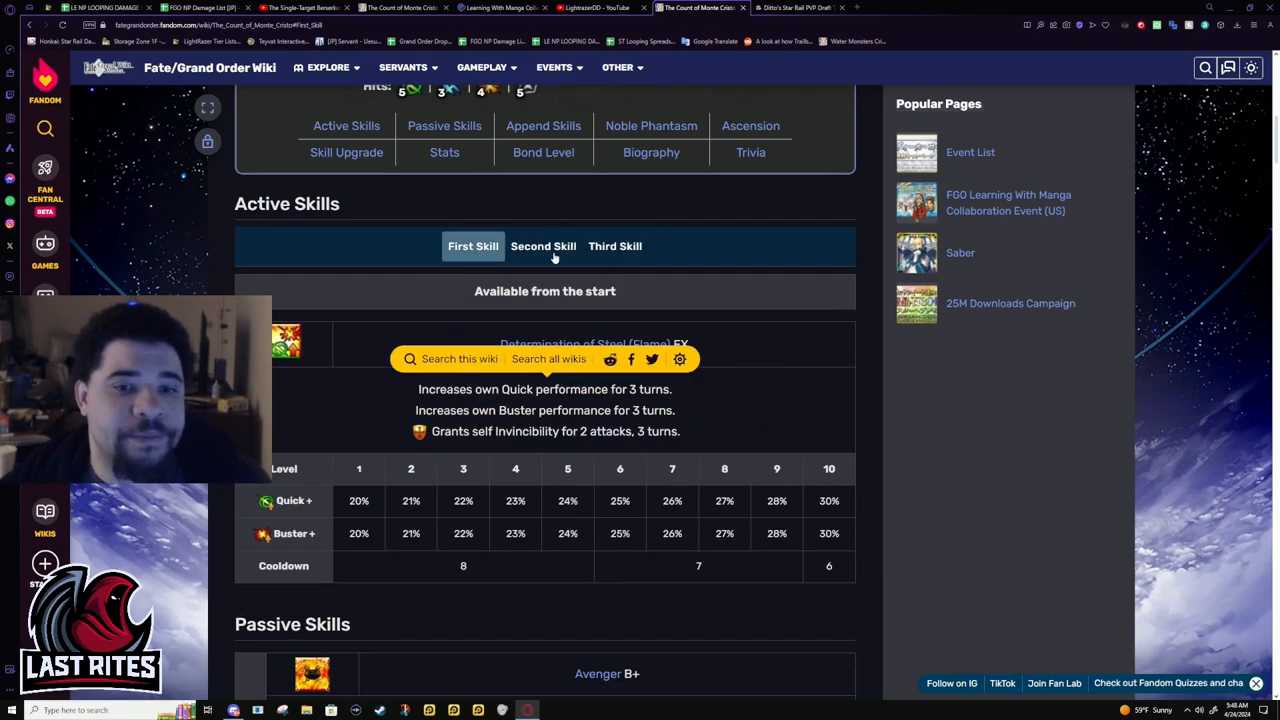
left_click(616, 246)
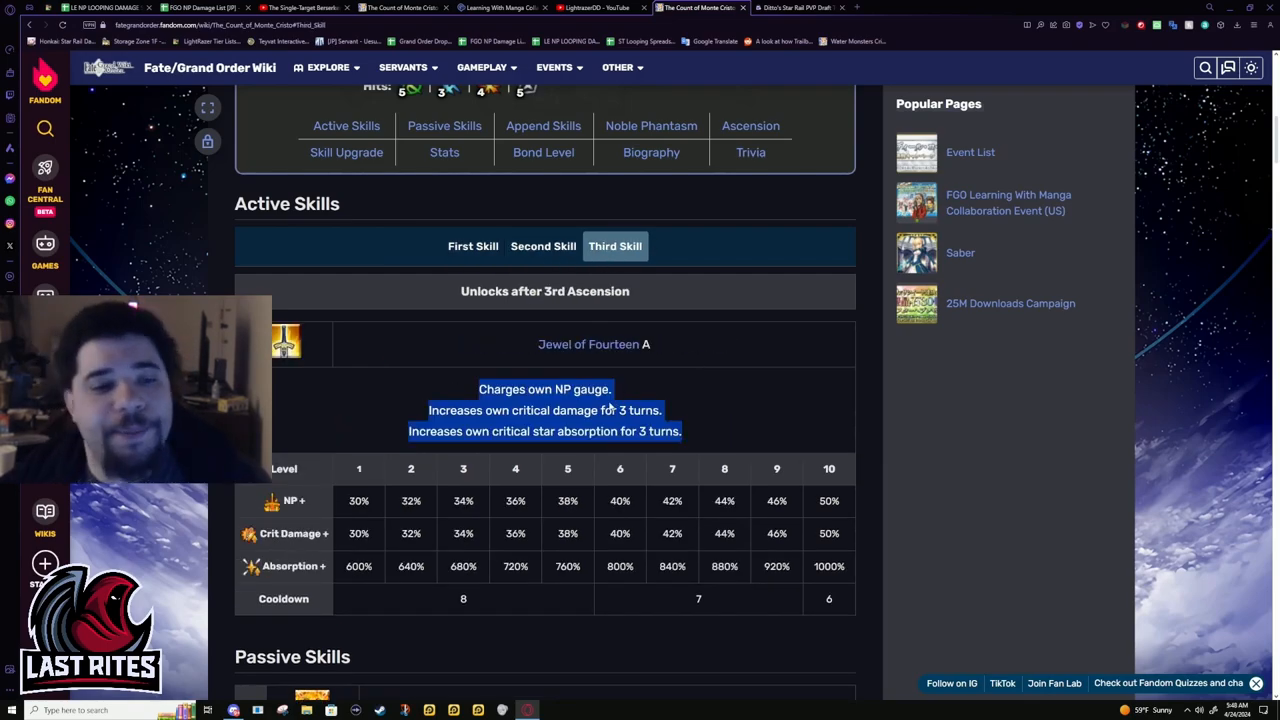
scroll("down", 3)
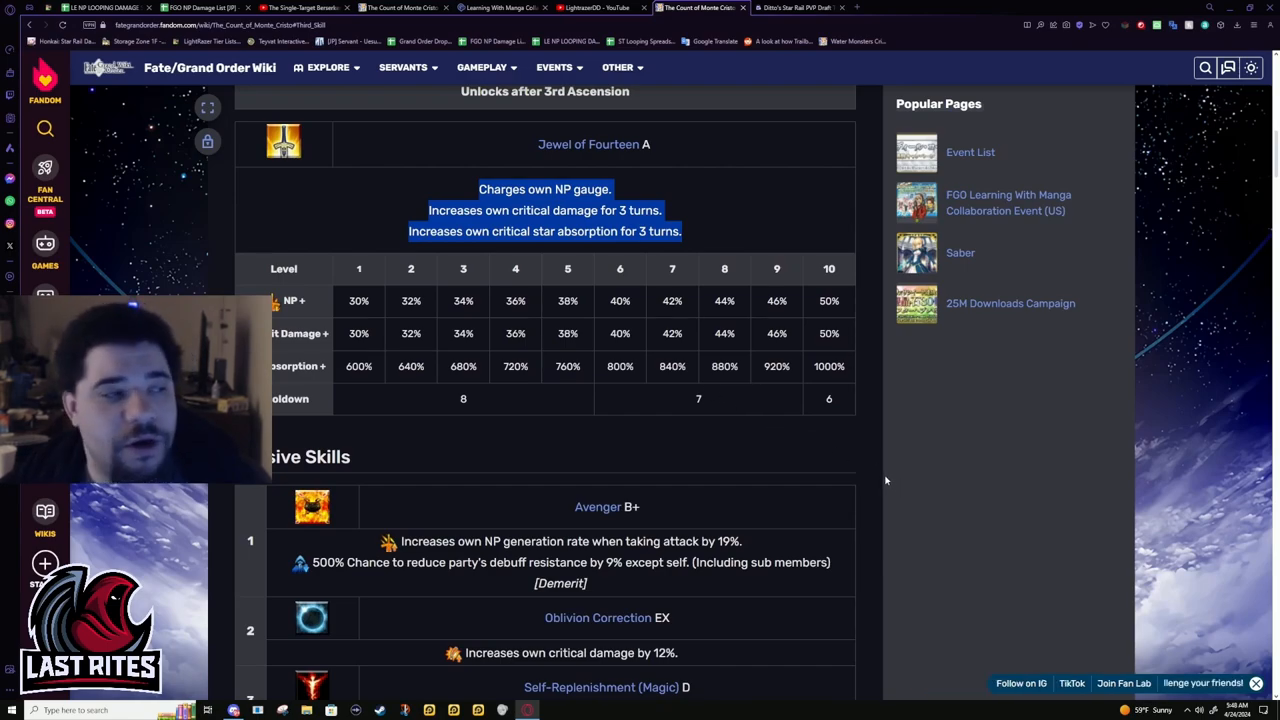
mouse_move(848, 484)
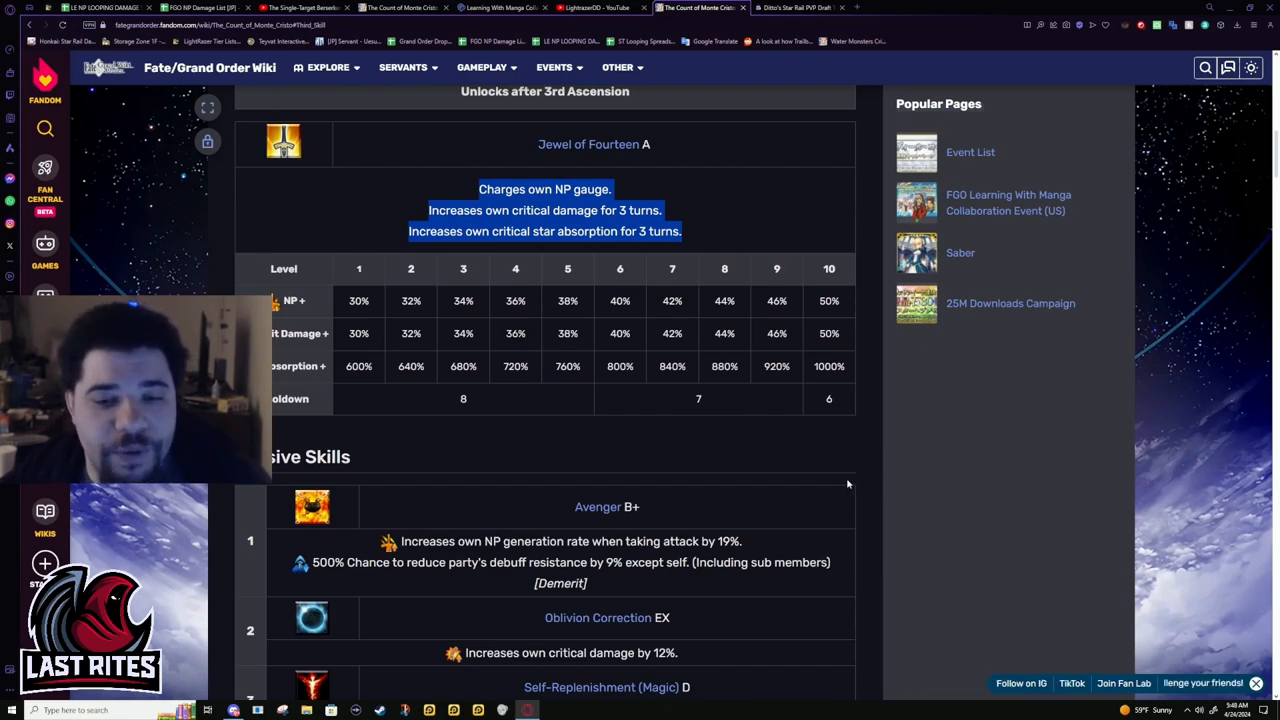
mouse_move(840, 482)
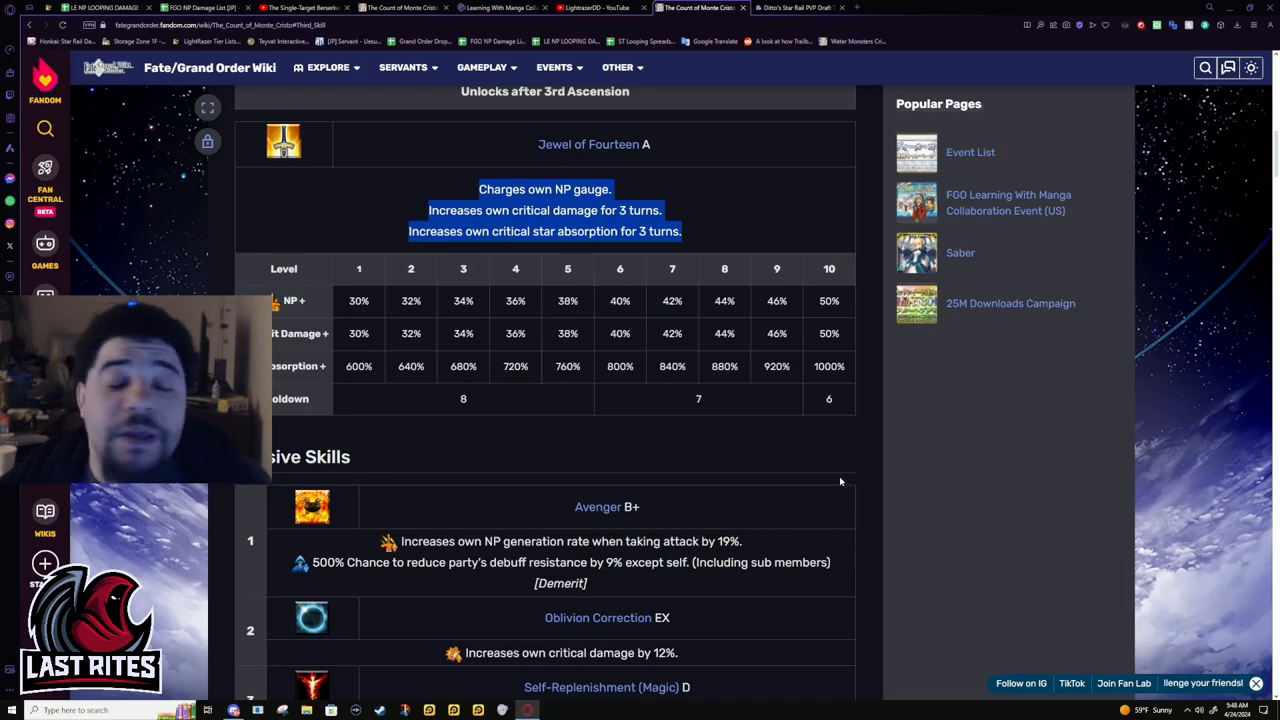
mouse_move(820, 472)
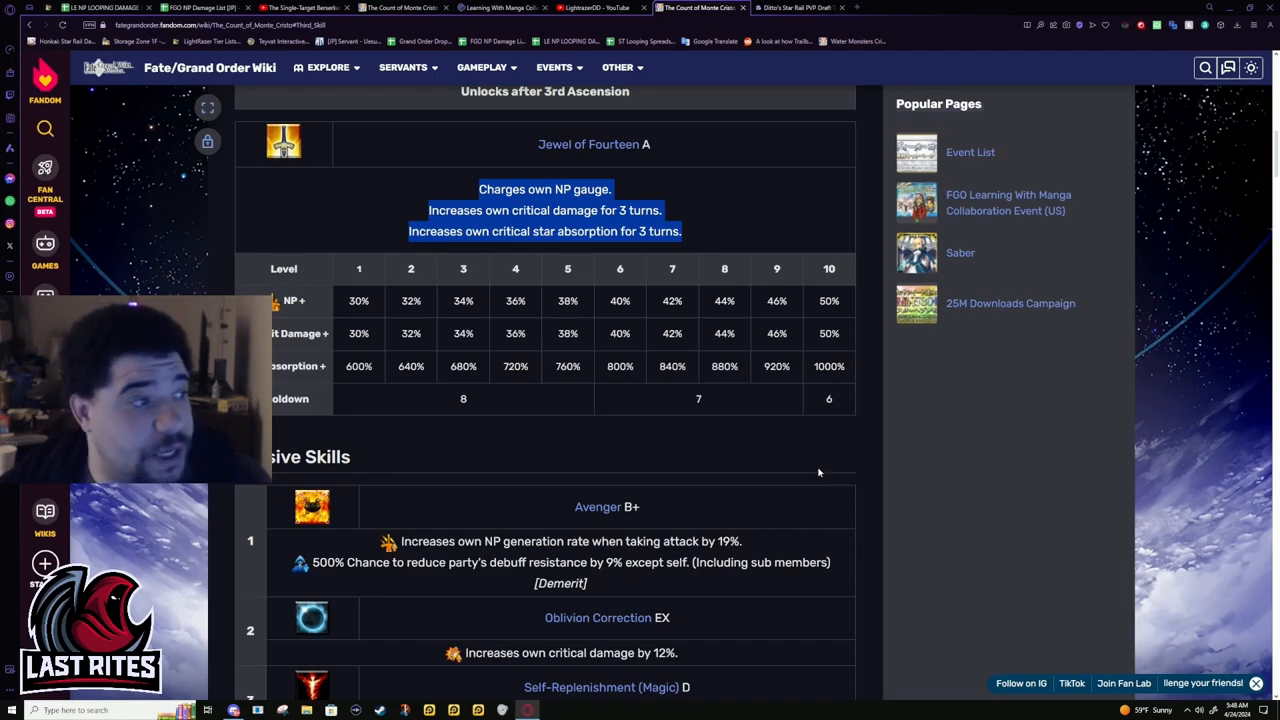
mouse_move(348, 274)
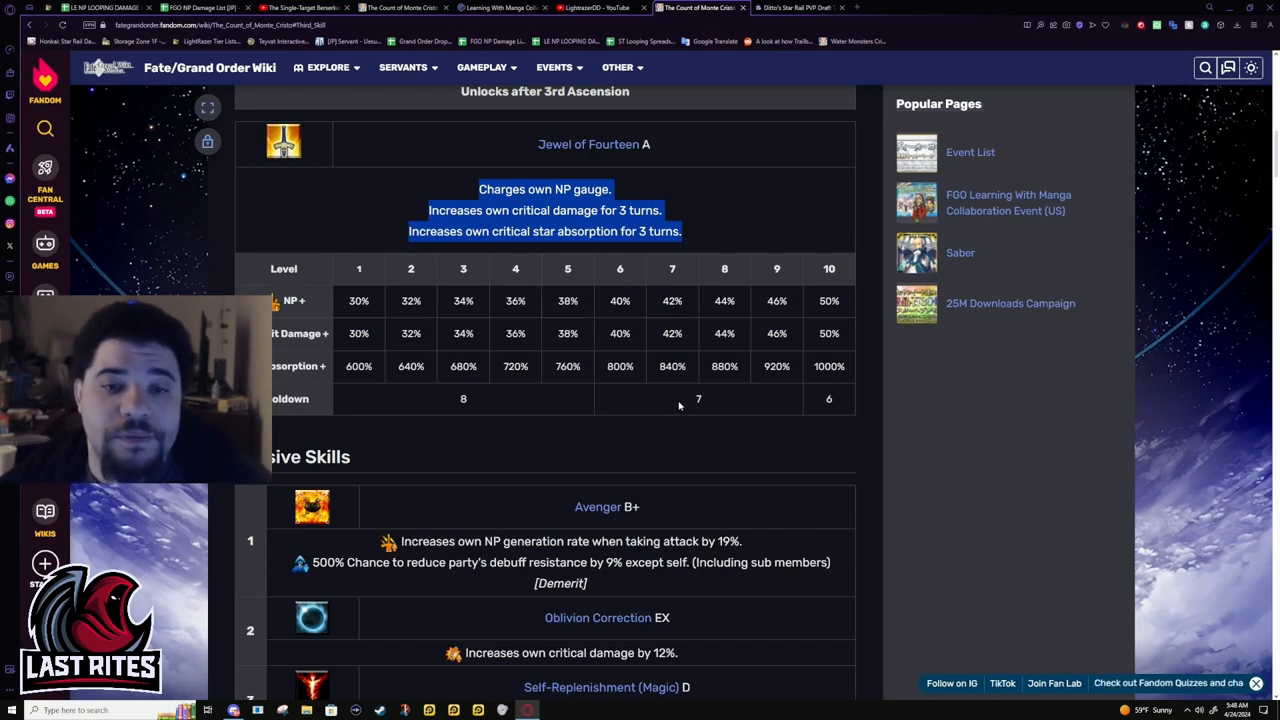
scroll("down", 3)
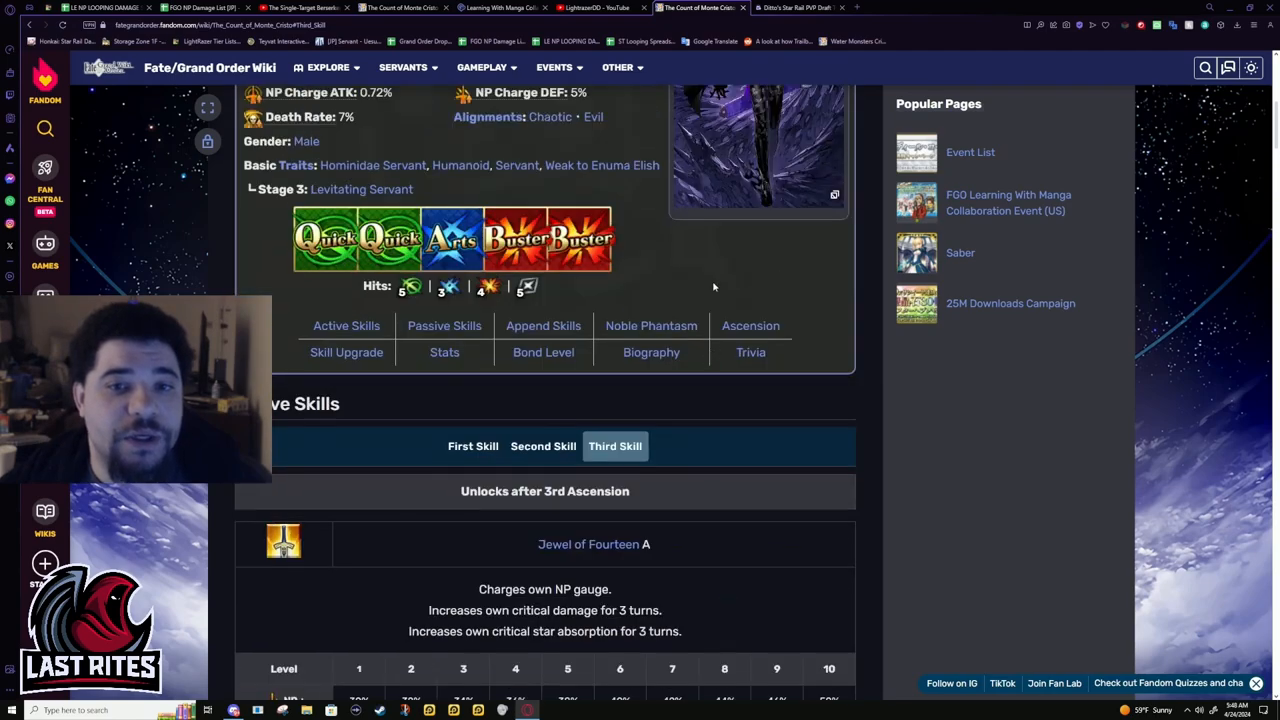
scroll("up", 3)
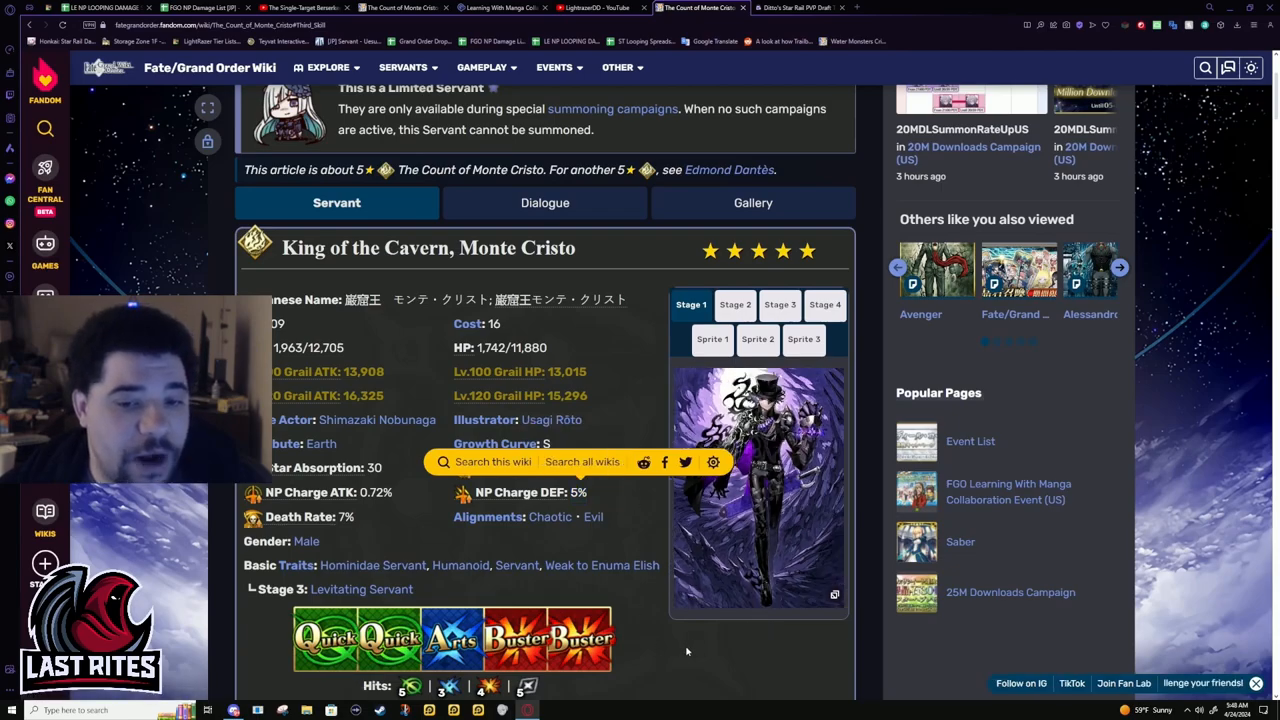
scroll("down", 3)
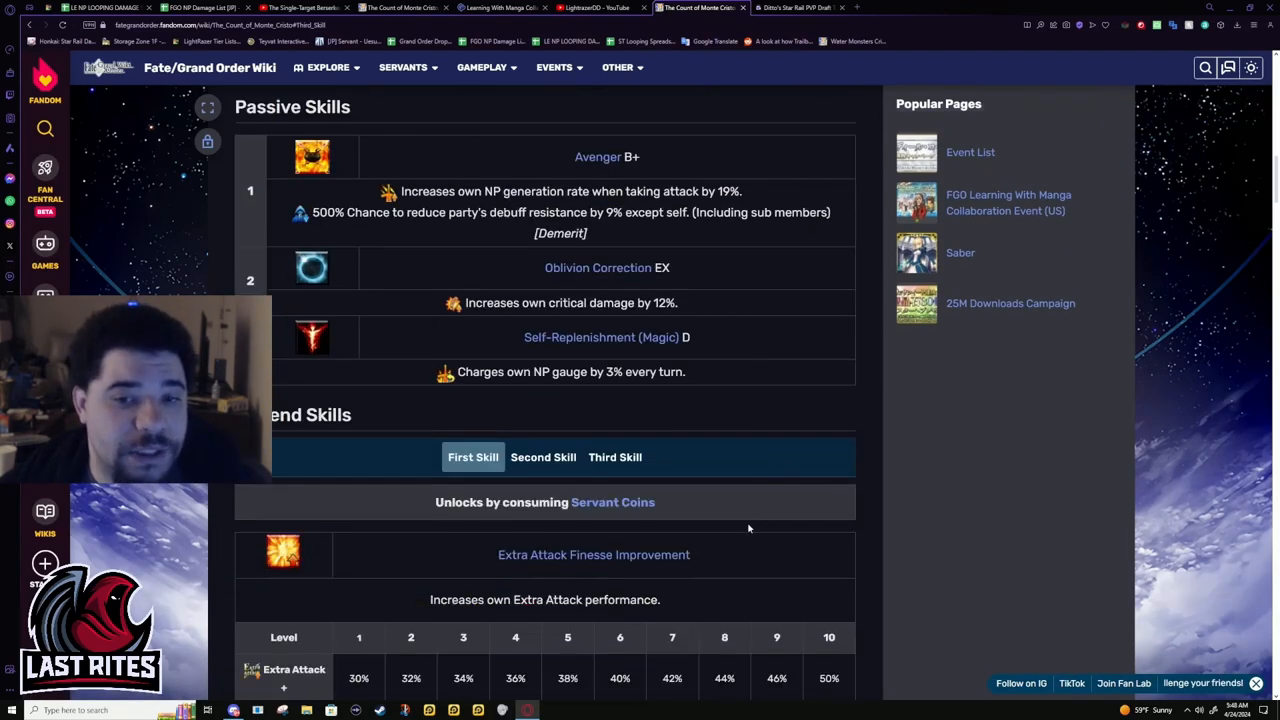
scroll("up", 3)
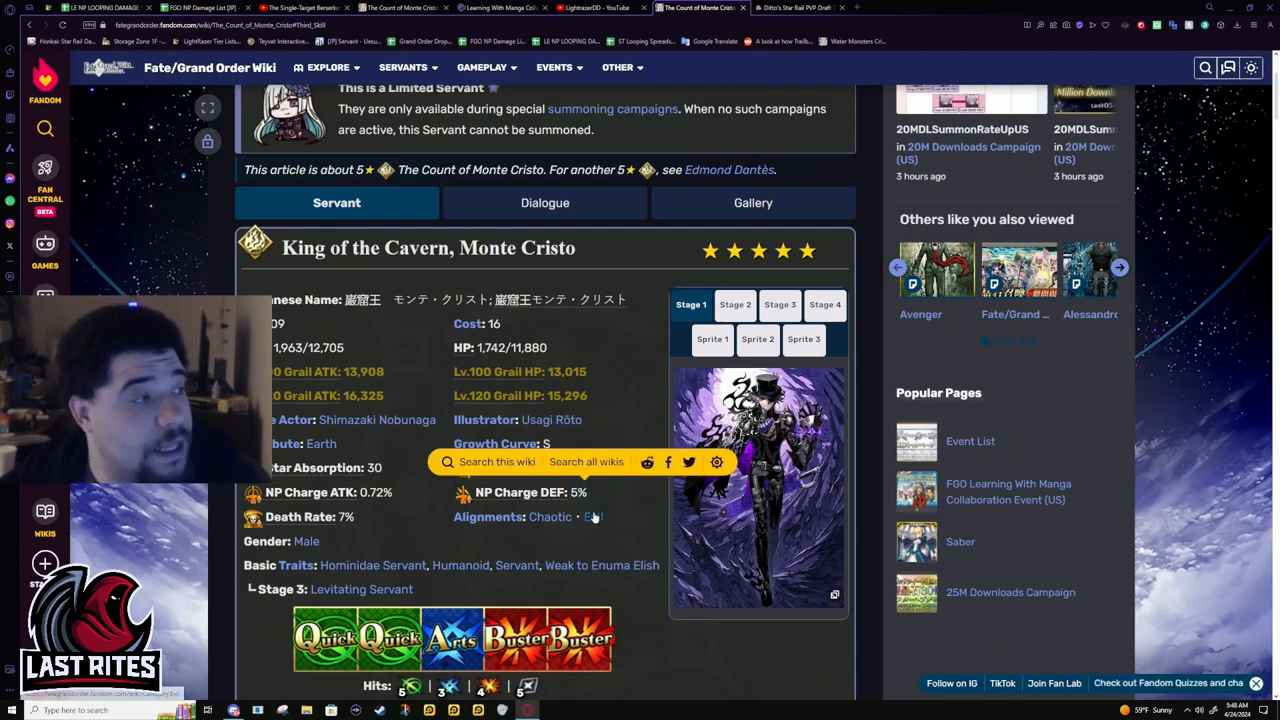
scroll("down", 3)
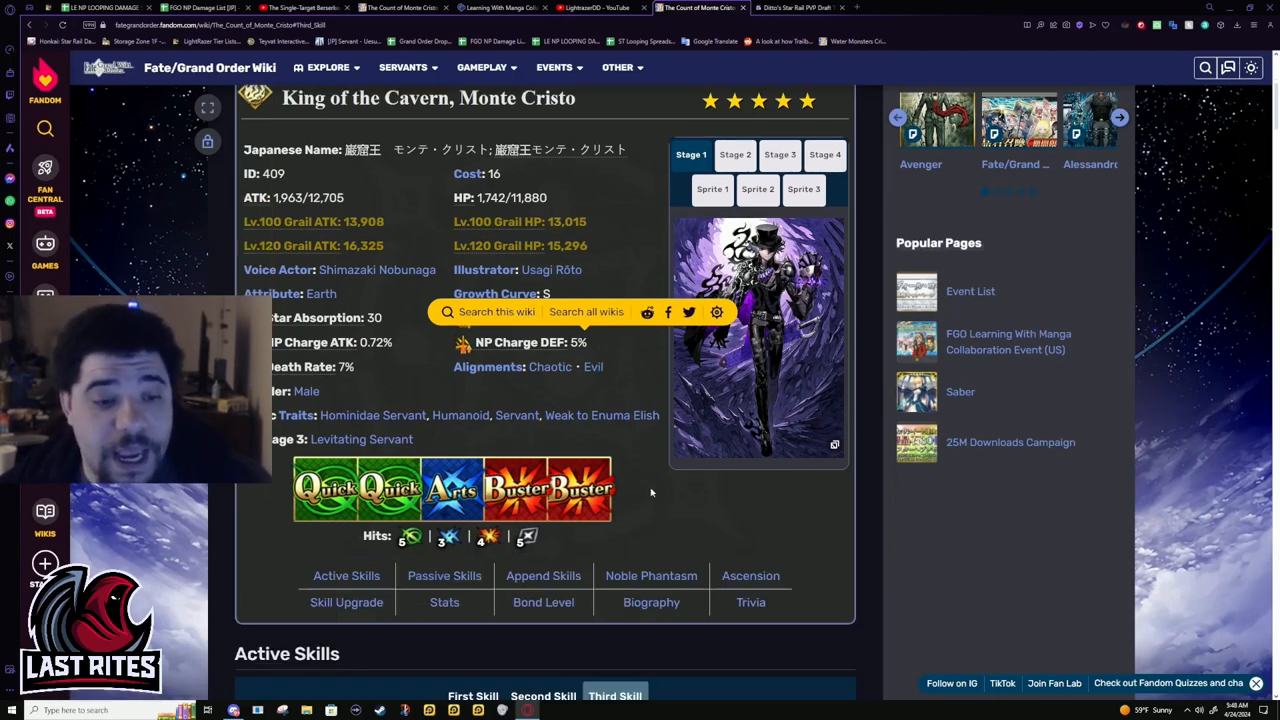
scroll("down", 3)
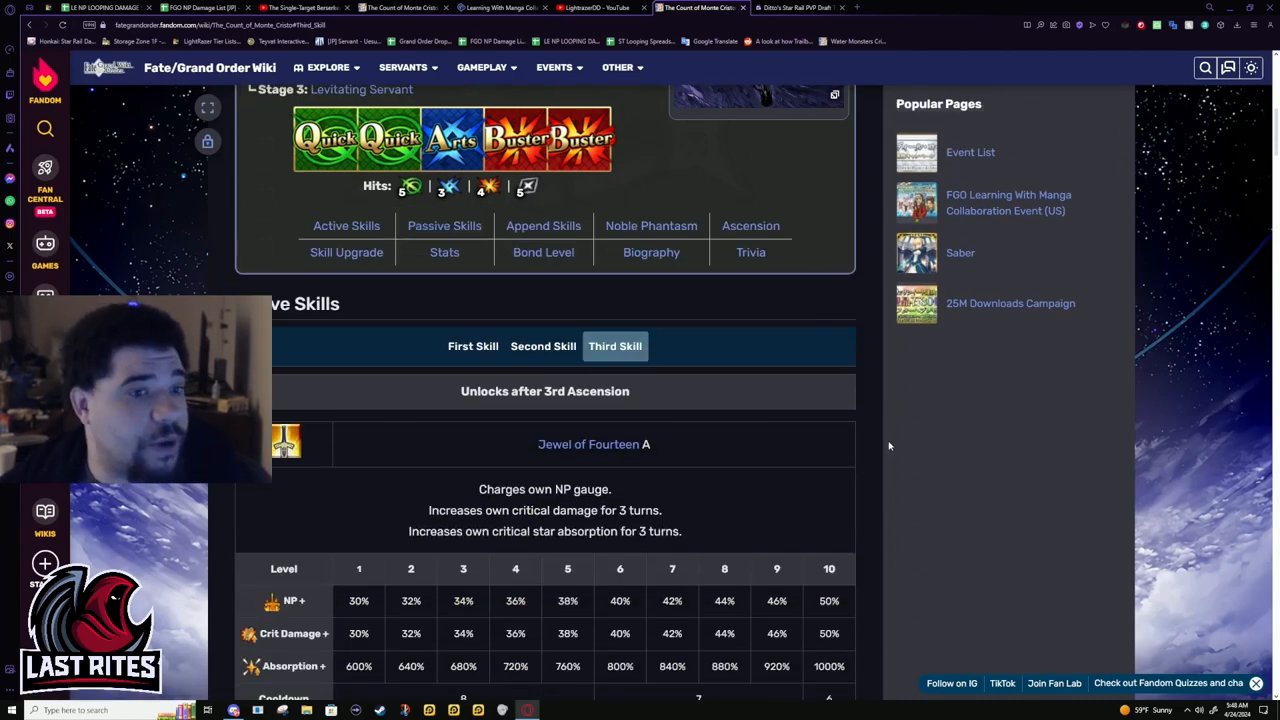
Check the NP gauge passive description, then show the Mana Loading append skill
scroll("down", 3)
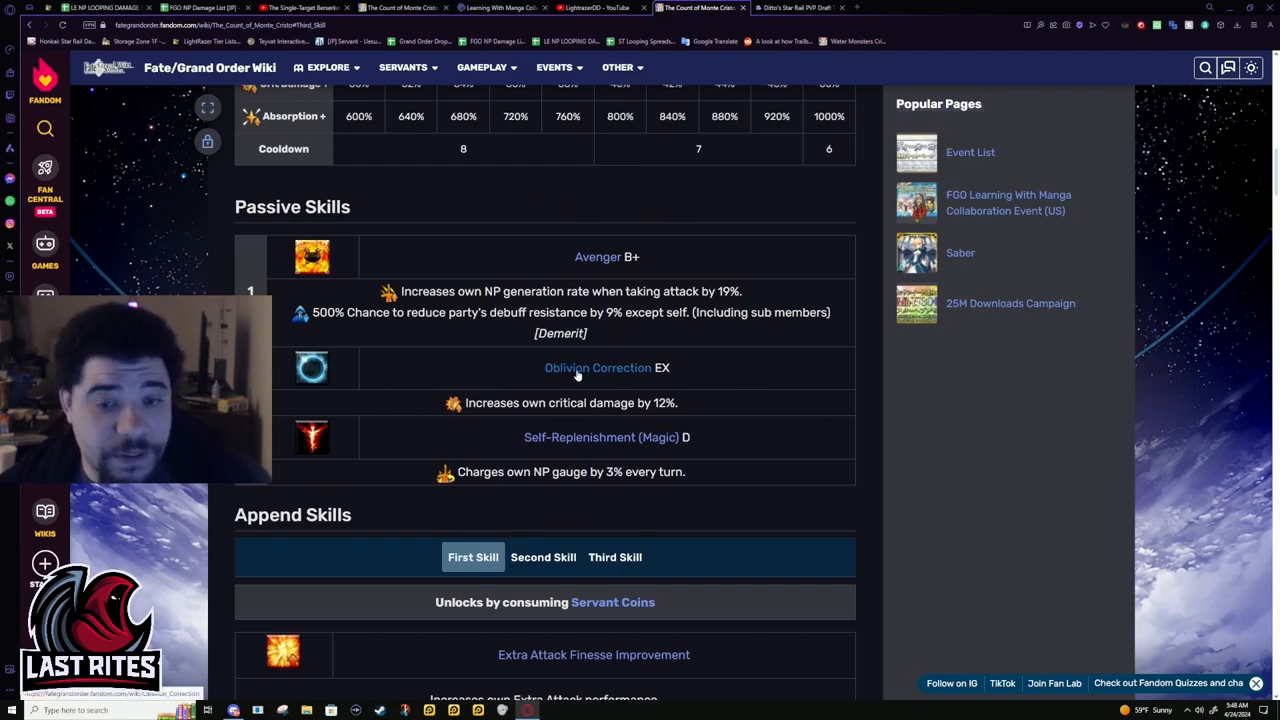
mouse_move(820, 332)
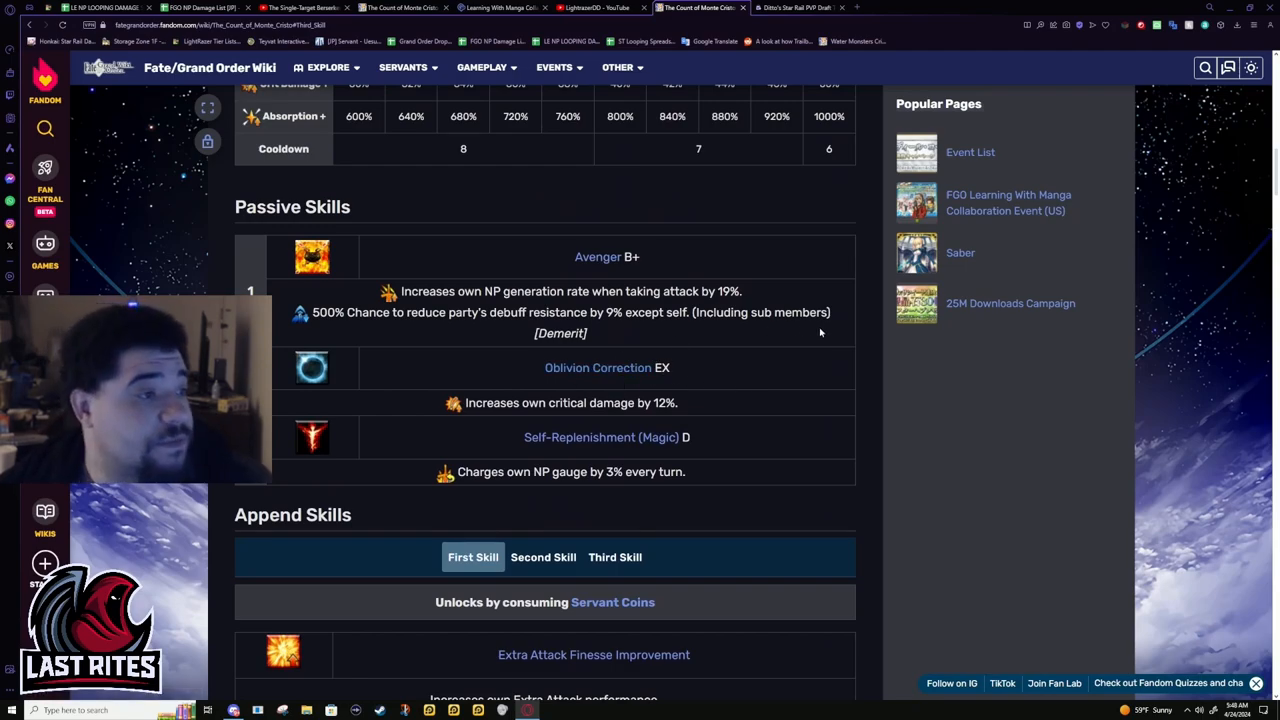
mouse_move(758, 336)
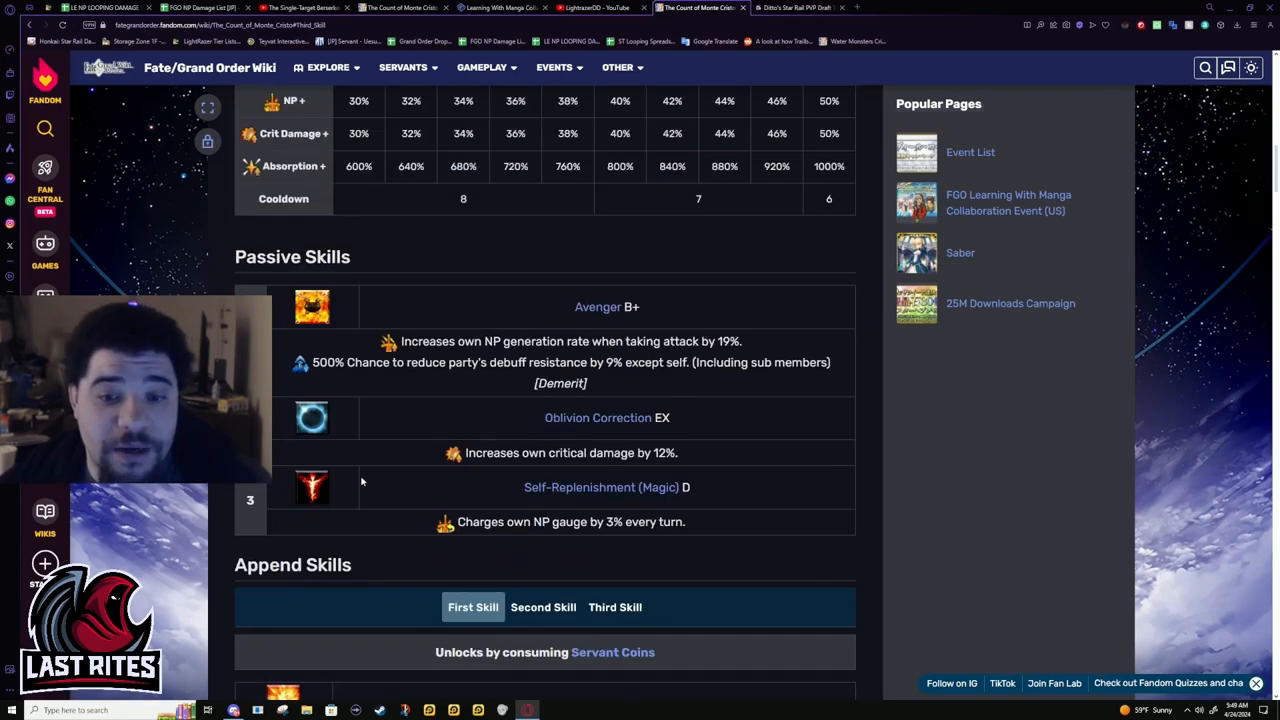
double_click(570, 520)
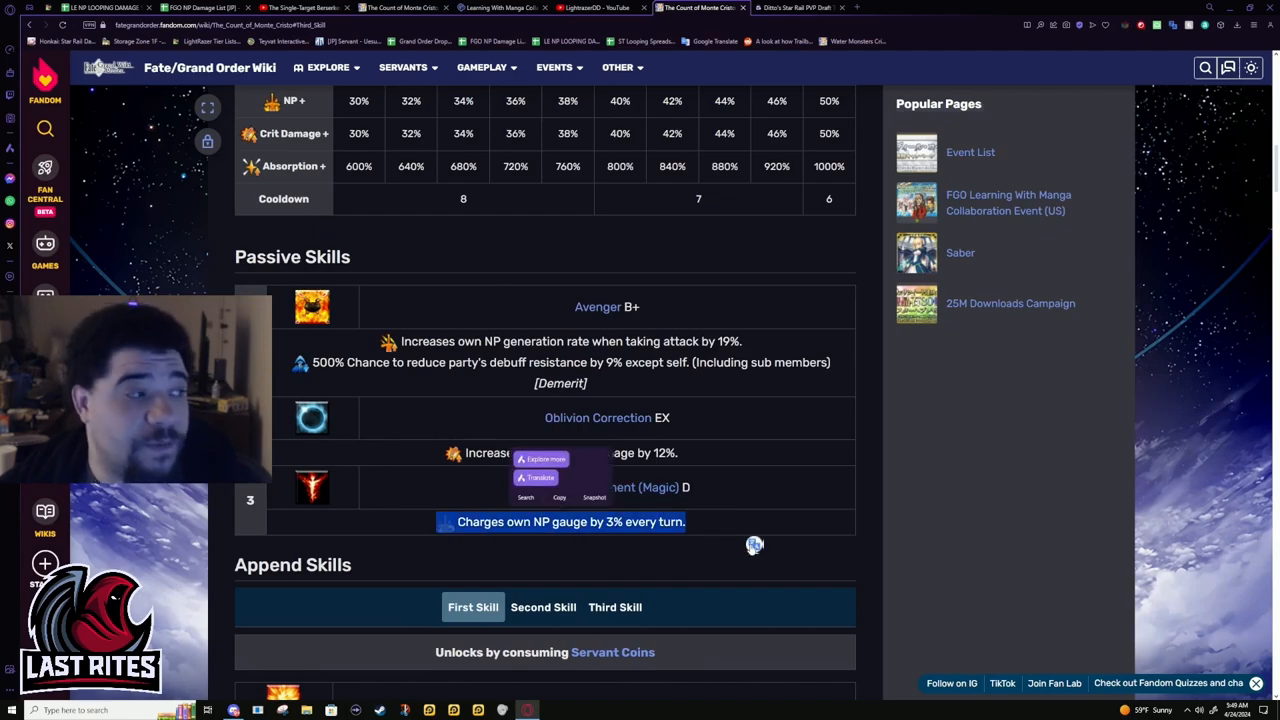
left_click(540, 476)
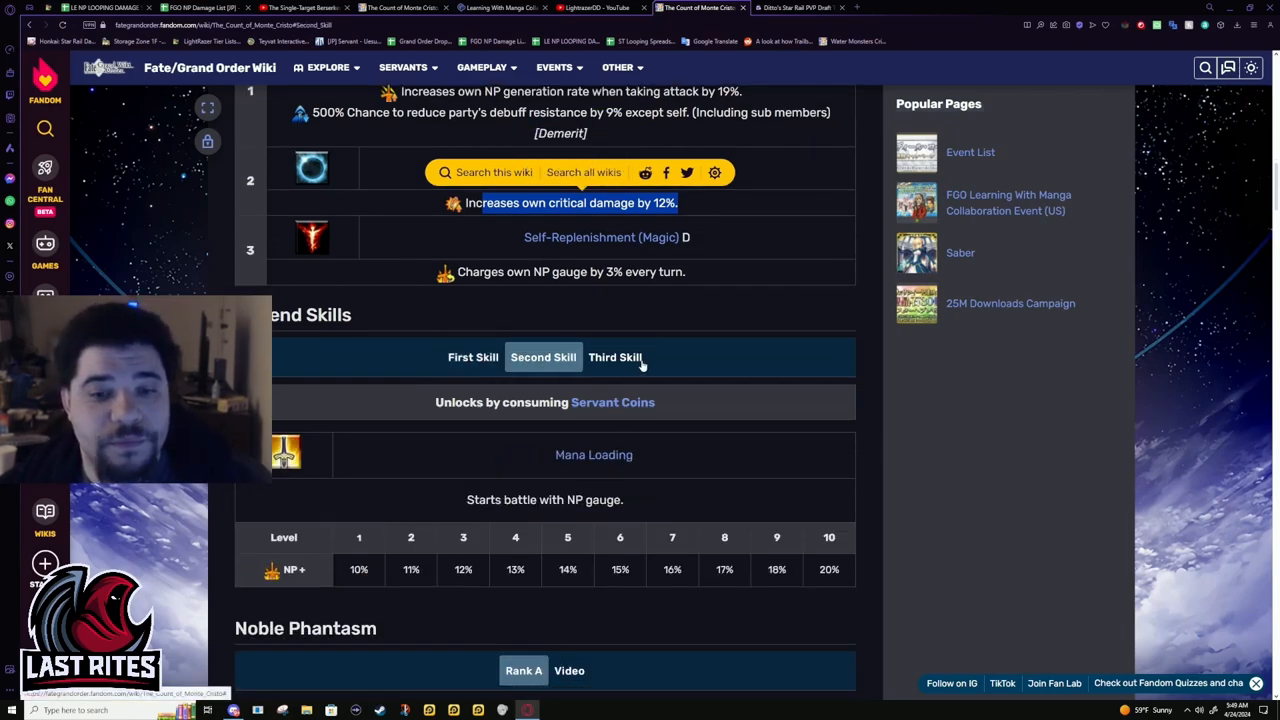
left_click(616, 356)
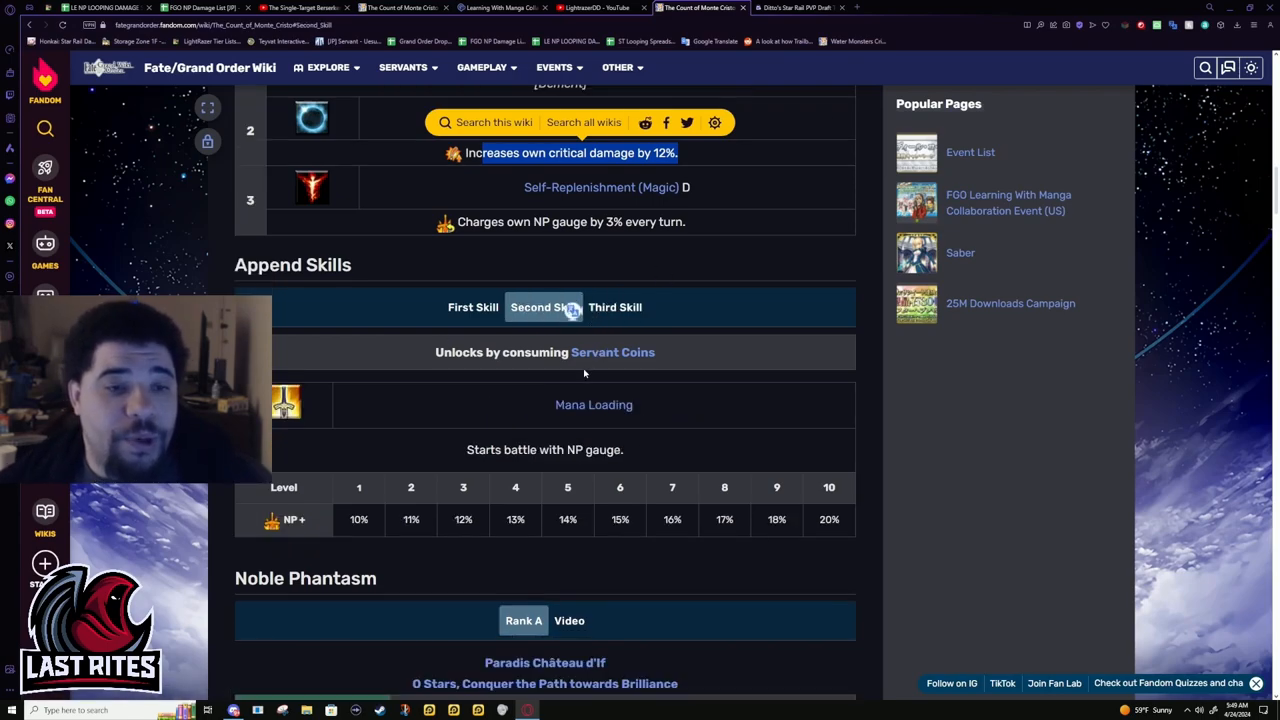
scroll("down", 3)
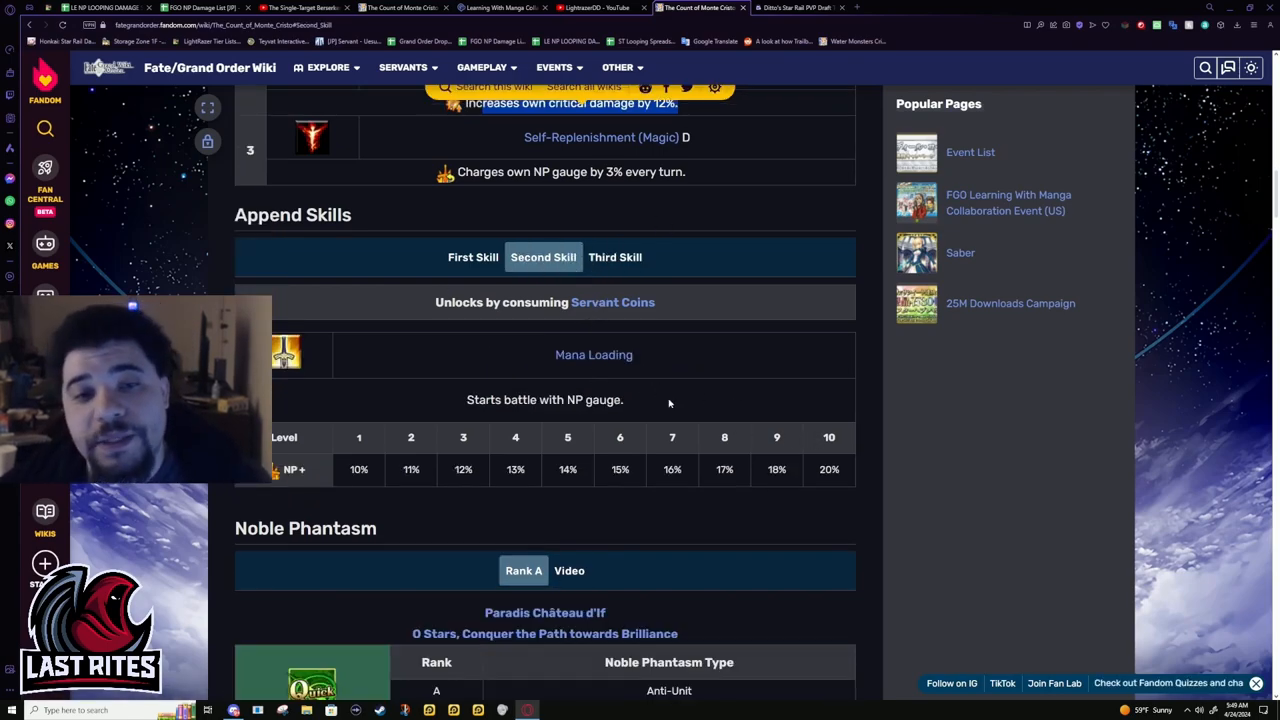
left_click(472, 256)
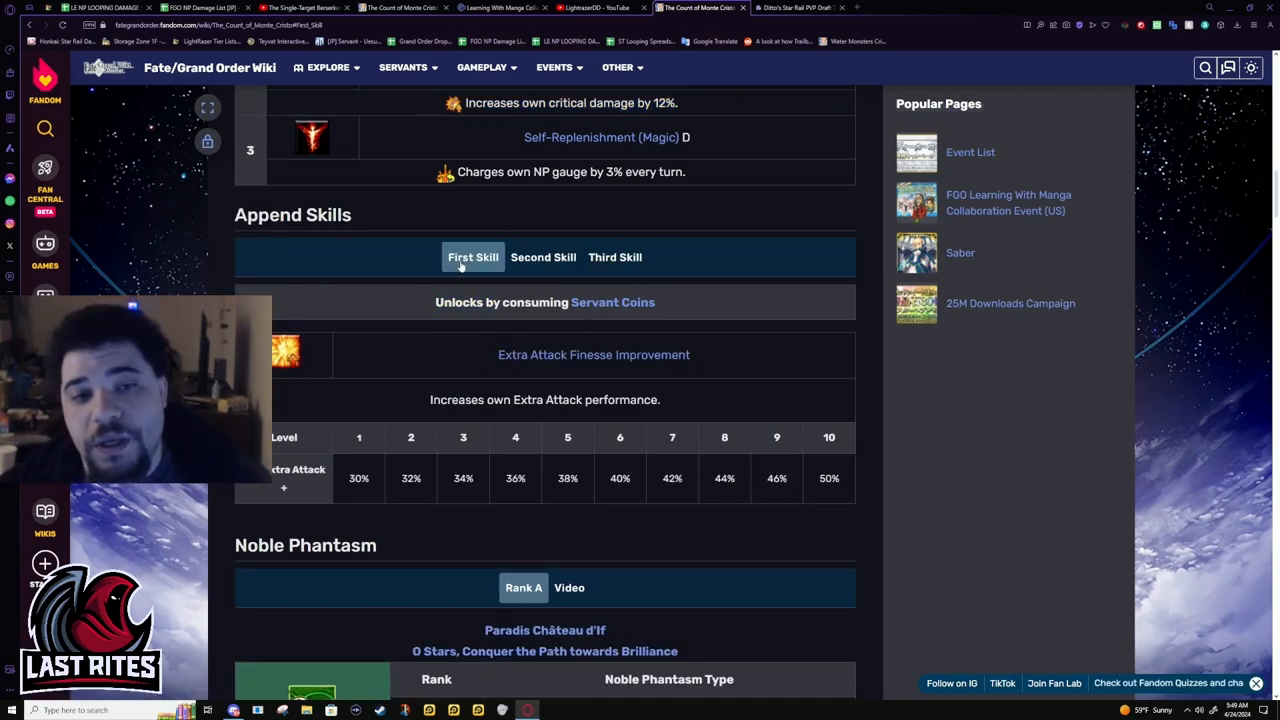
left_click(544, 256)
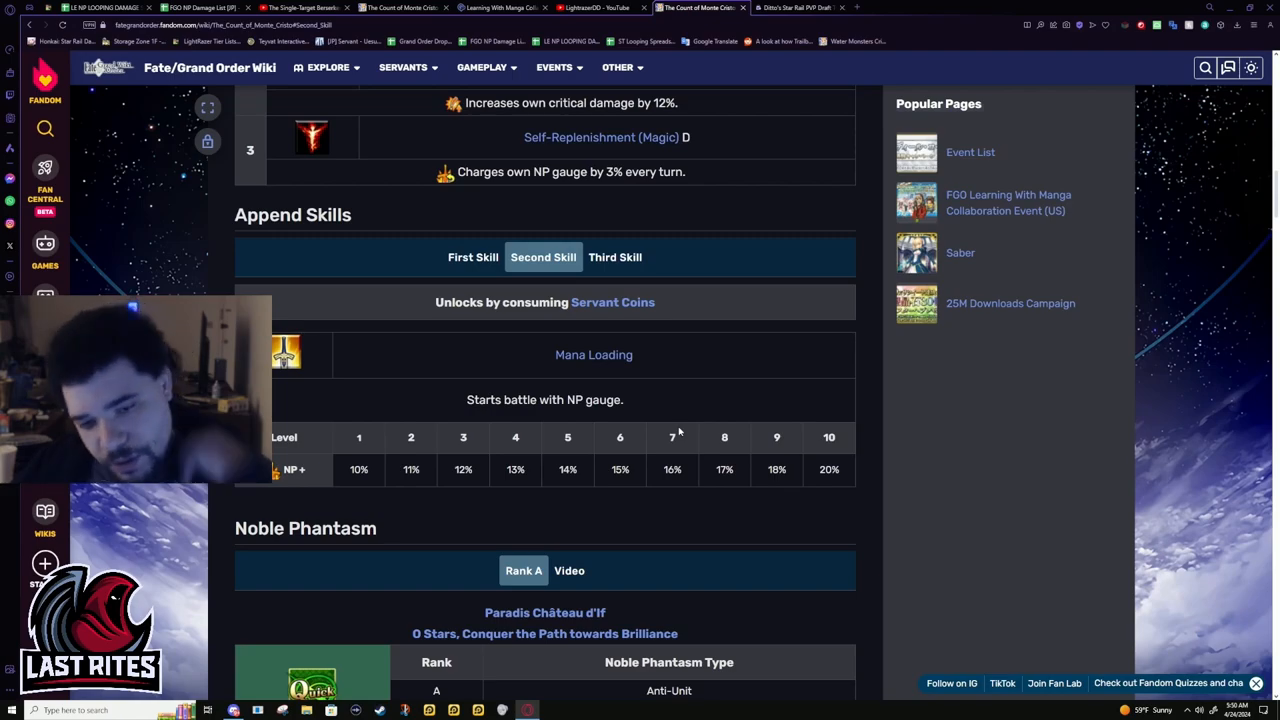
left_click(616, 256)
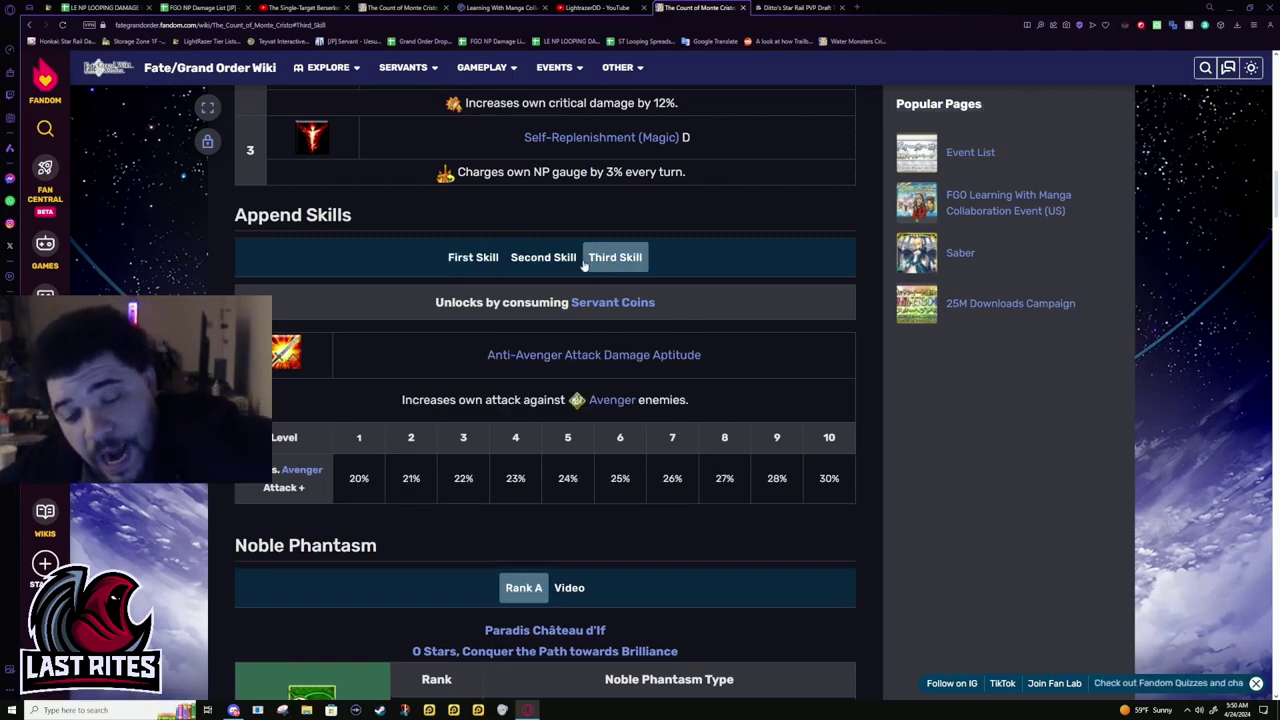
left_click(544, 256)
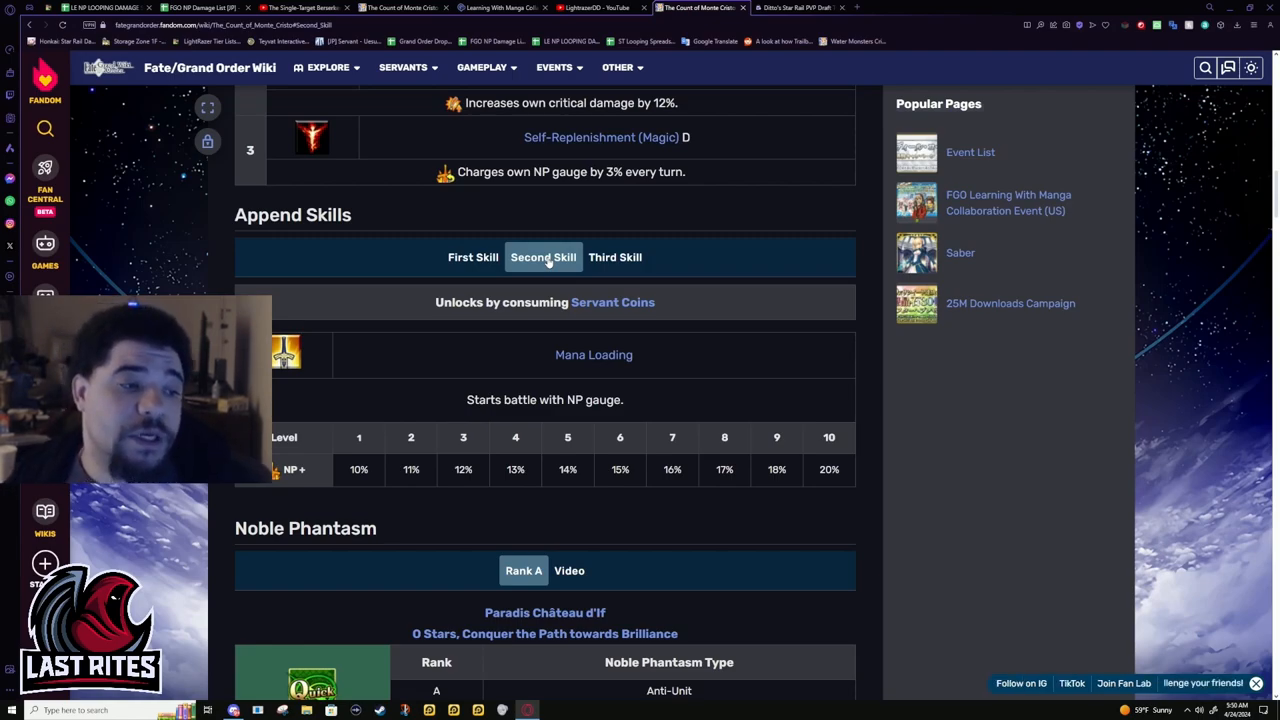
mouse_move(604, 340)
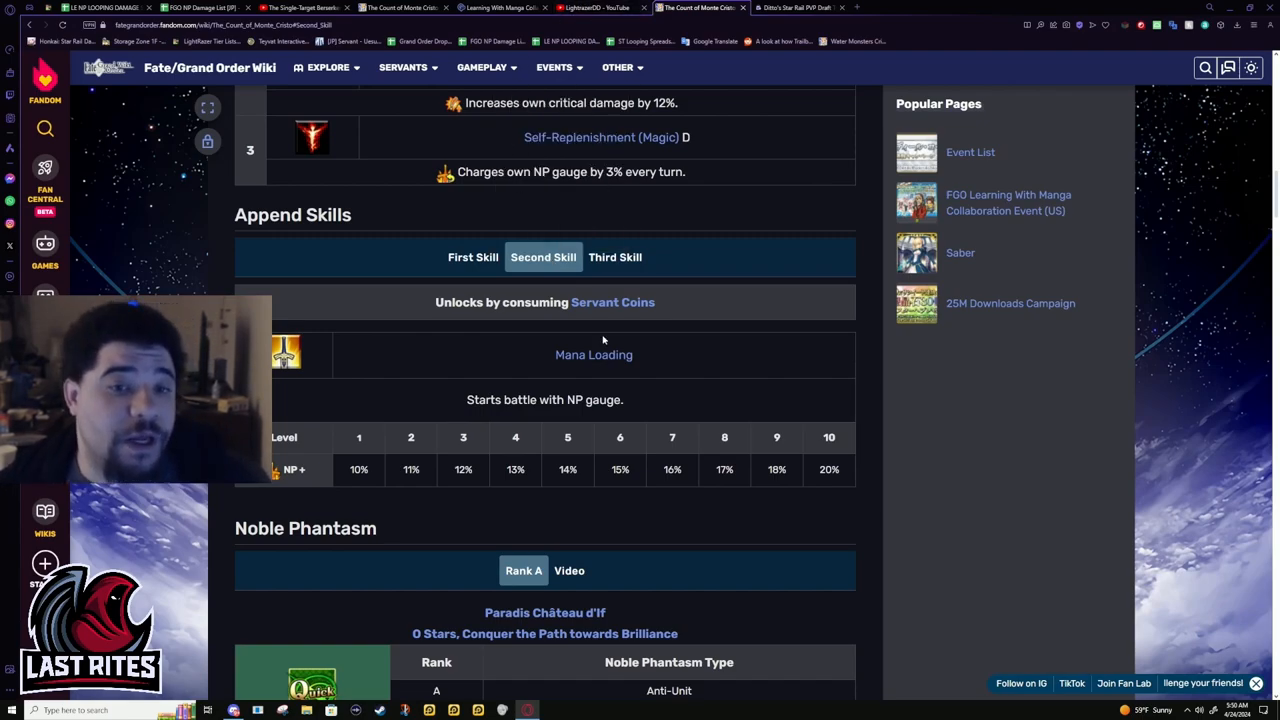
scroll("down", 3)
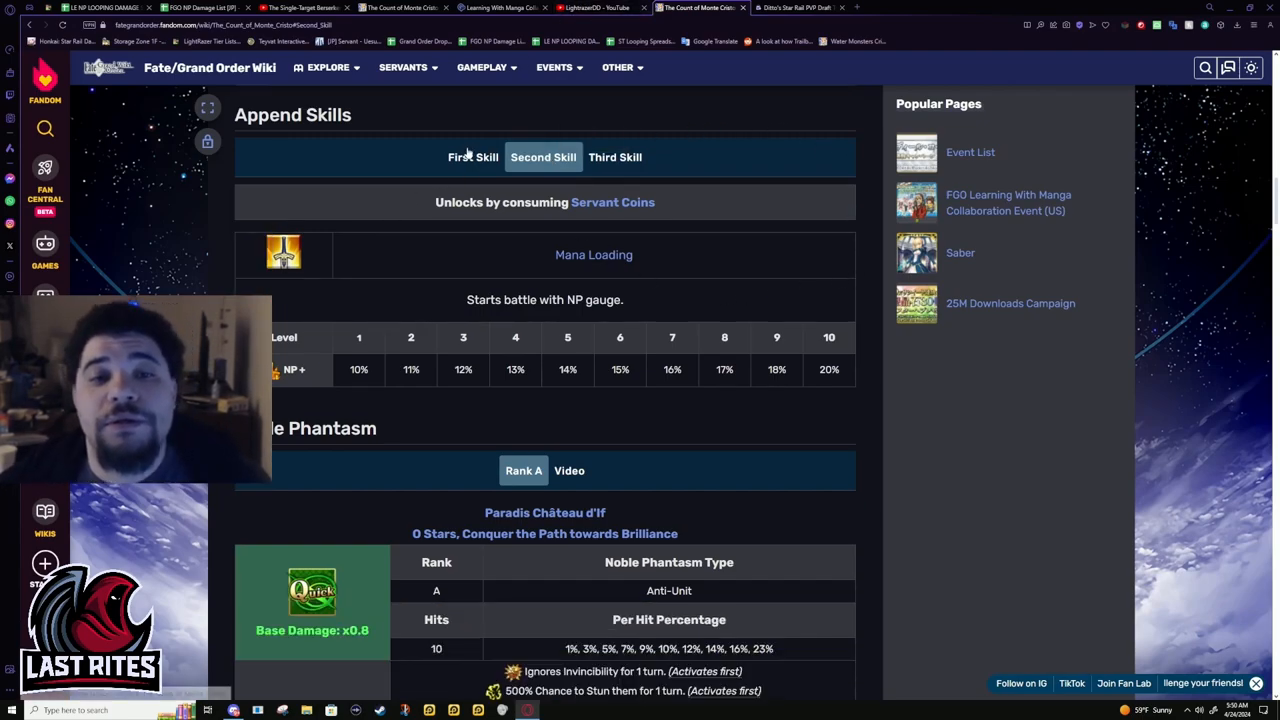
Show the Extra Attack Finesse Improvement append skill with its 50% value, then move back toward Active Skills
left_click(472, 156)
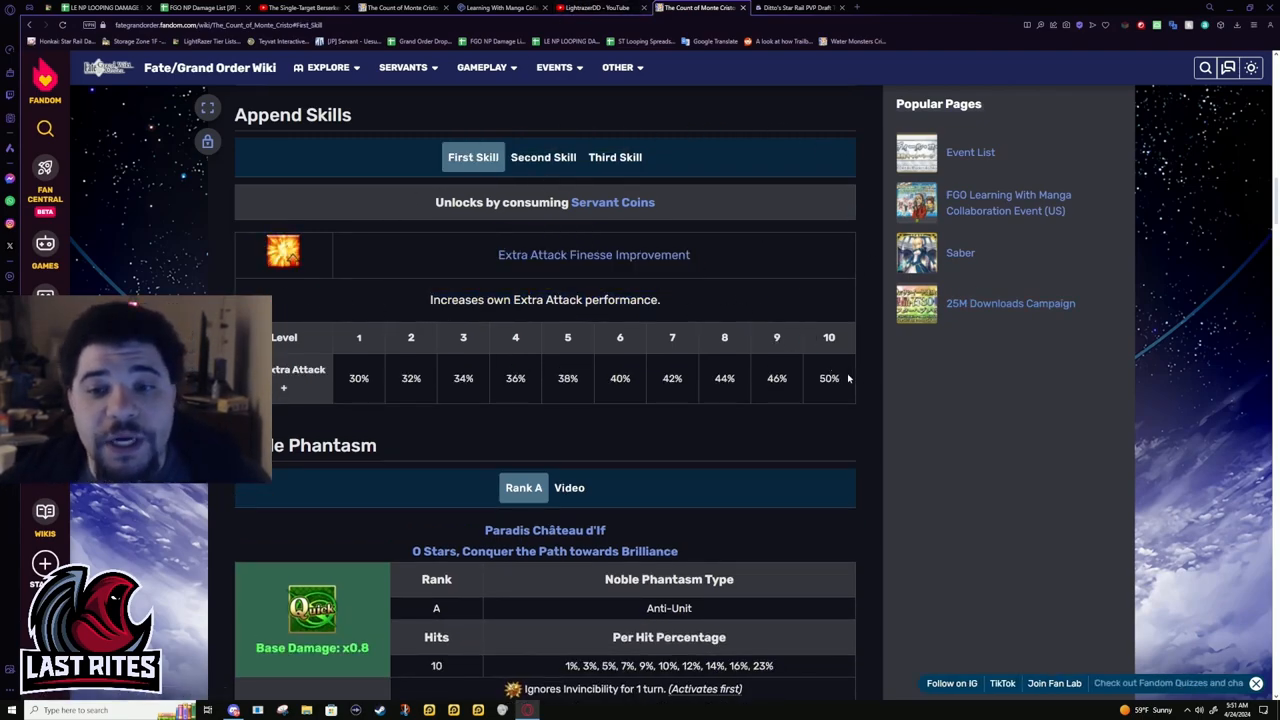
left_click(1204, 68)
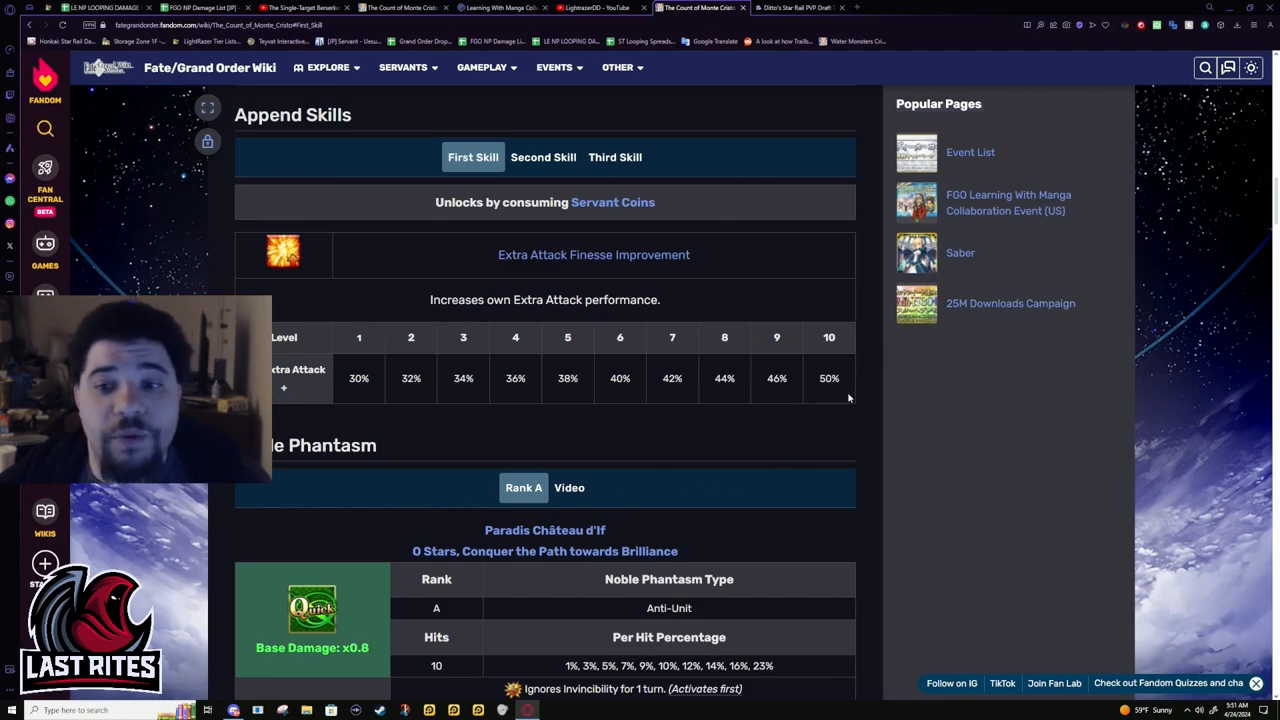
mouse_move(856, 378)
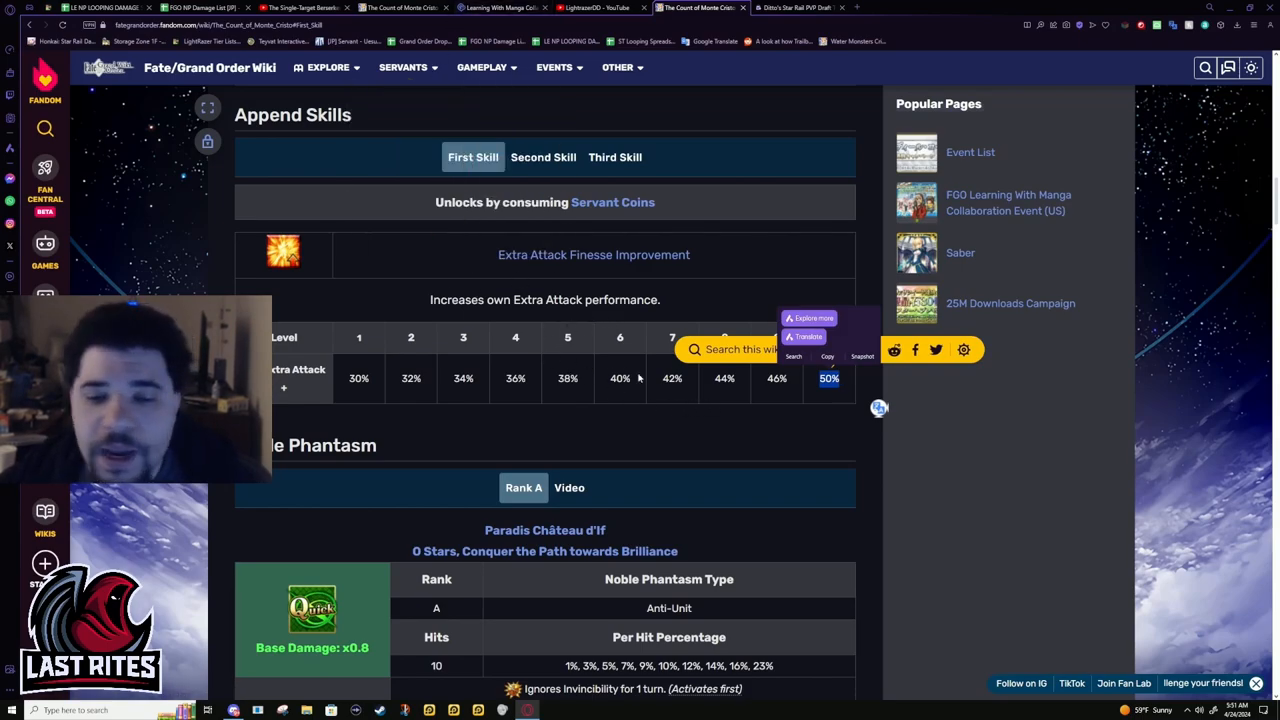
scroll("down", 3)
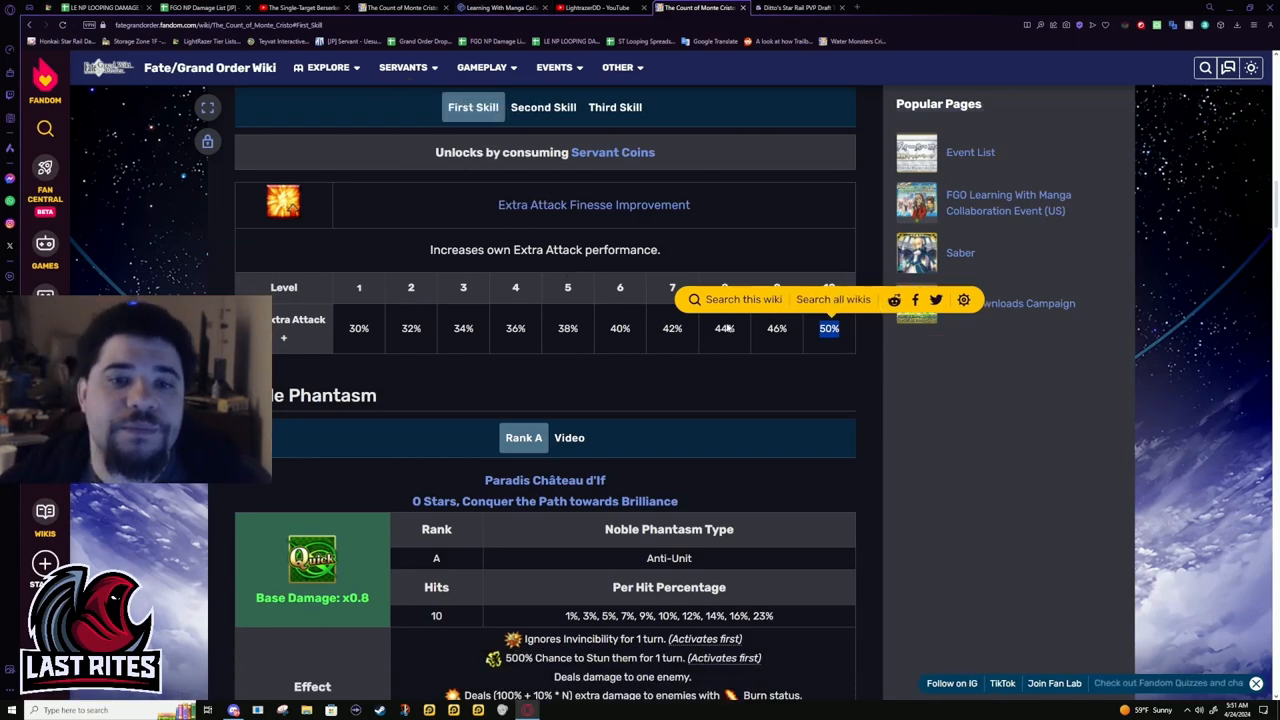
scroll("down", 3)
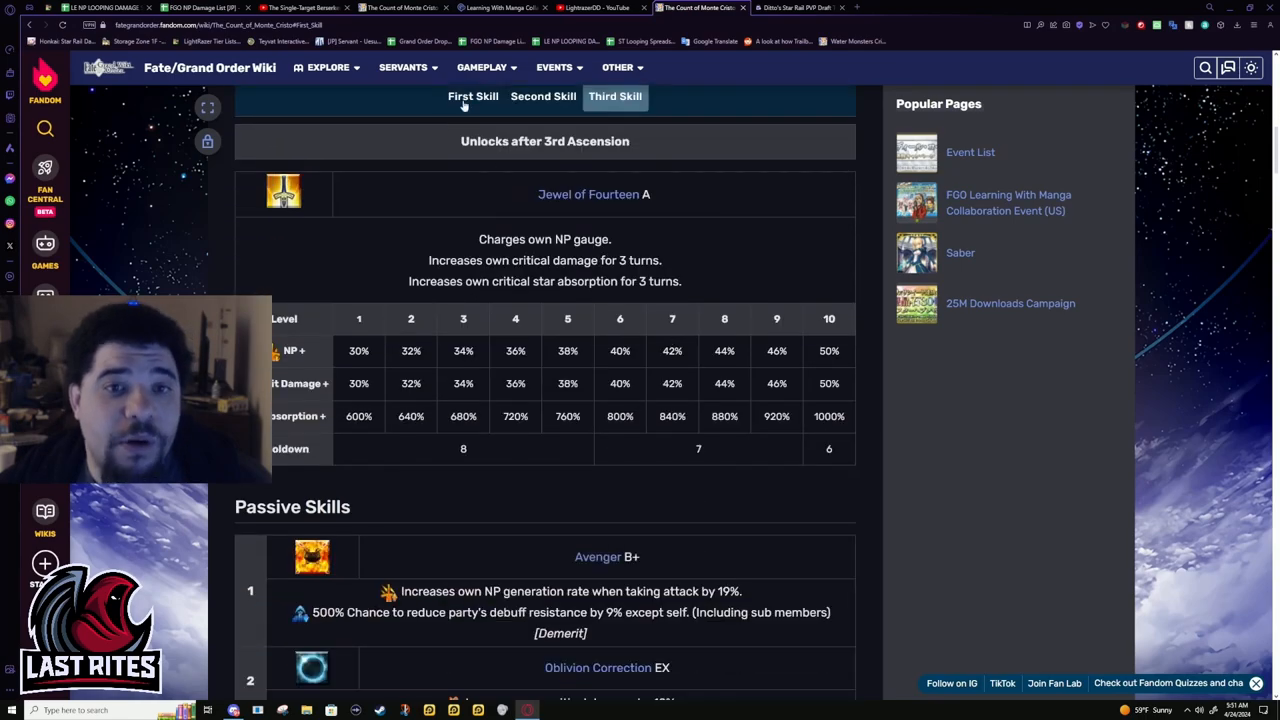
scroll("up", 3)
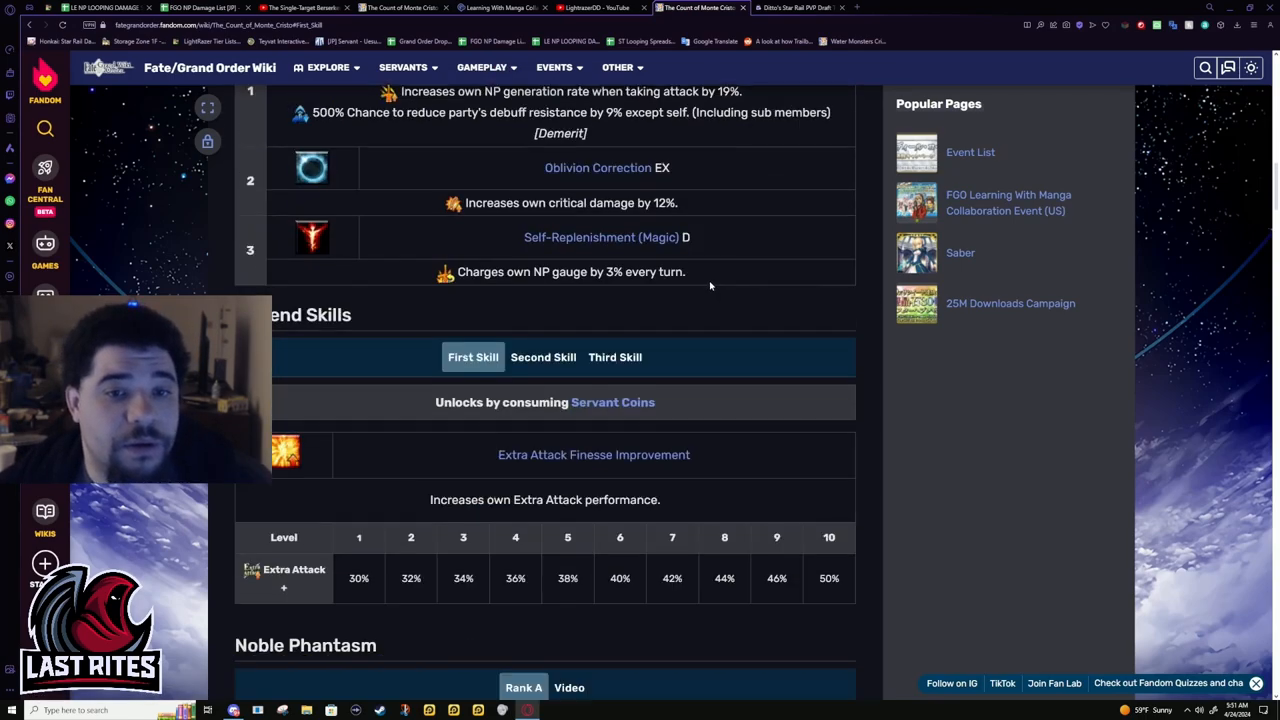
scroll("down", 3)
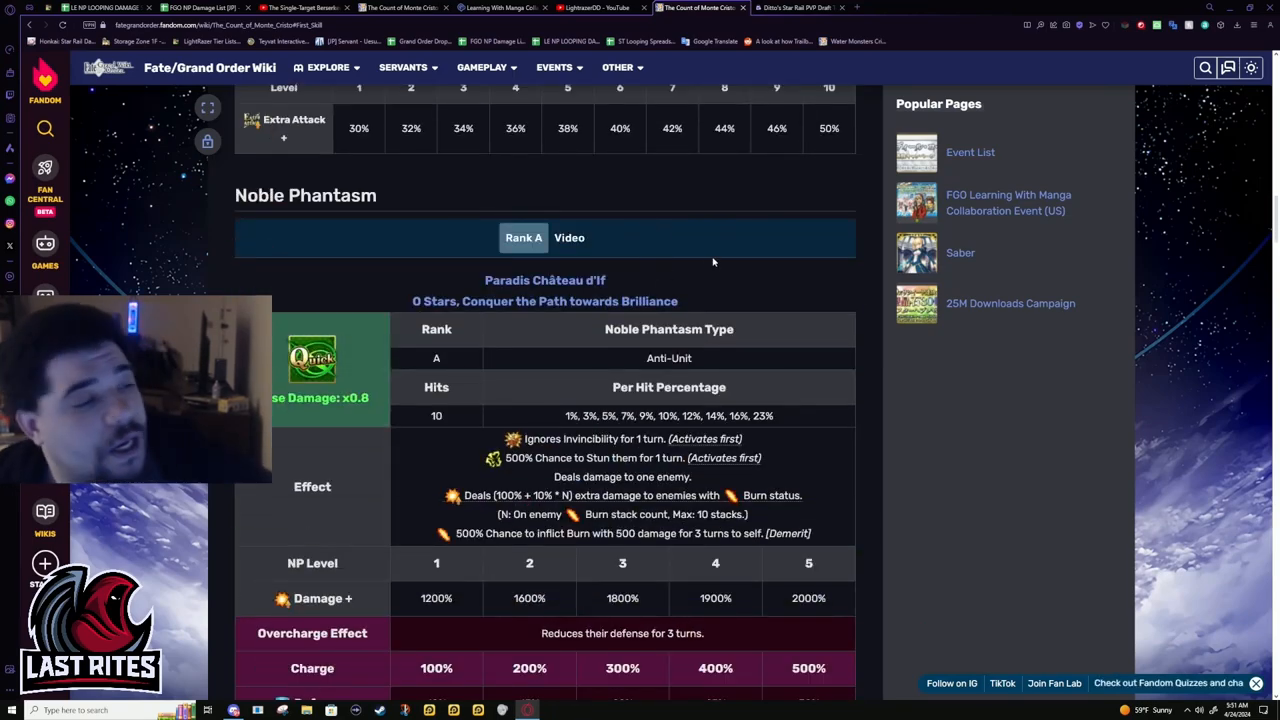
mouse_move(672, 264)
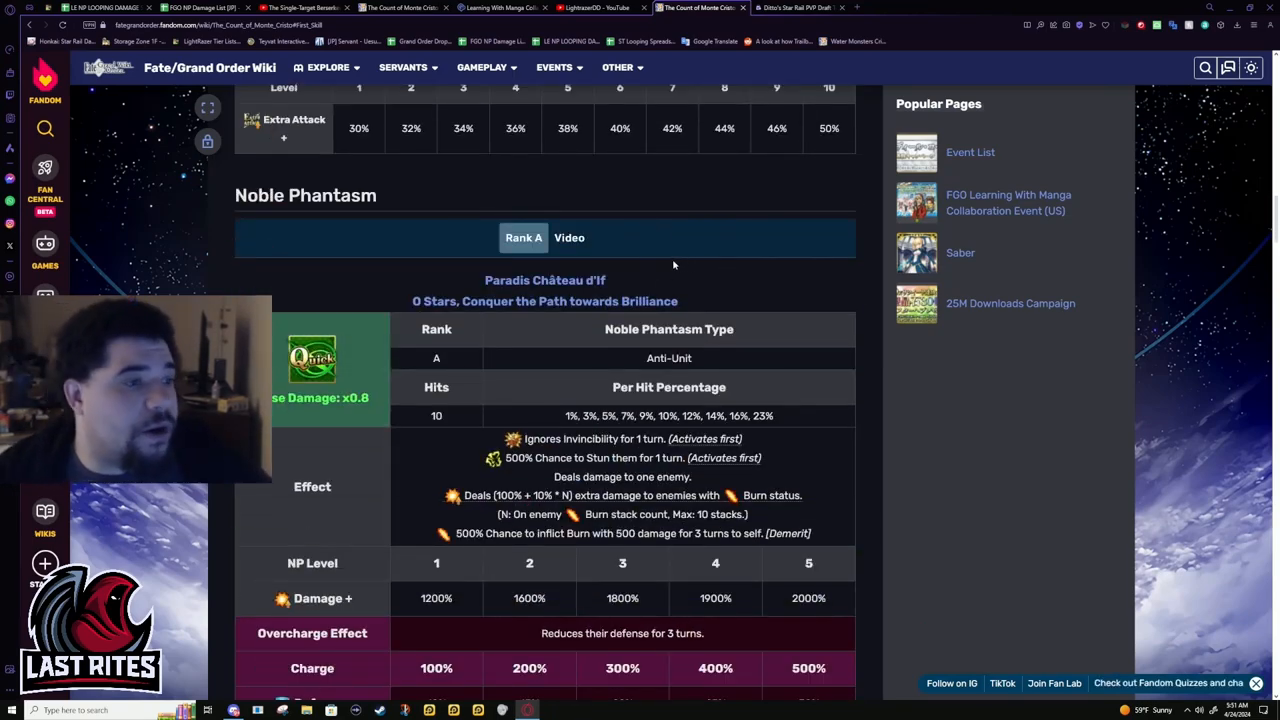
mouse_move(812, 418)
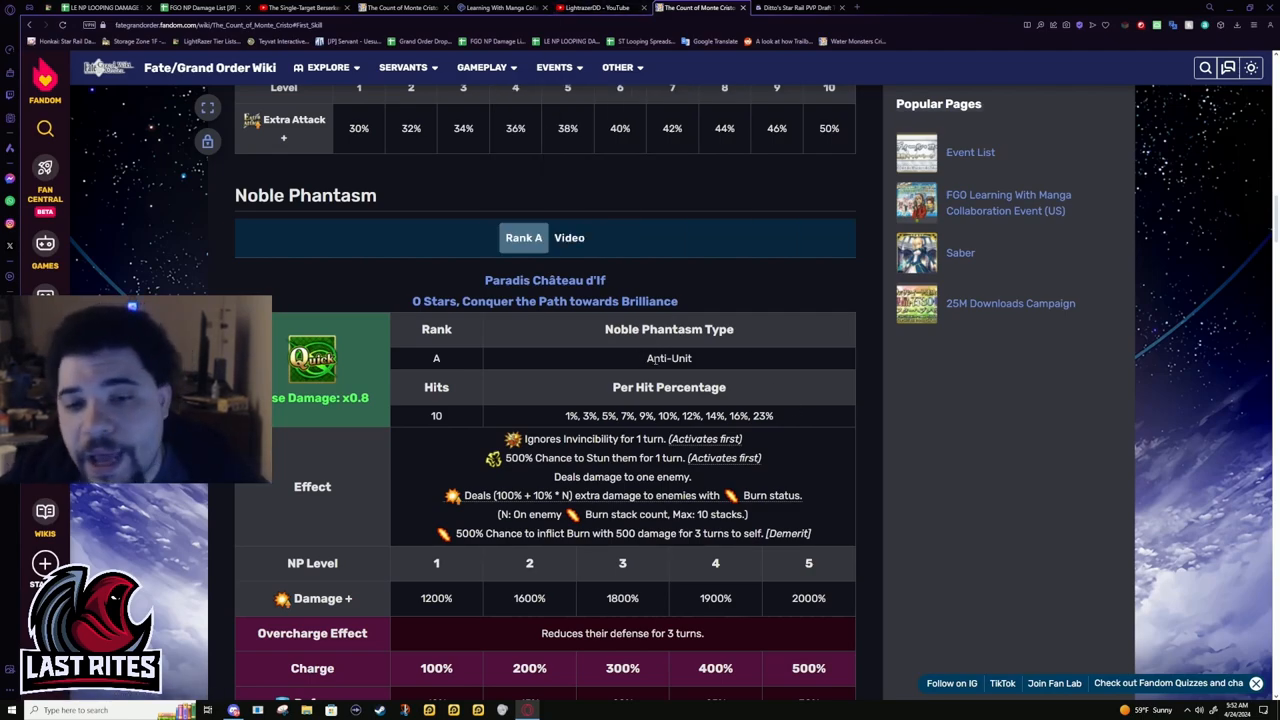
scroll("down", 3)
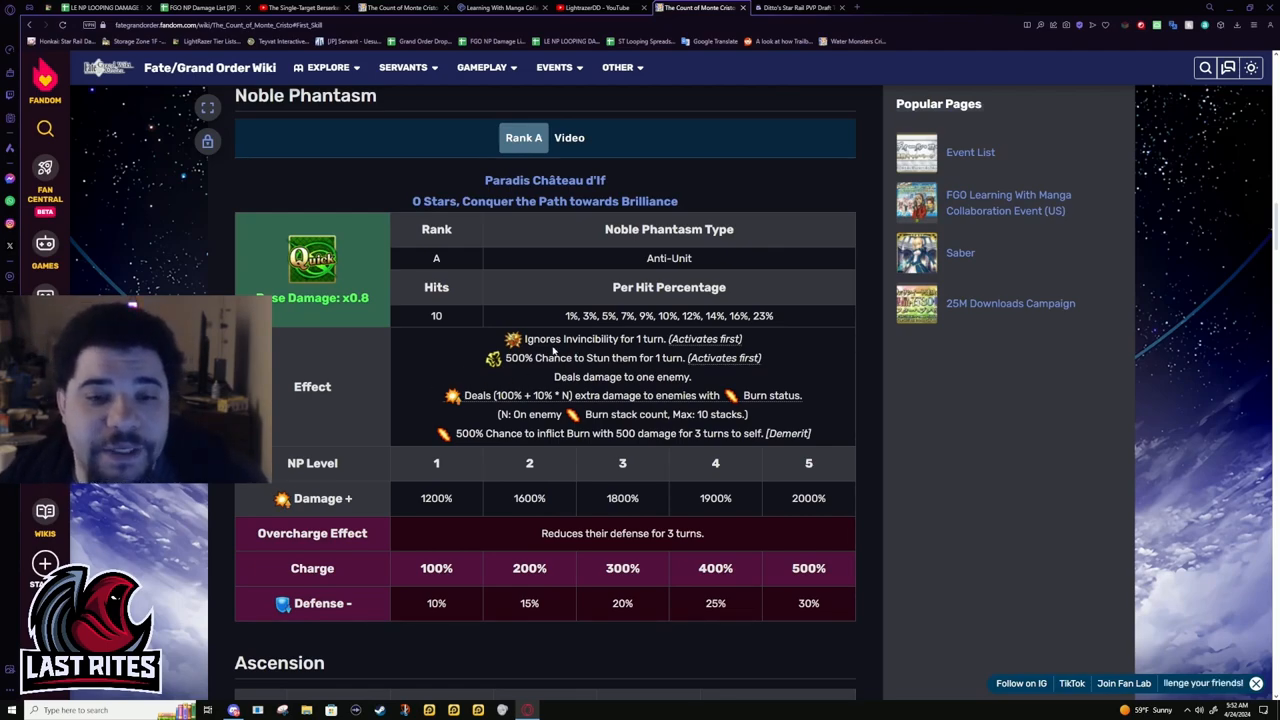
scroll("down", 3)
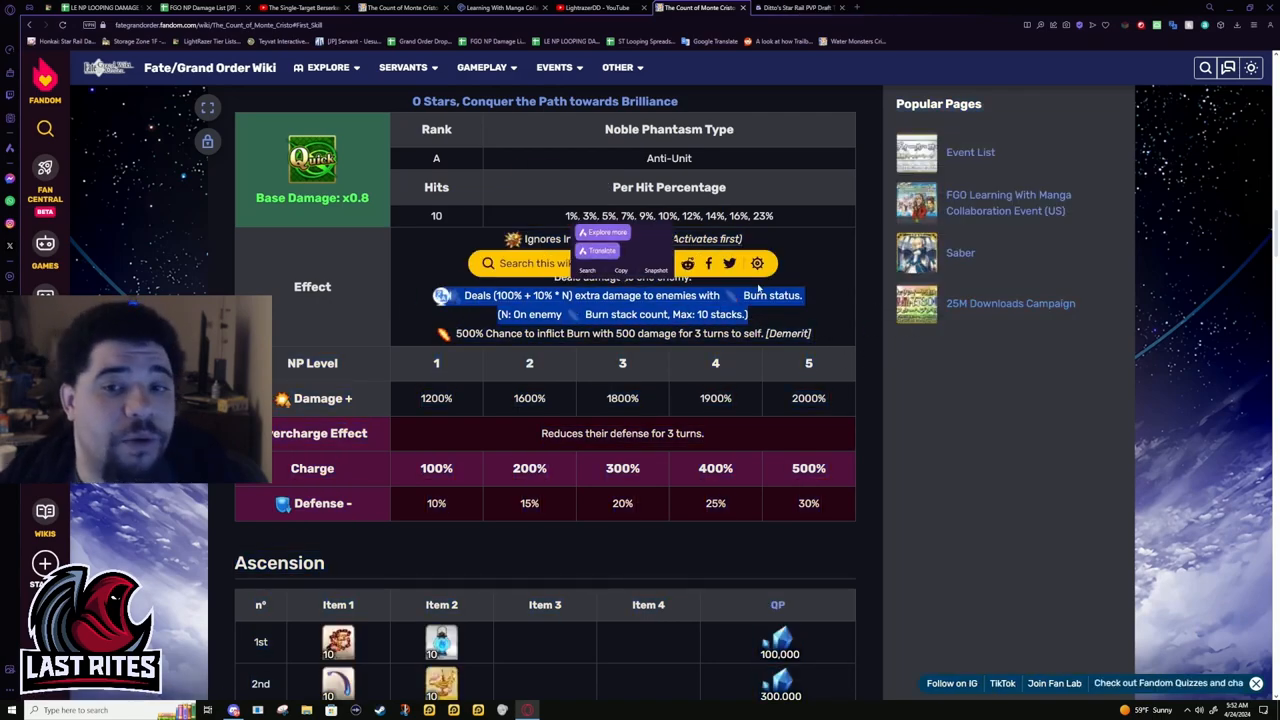
mouse_move(846, 324)
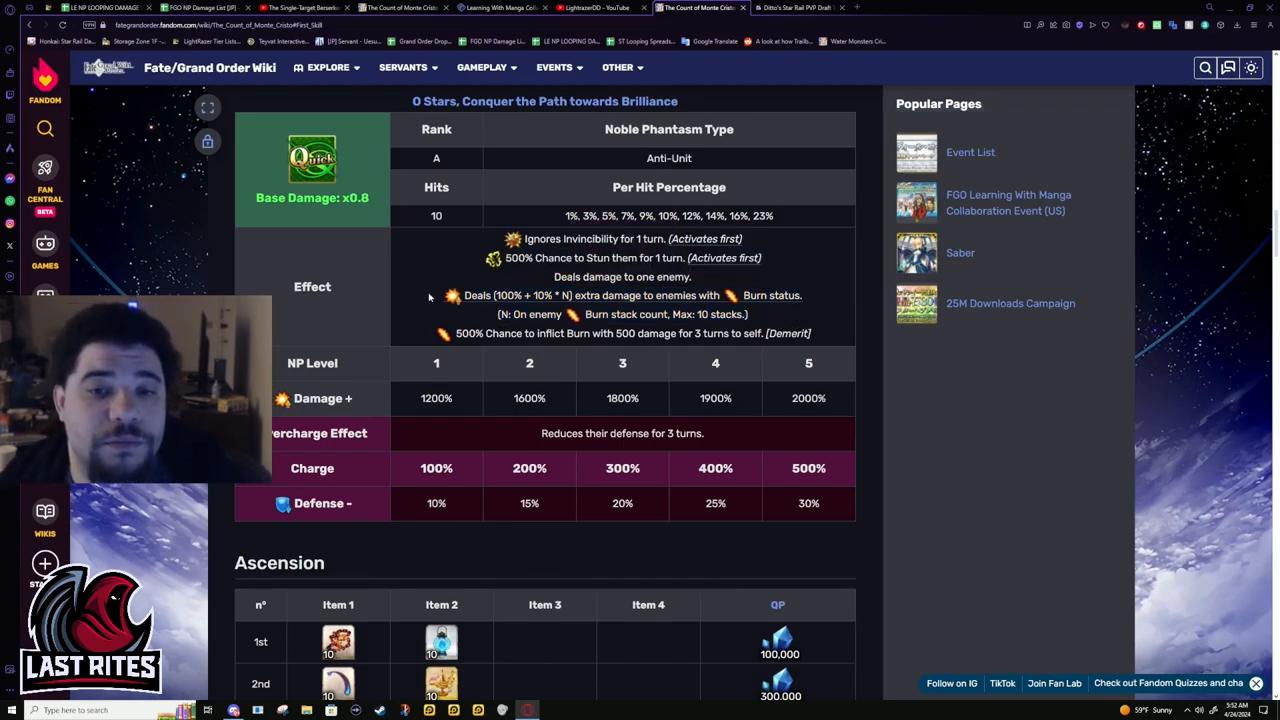
double_click(596, 296)
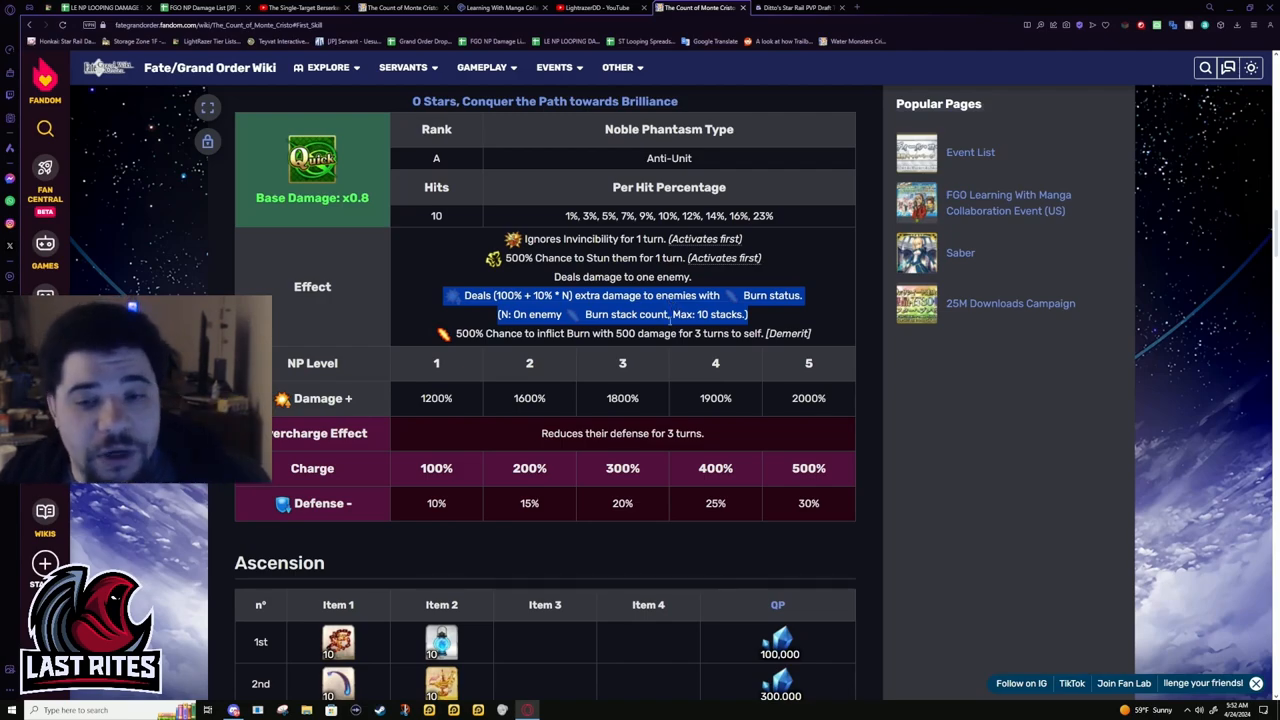
mouse_move(820, 316)
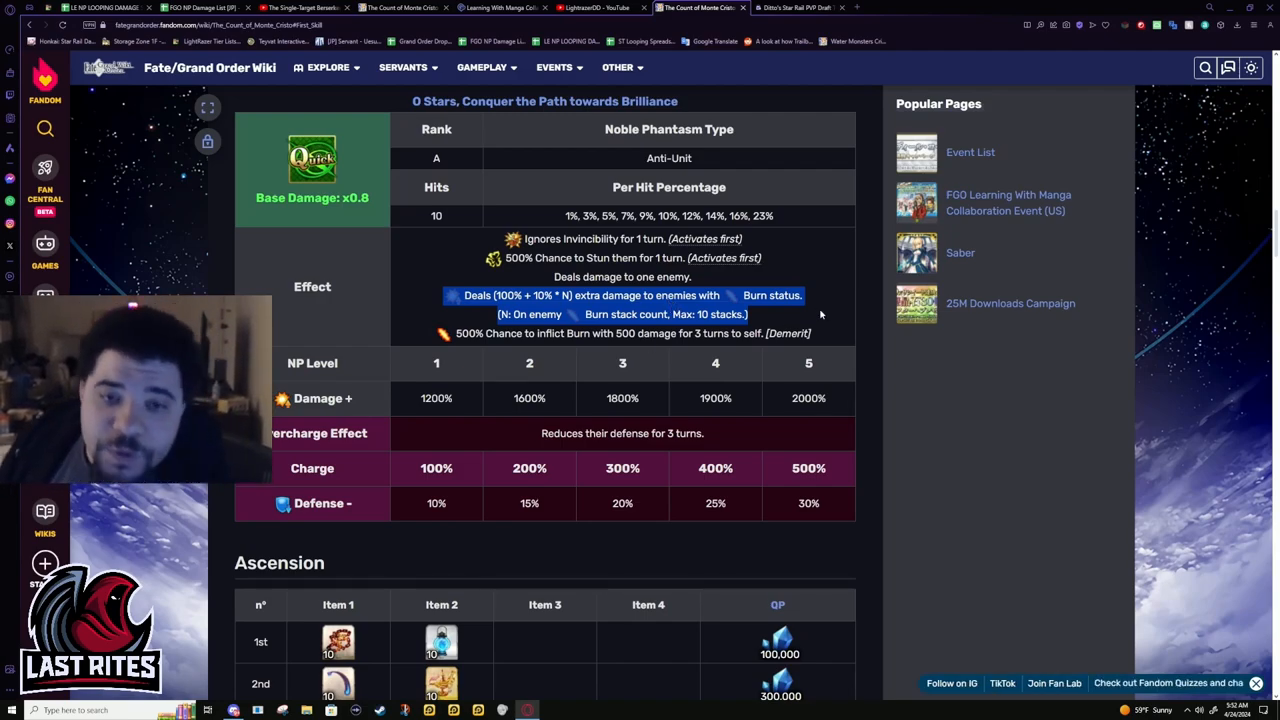
mouse_move(558, 380)
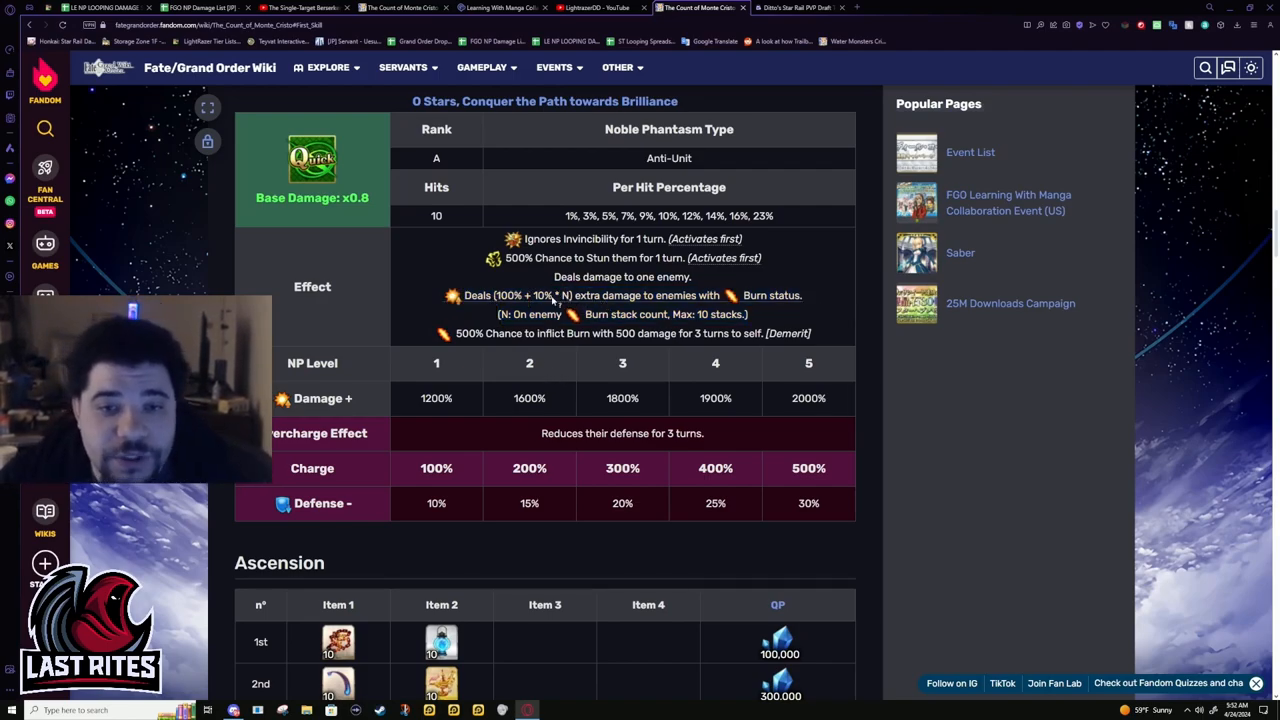
mouse_move(460, 276)
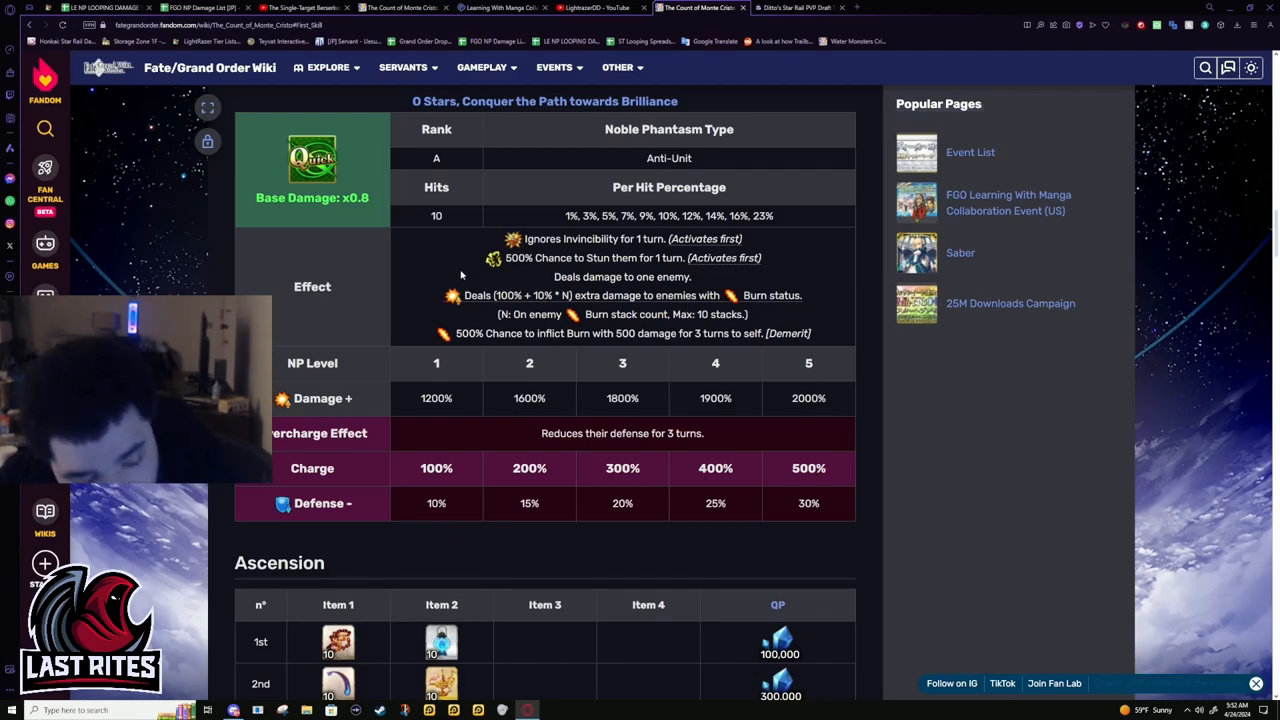
mouse_move(420, 308)
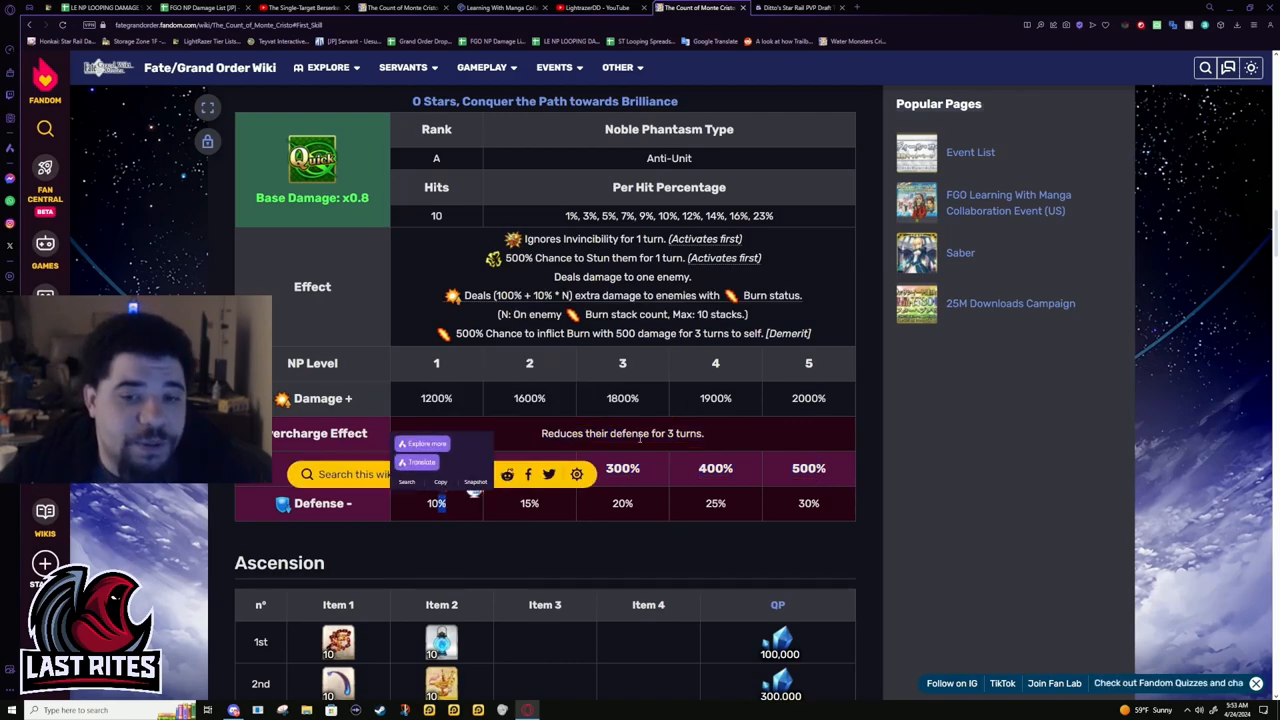
left_click(476, 538)
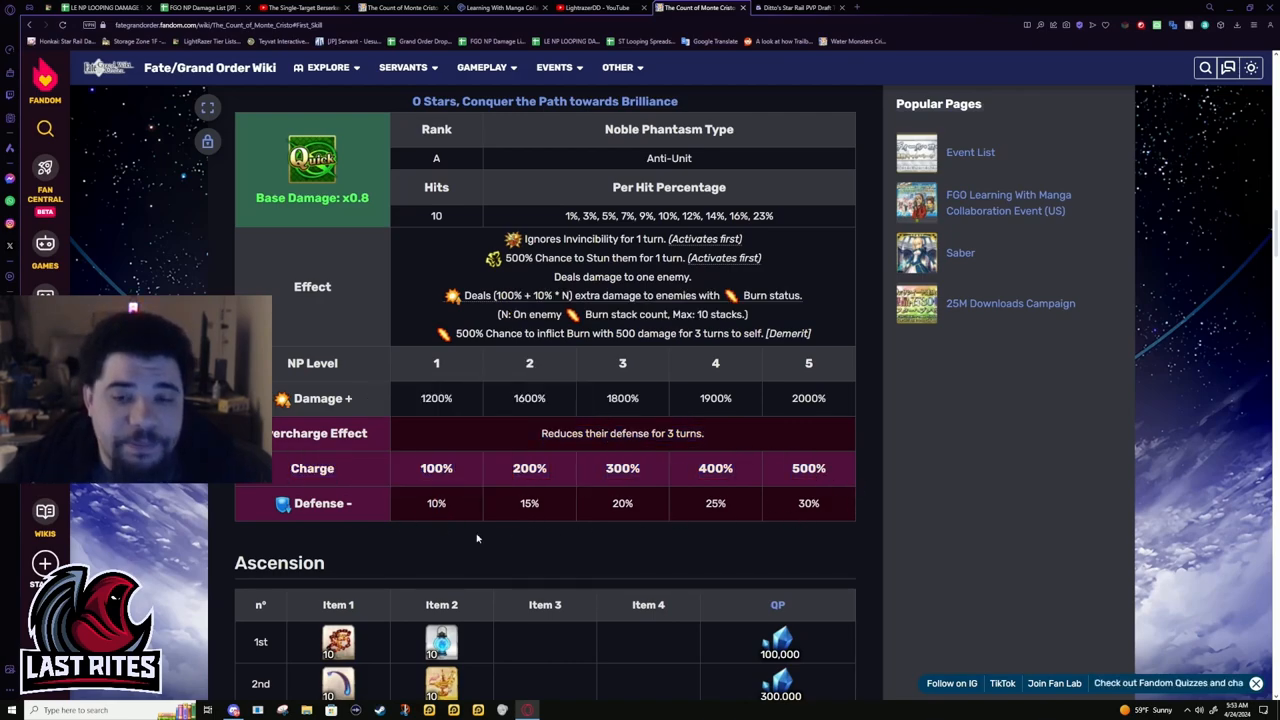
mouse_move(516, 464)
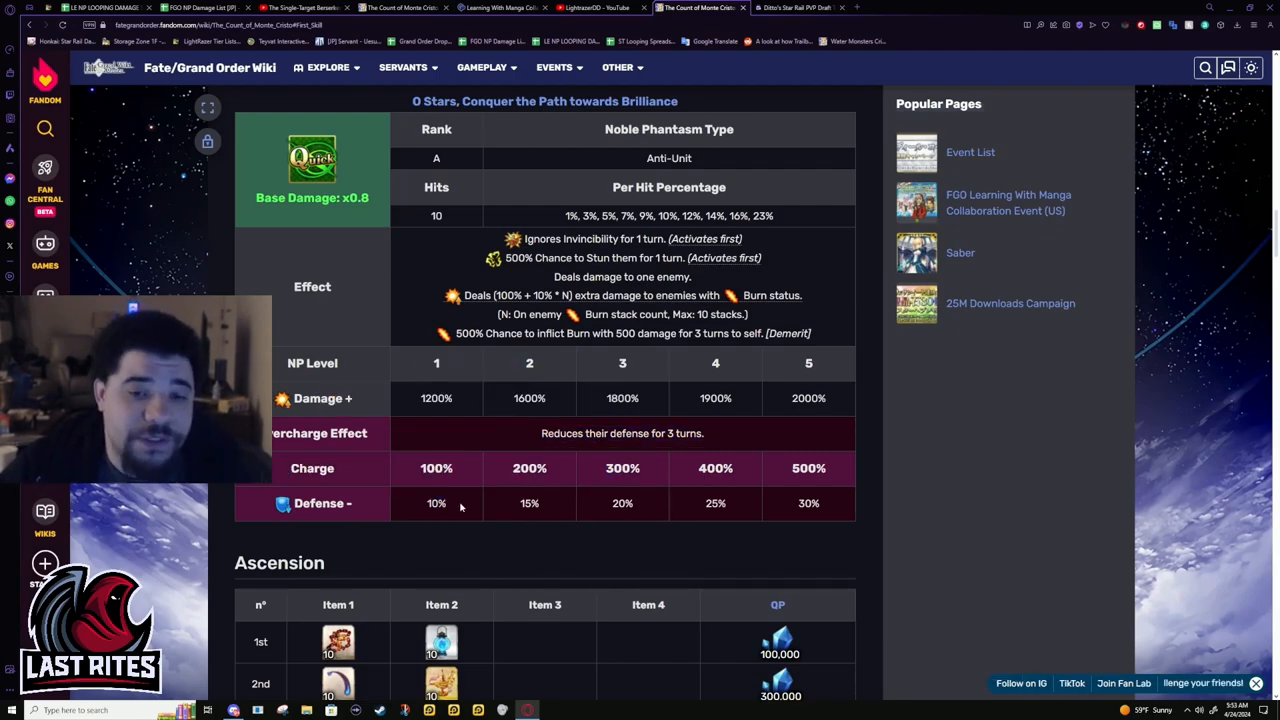
mouse_move(716, 552)
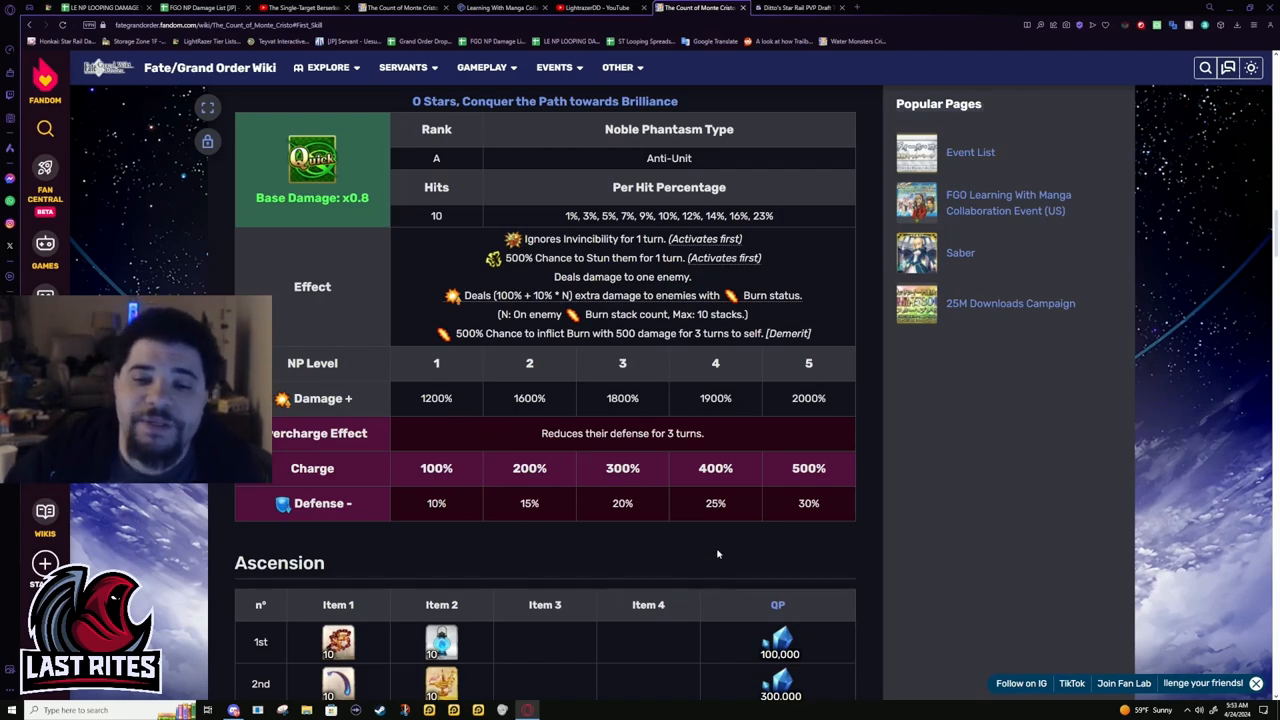
Move down through Monte Cristo's ascension and skill reinforcement material tables
scroll("down", 3)
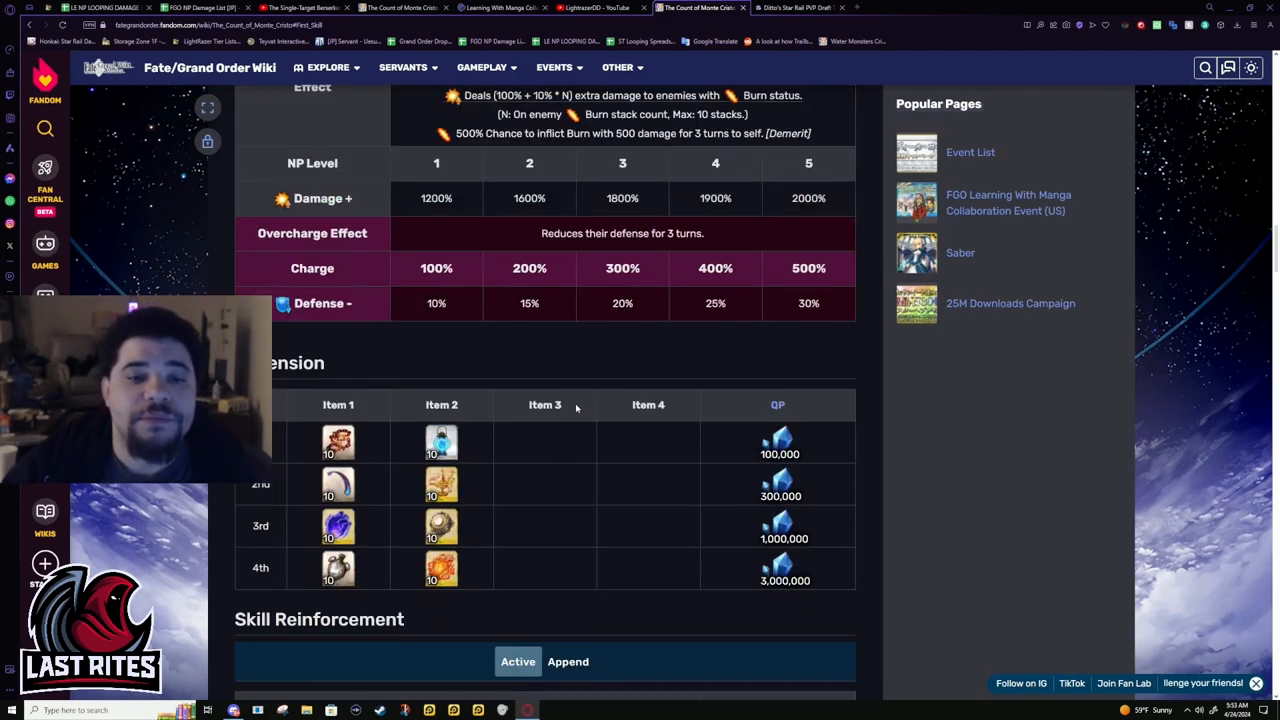
scroll("down", 3)
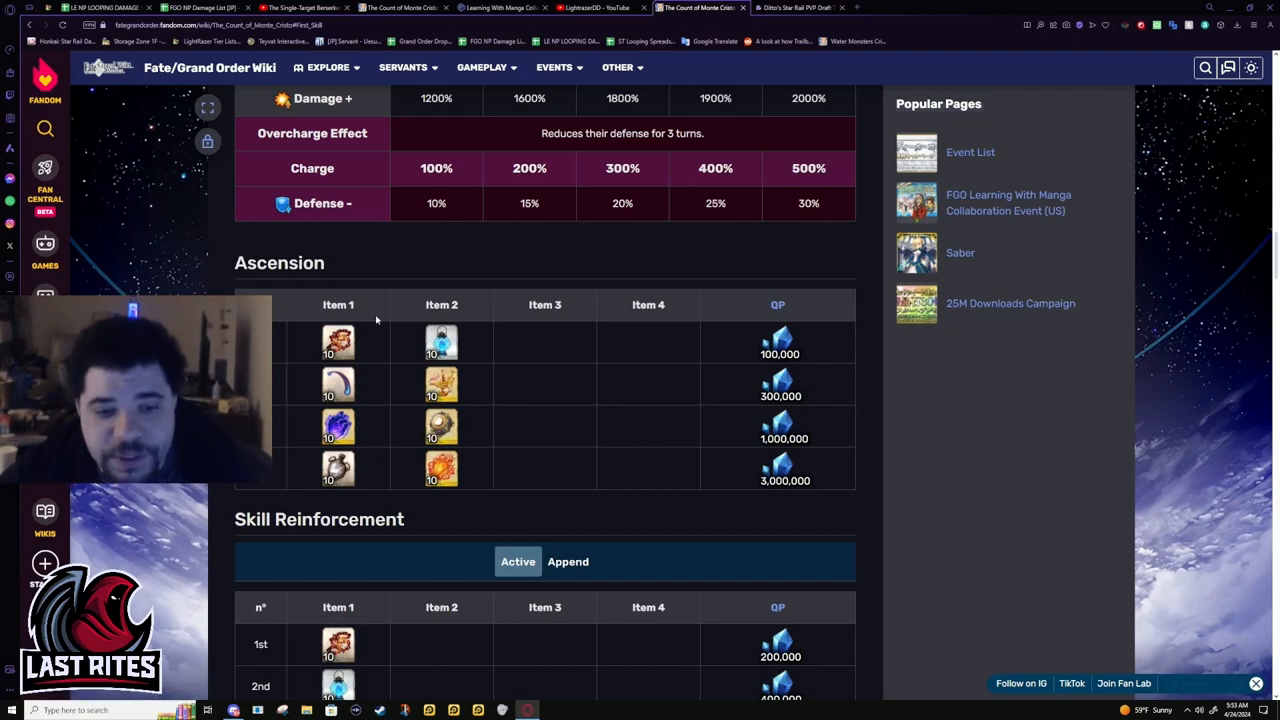
scroll("down", 3)
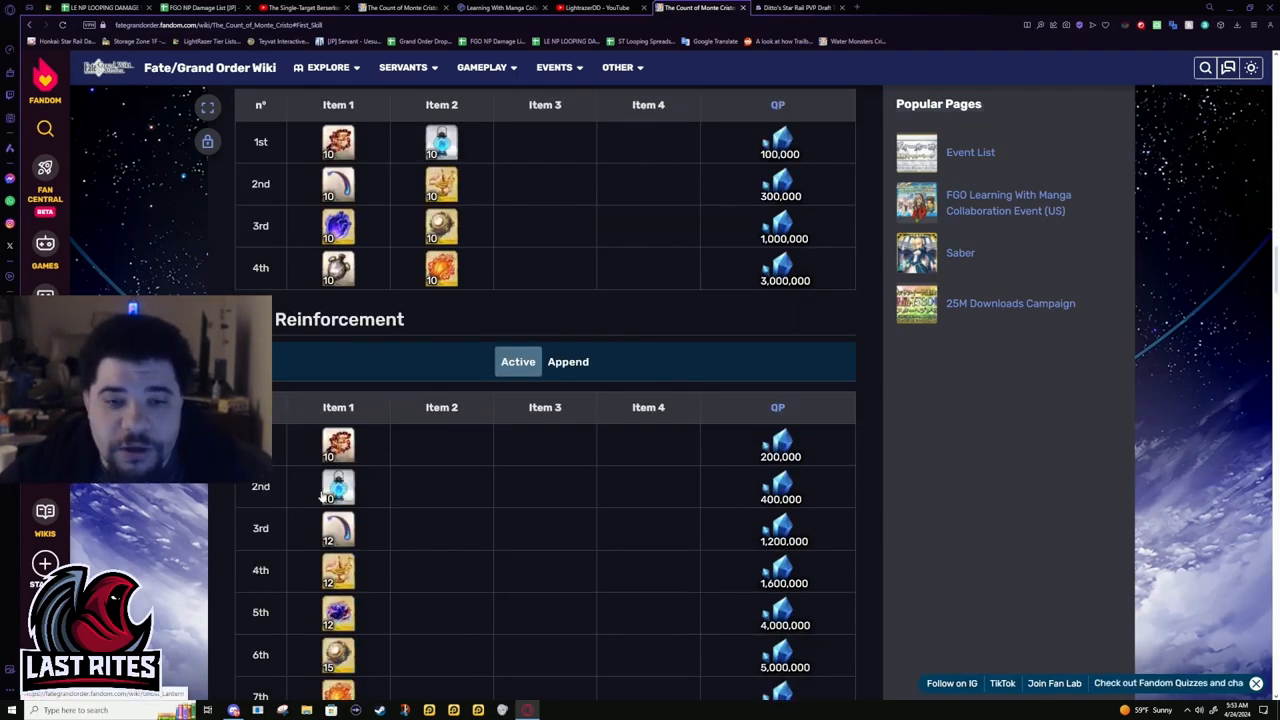
scroll("down", 3)
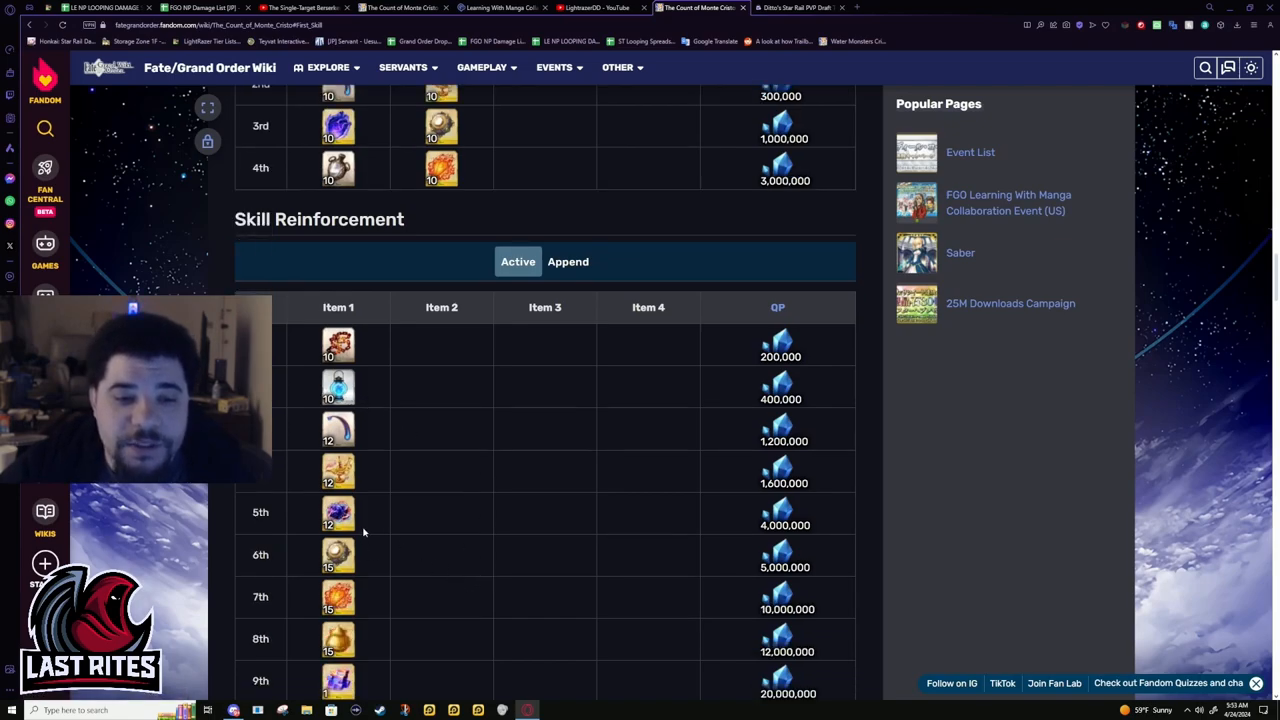
mouse_move(376, 536)
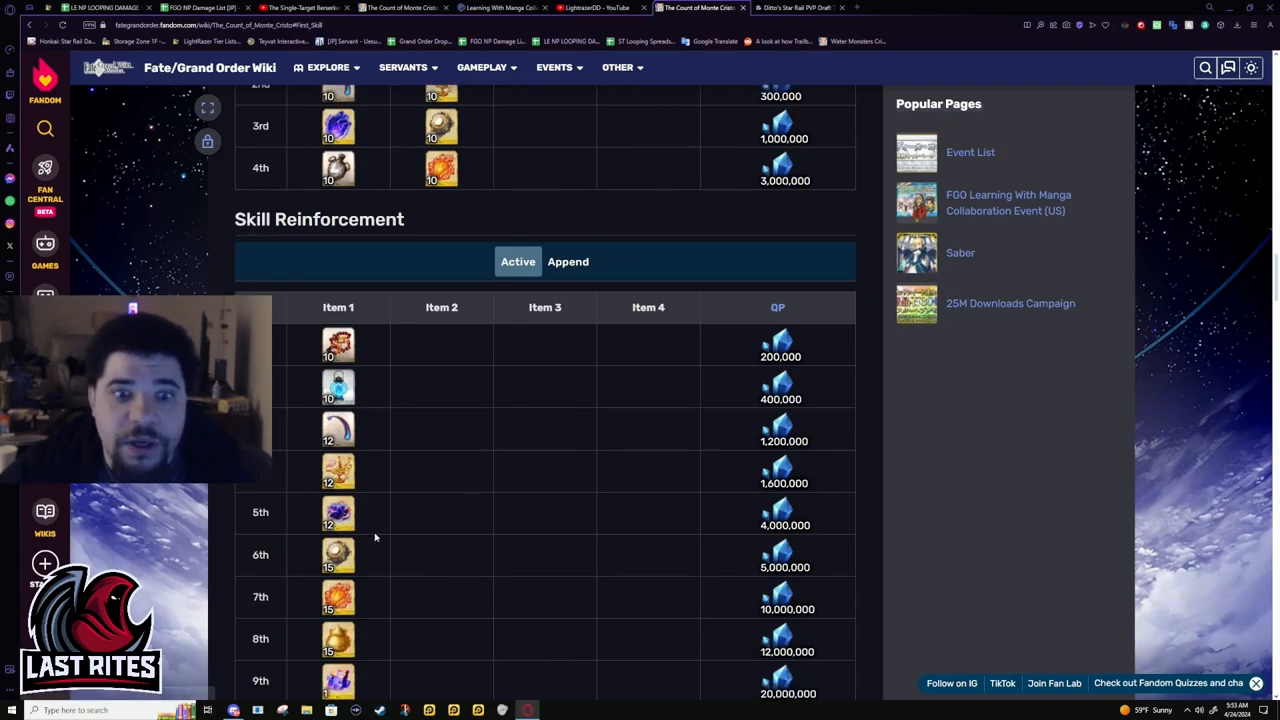
scroll("down", 3)
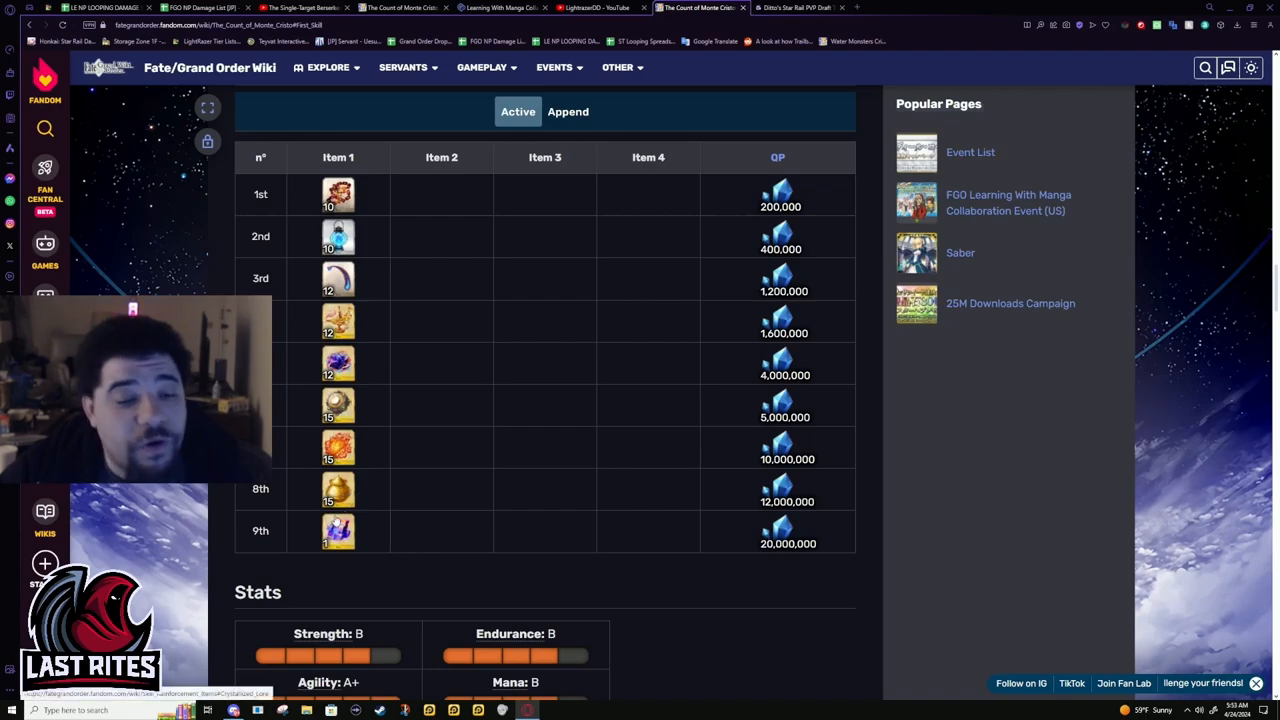
mouse_move(422, 528)
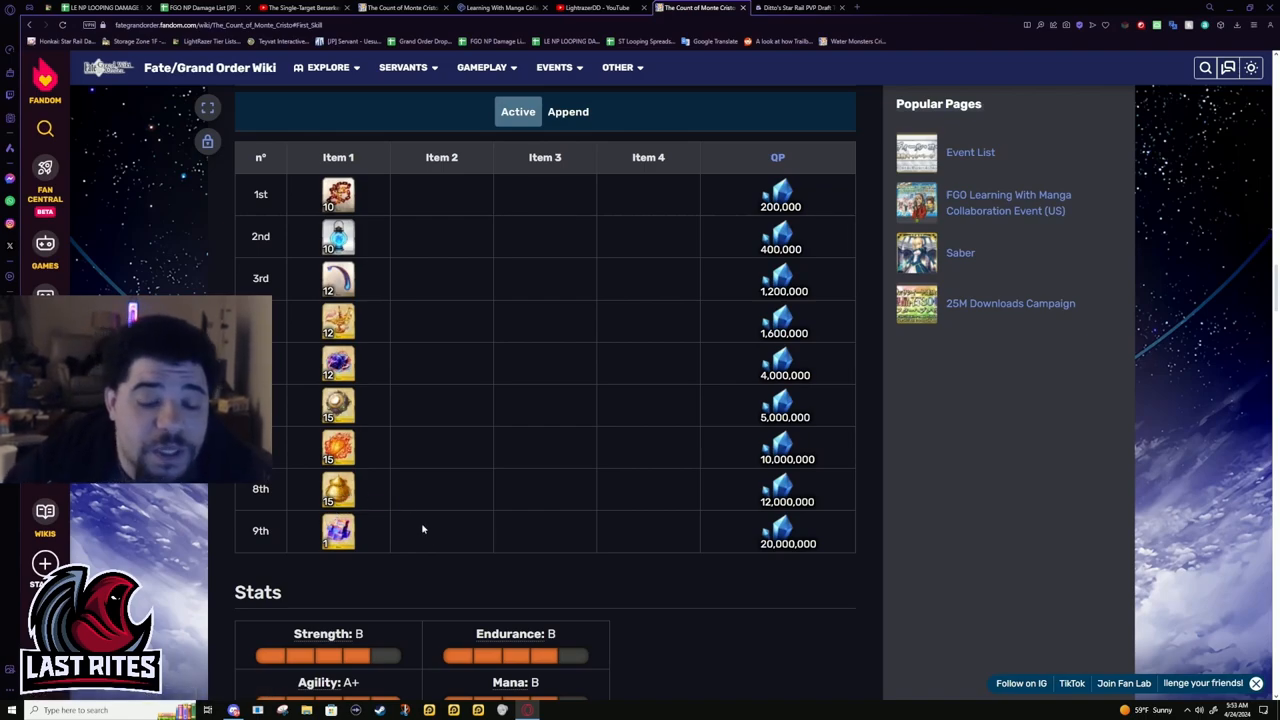
mouse_move(338, 490)
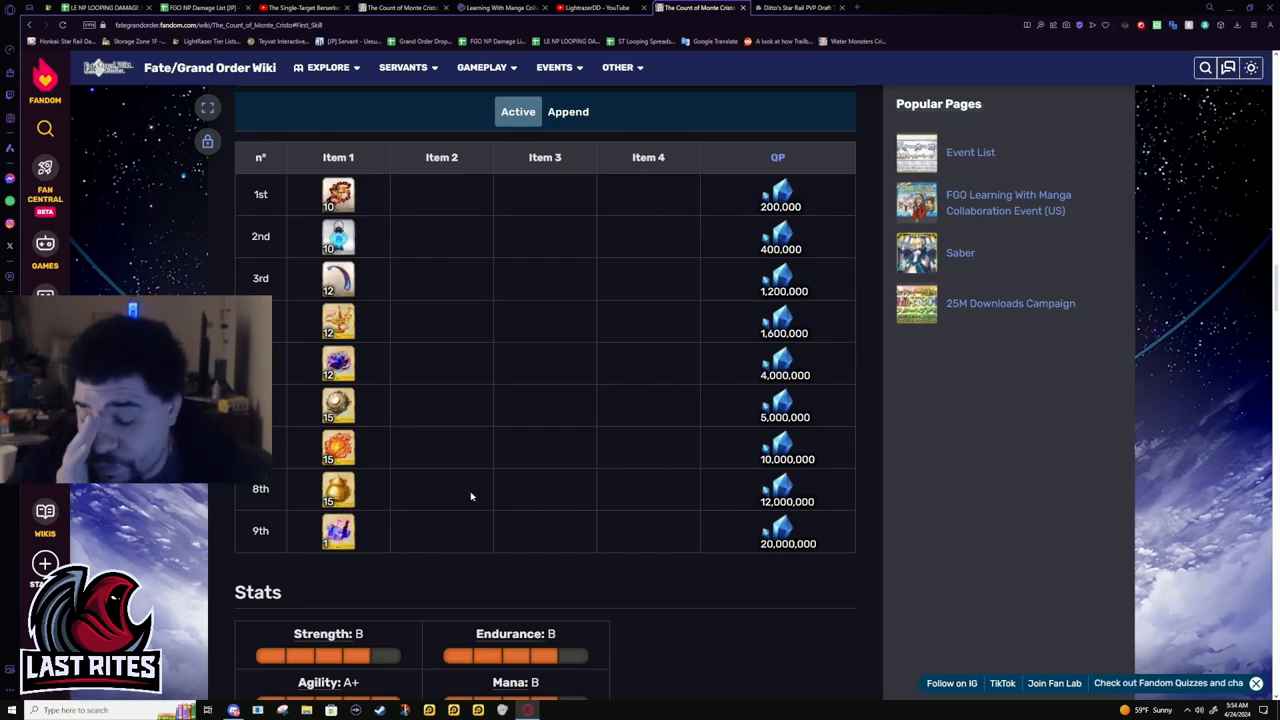
mouse_move(566, 460)
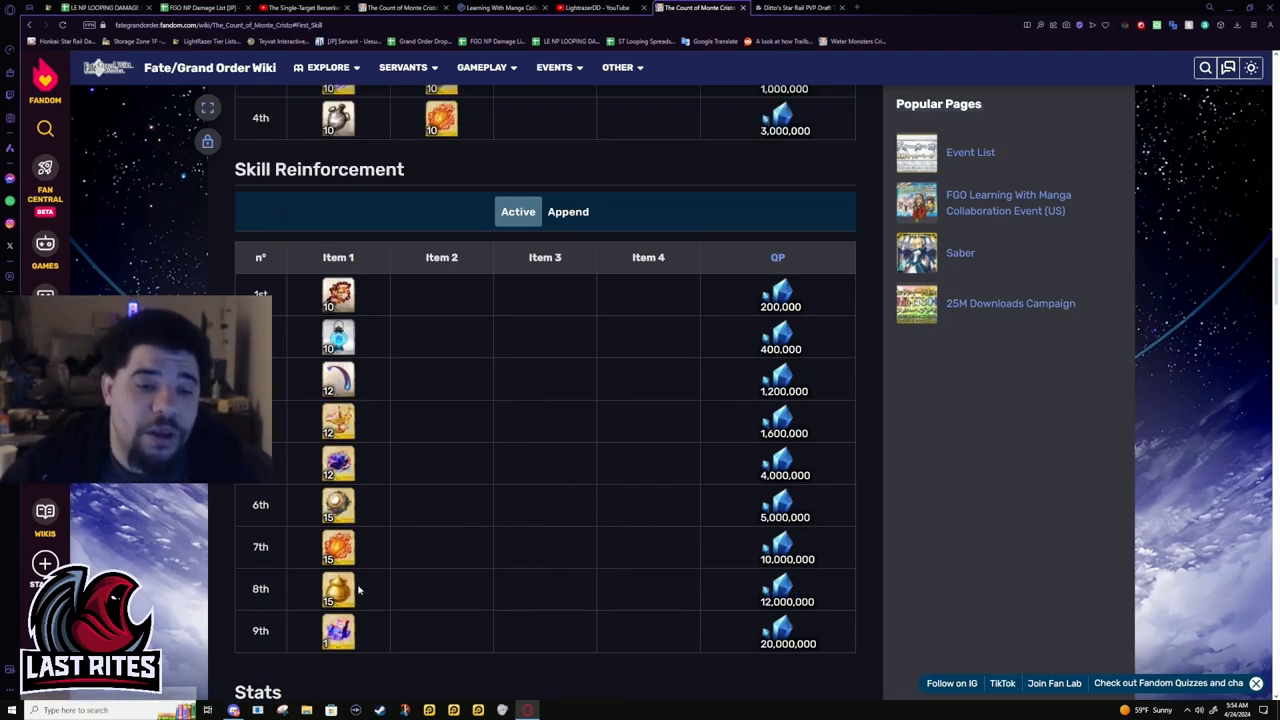
mouse_move(348, 604)
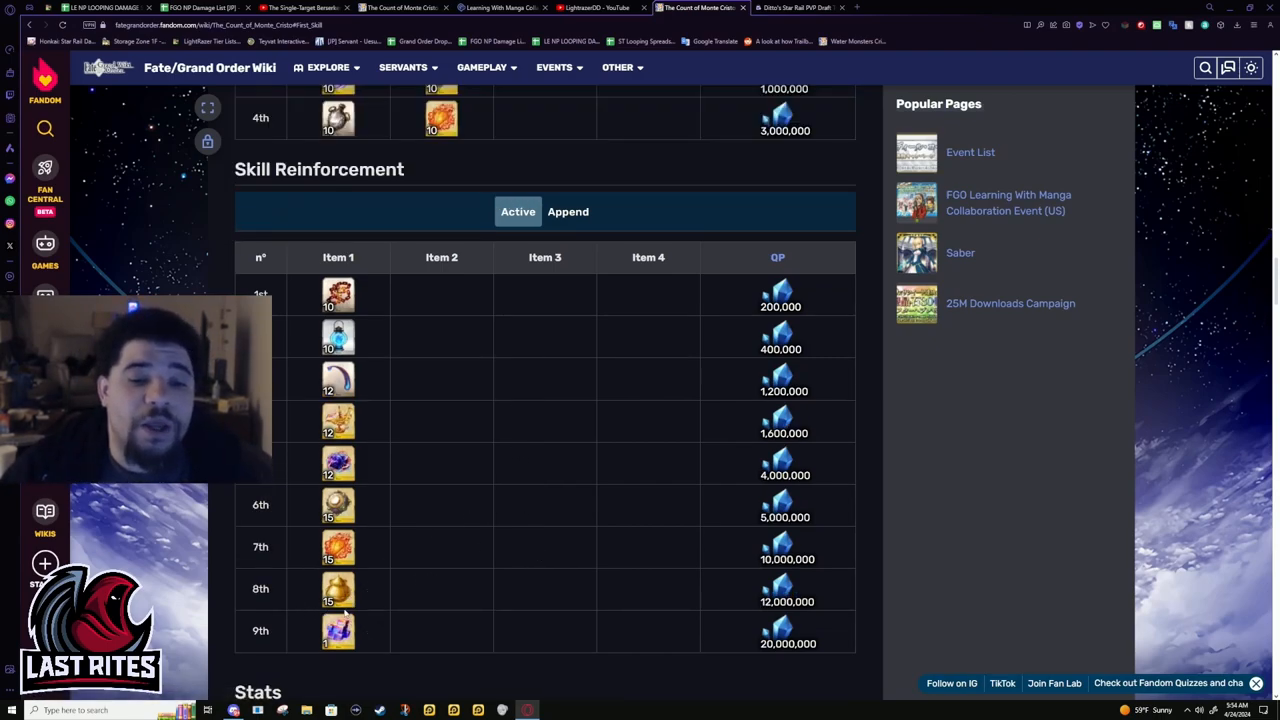
mouse_move(338, 588)
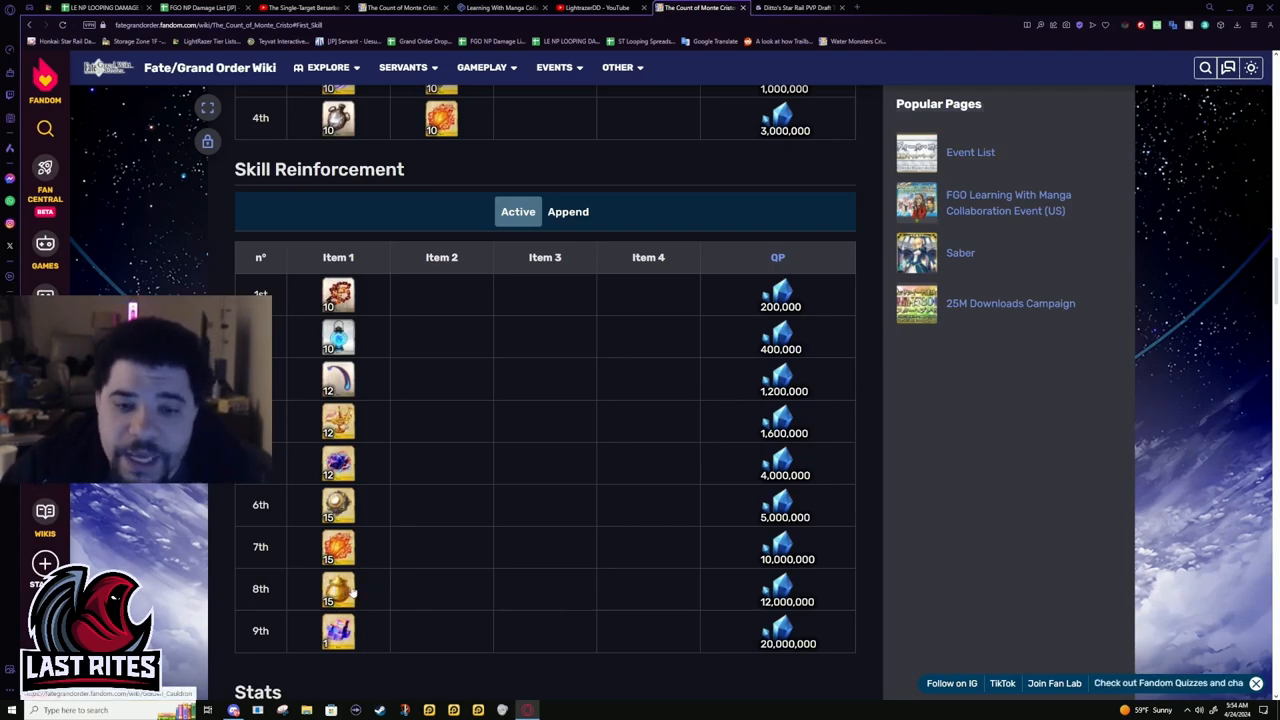
mouse_move(598, 306)
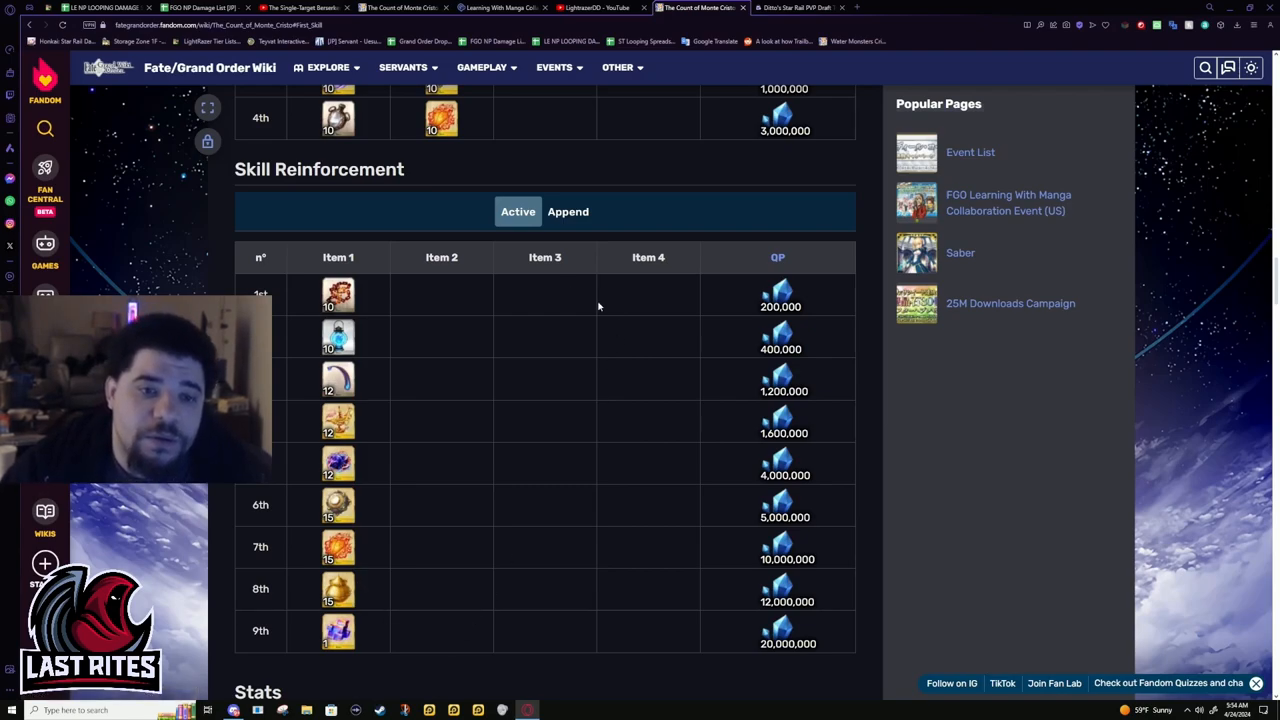
mouse_move(548, 230)
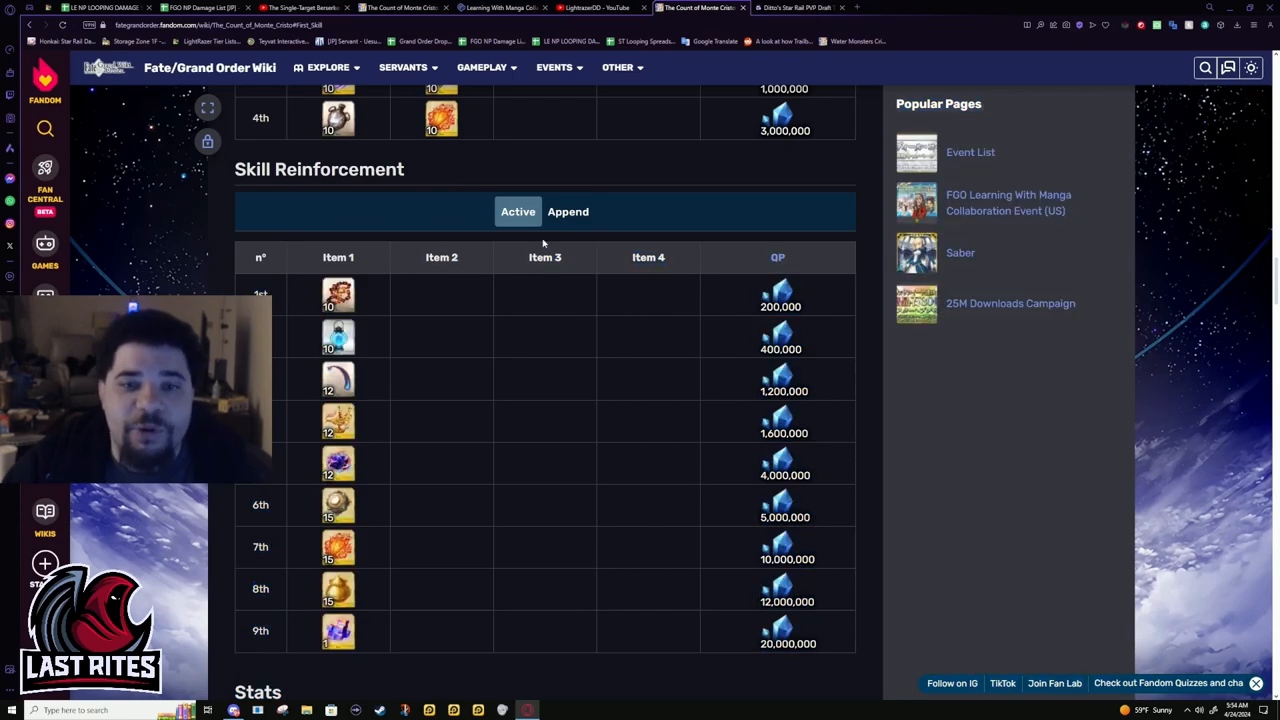
Toggle the Skill Reinforcement table from Append back to Active and continue down to stats and bond levels
left_click(568, 212)
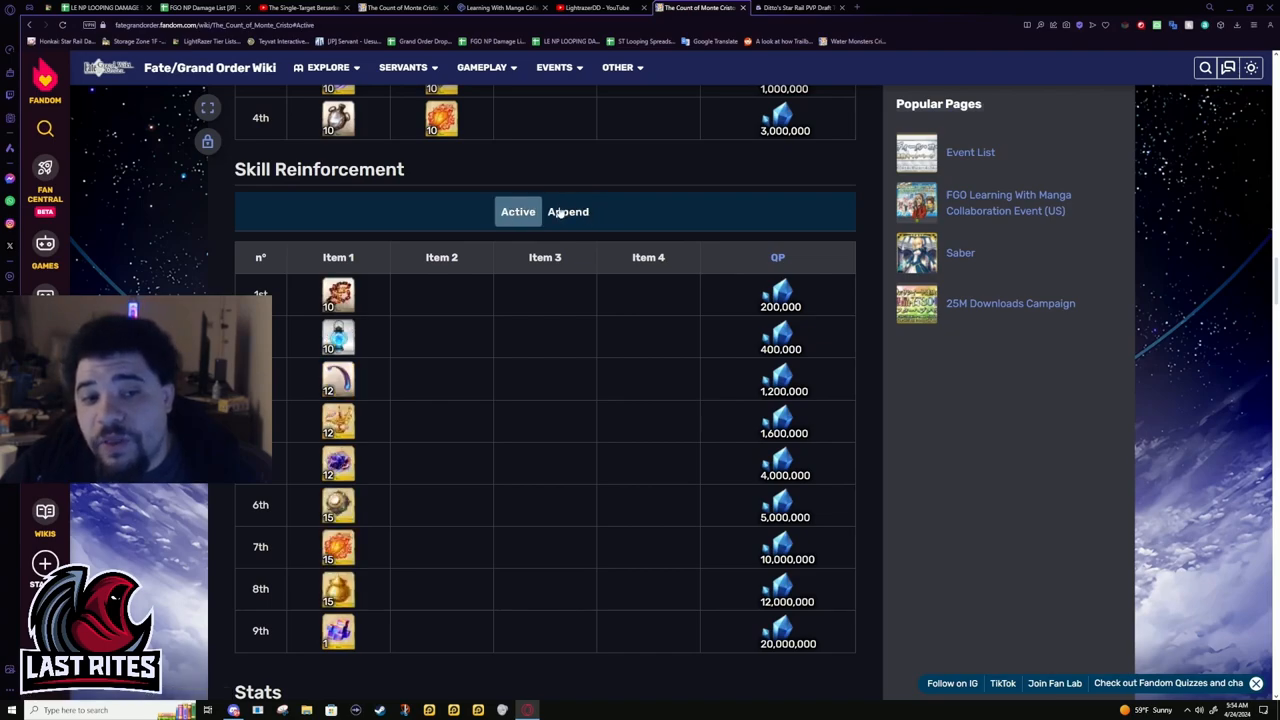
left_click(568, 212)
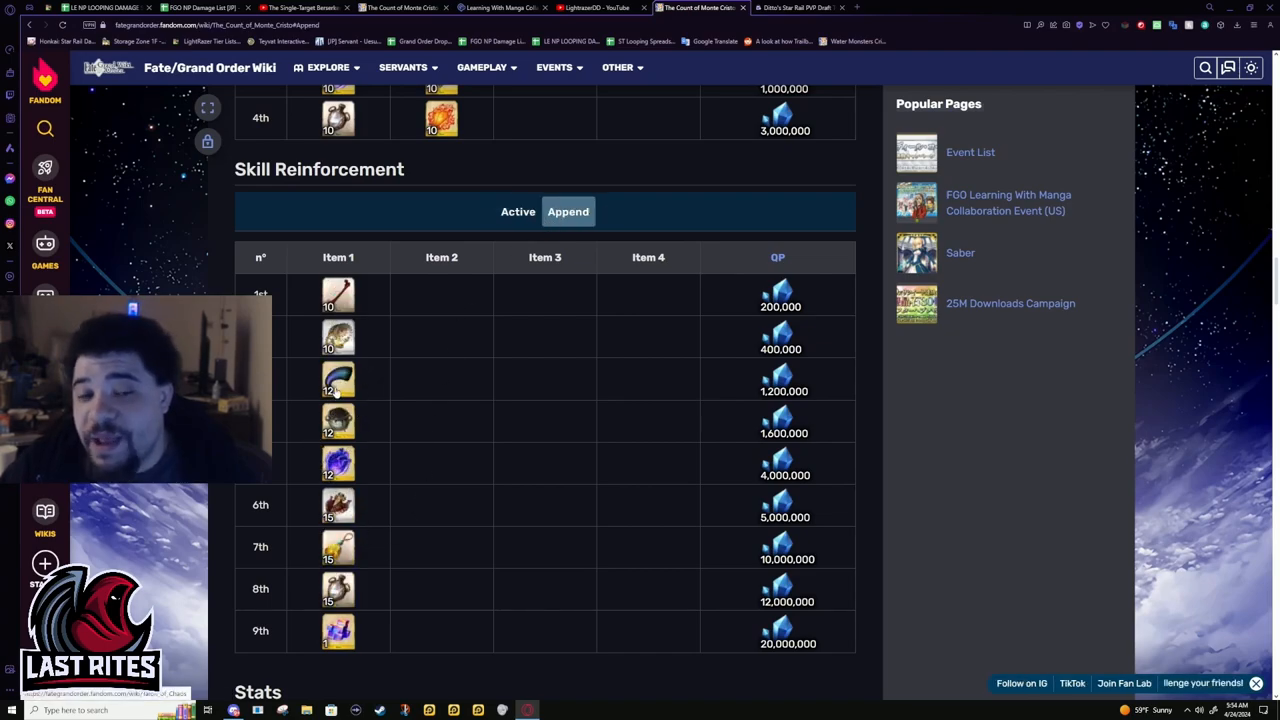
left_click(518, 212)
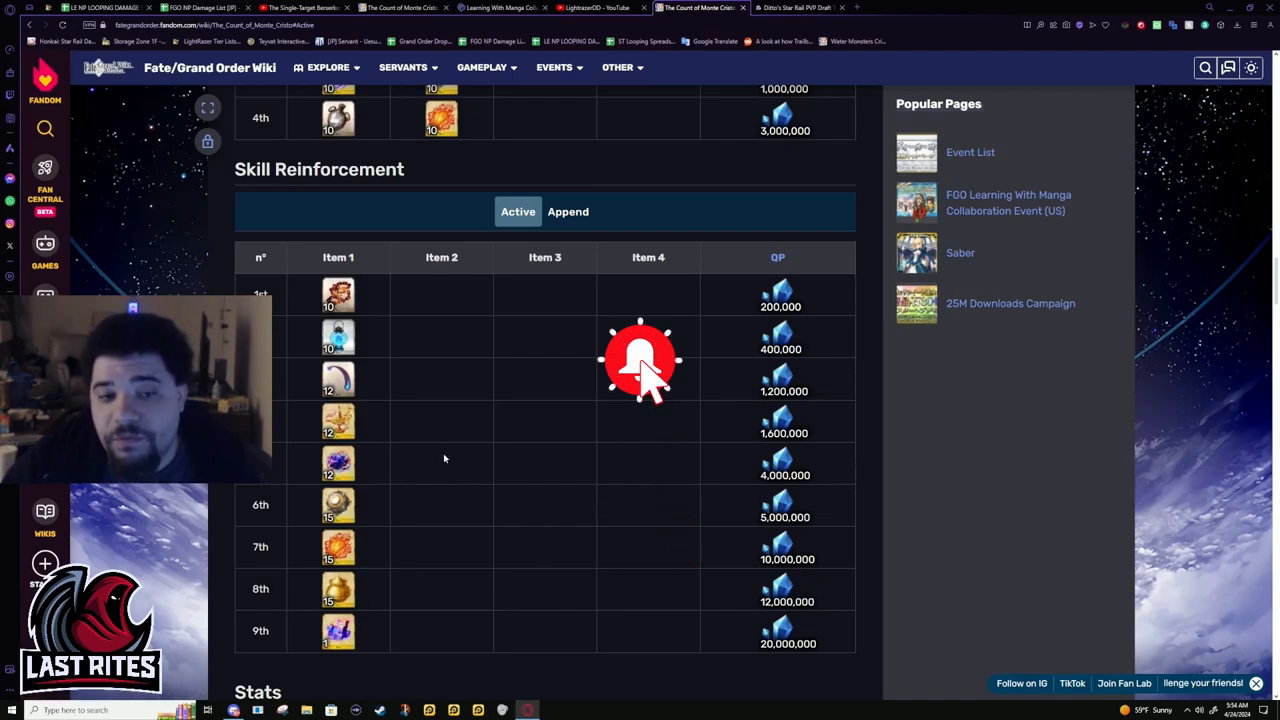
scroll("up", 3)
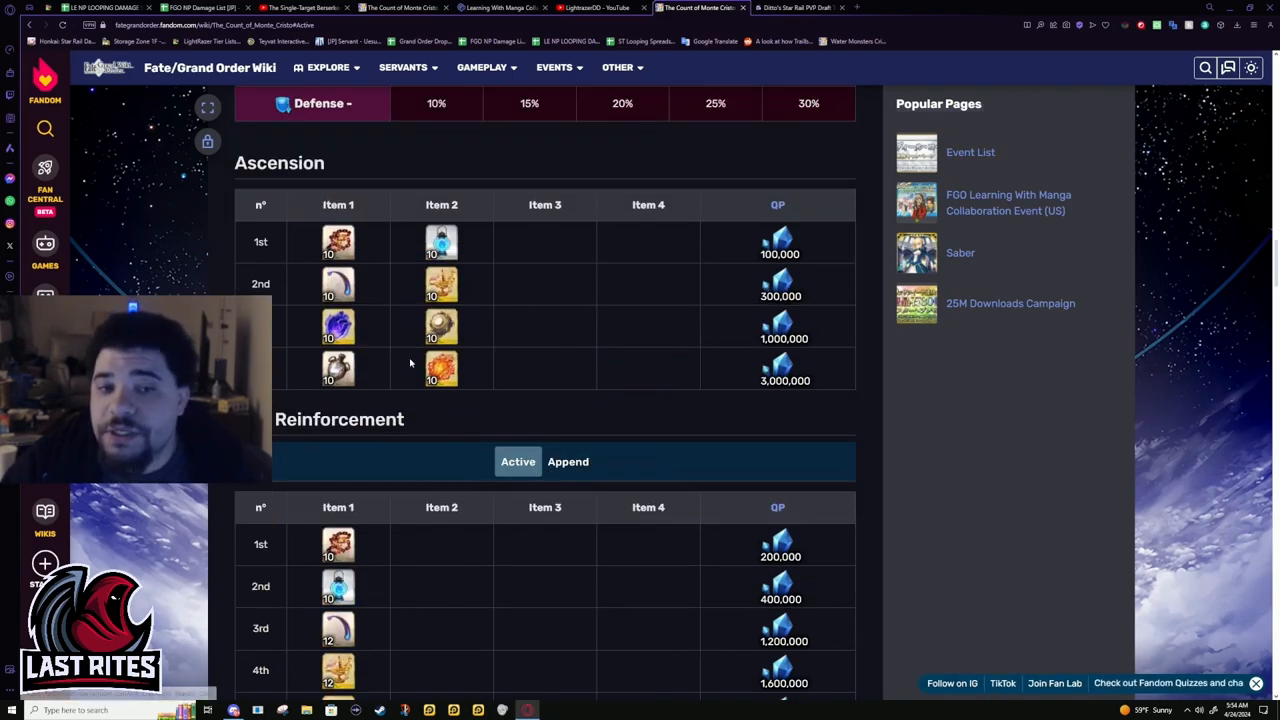
scroll("down", 3)
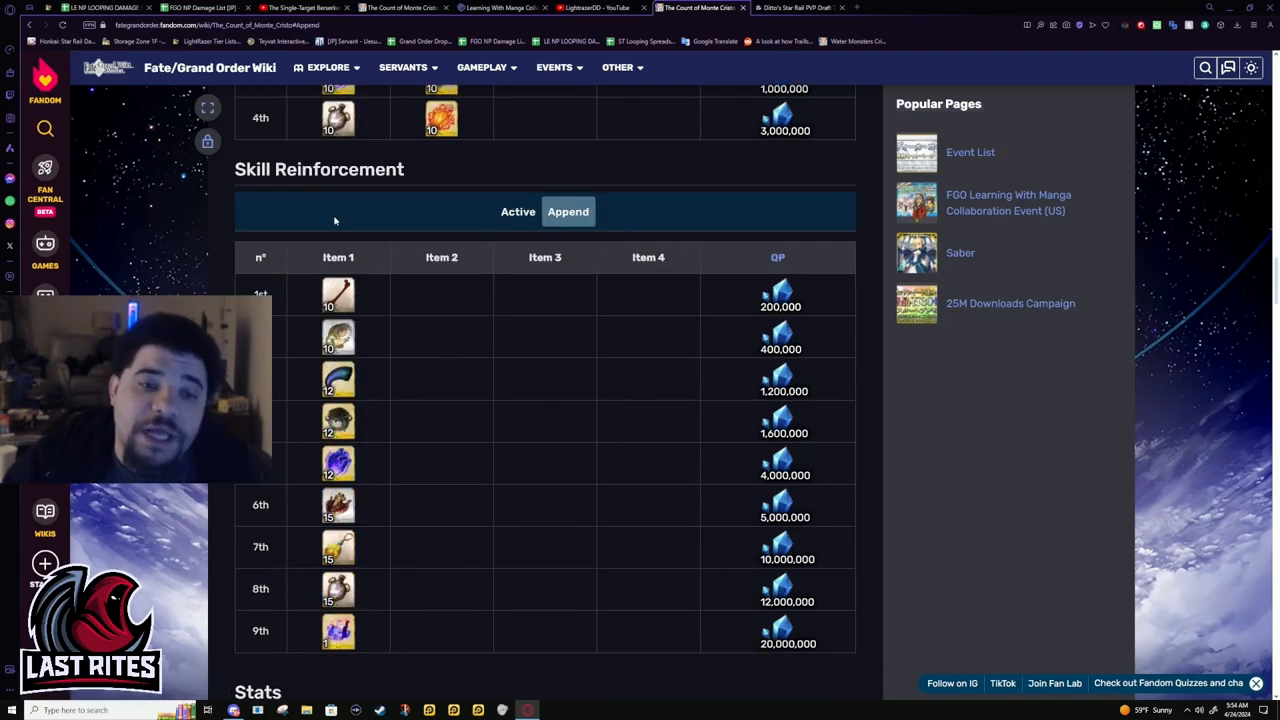
mouse_move(378, 216)
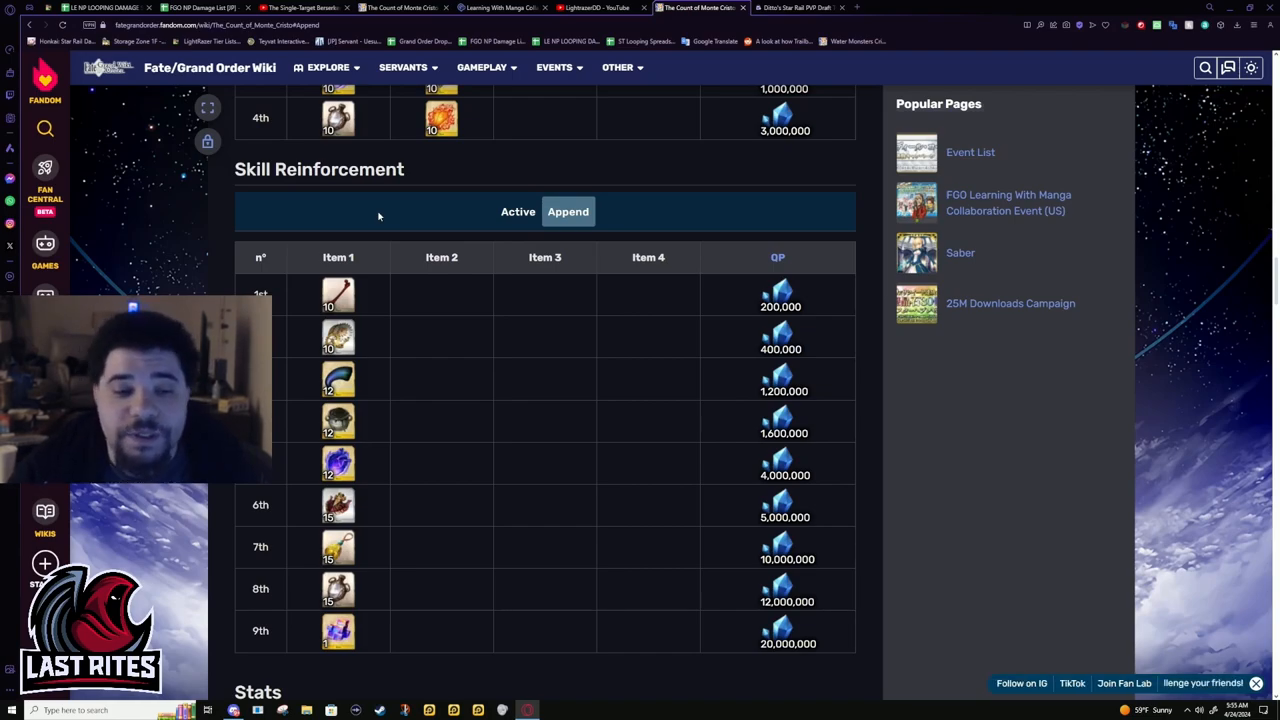
mouse_move(528, 280)
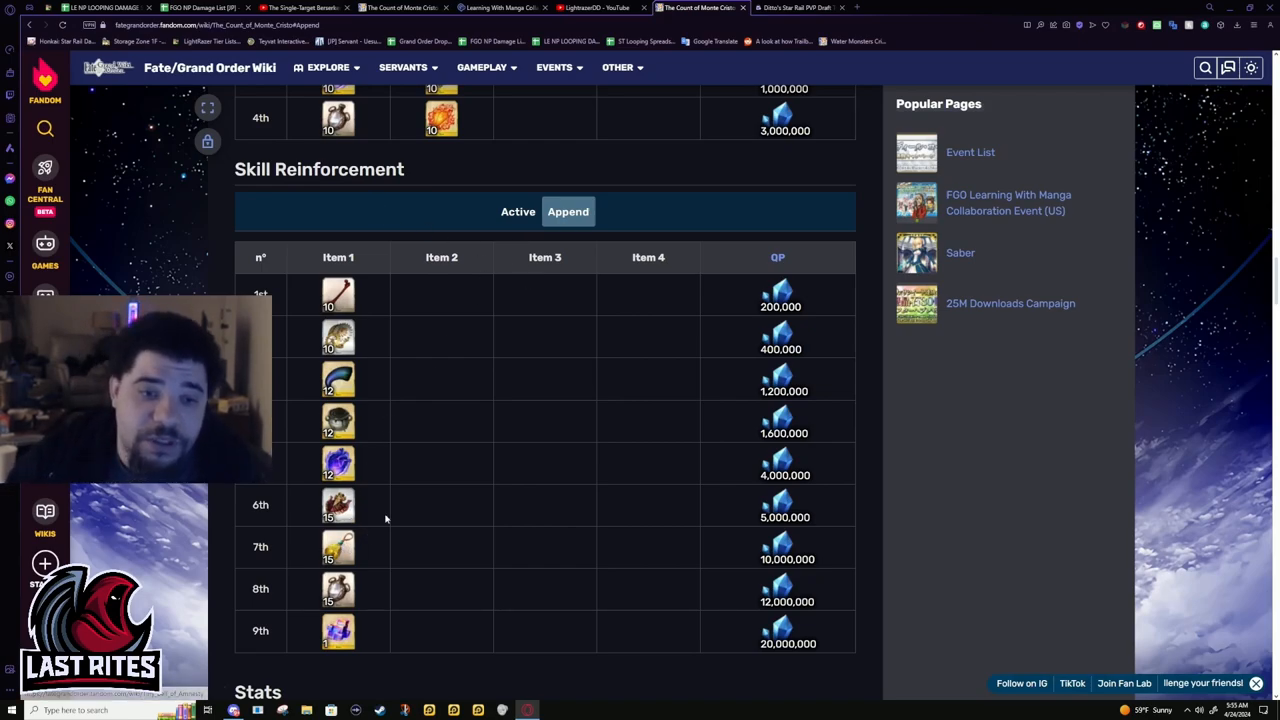
mouse_move(304, 460)
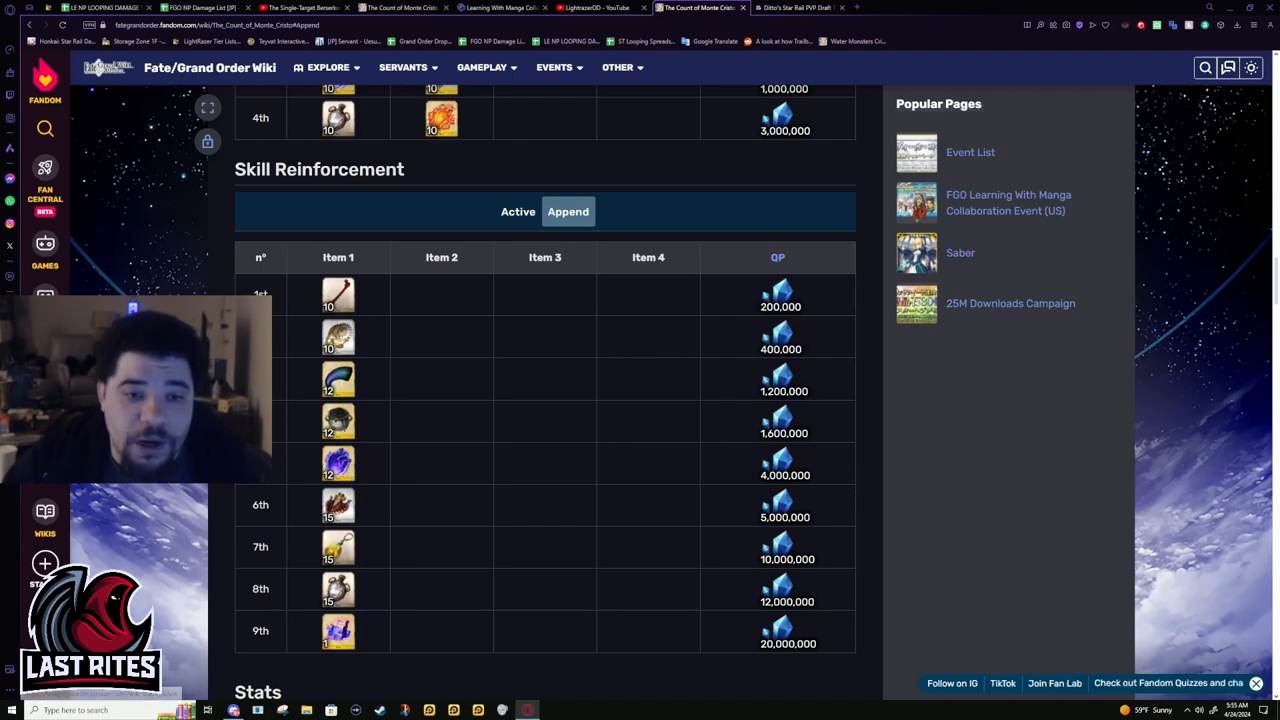
mouse_move(436, 580)
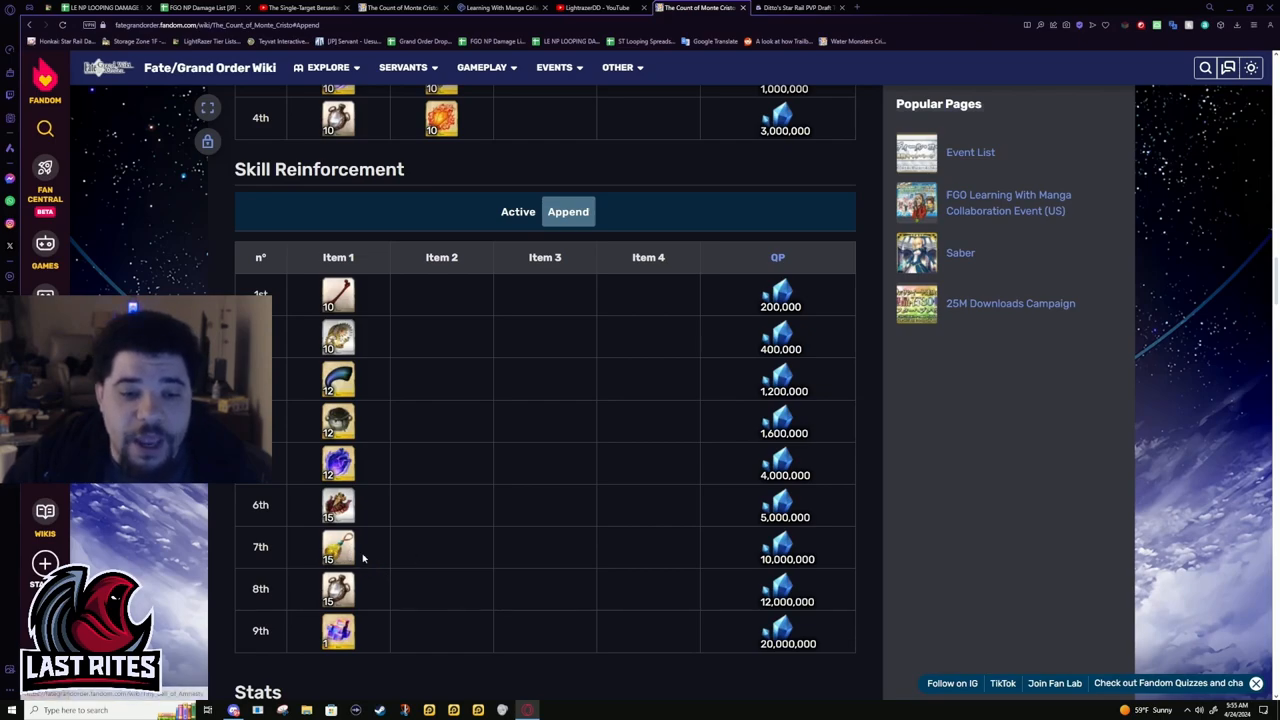
mouse_move(364, 604)
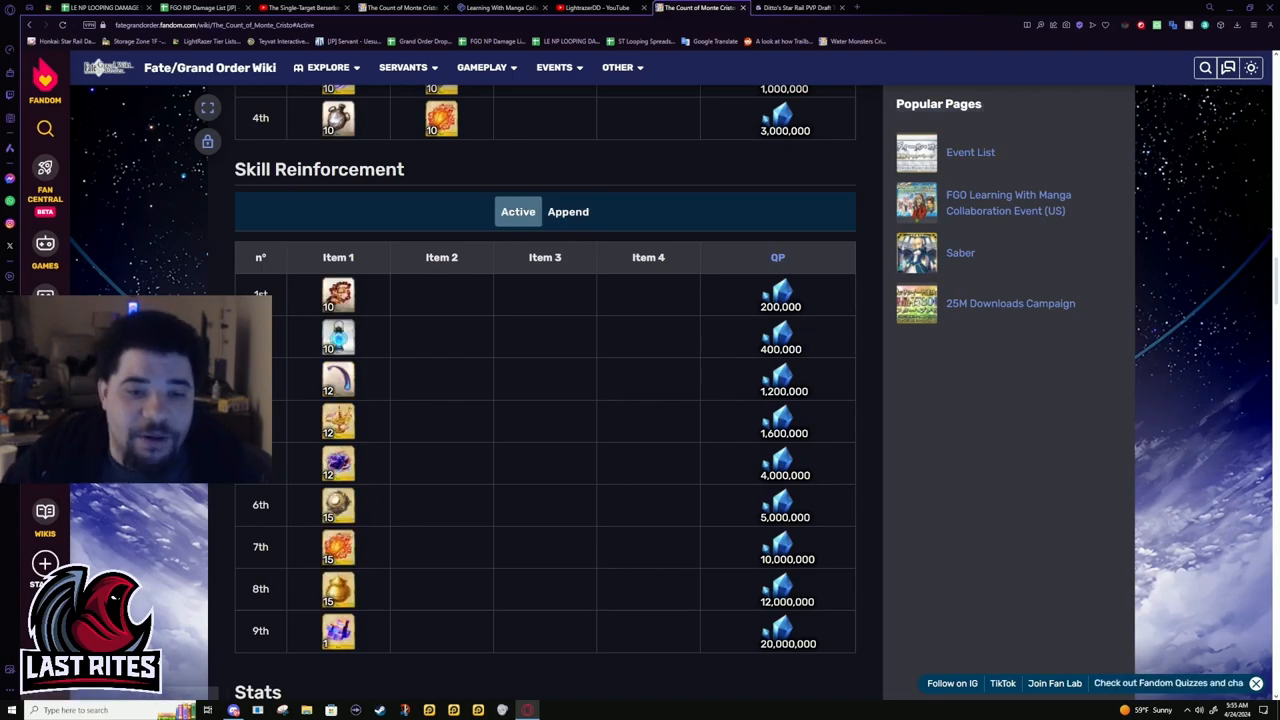
scroll("down", 3)
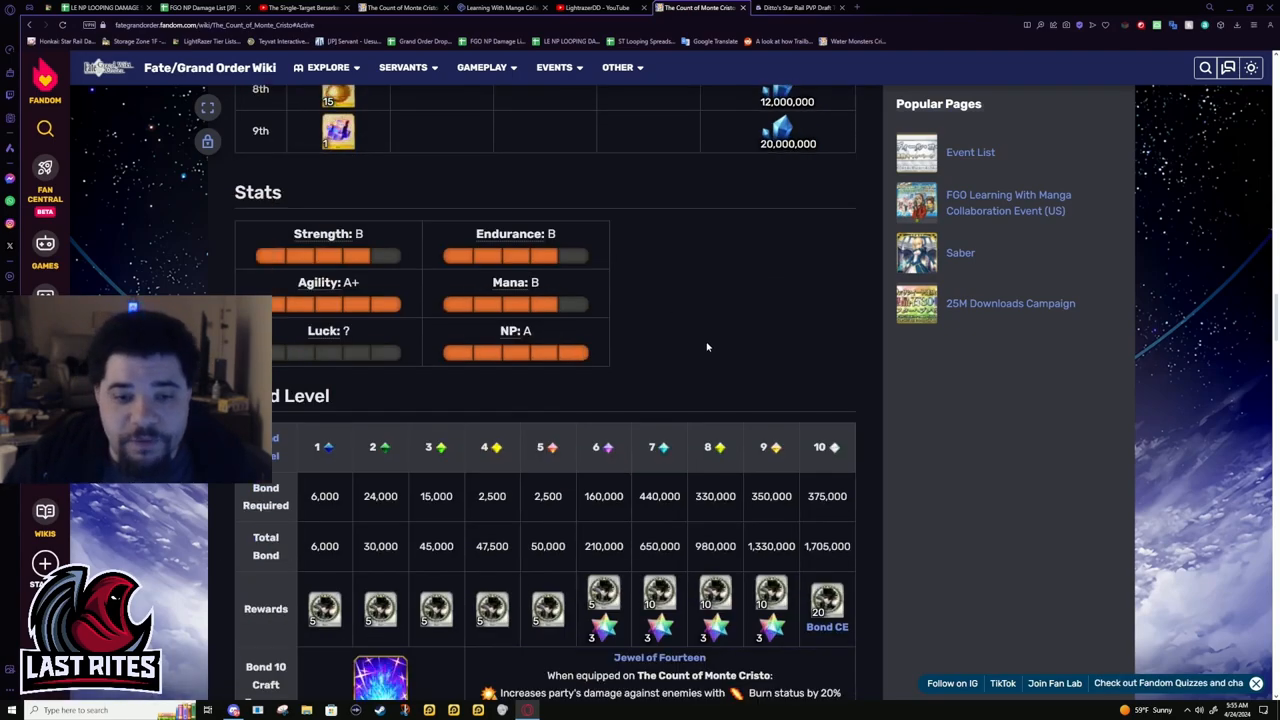
scroll("down", 3)
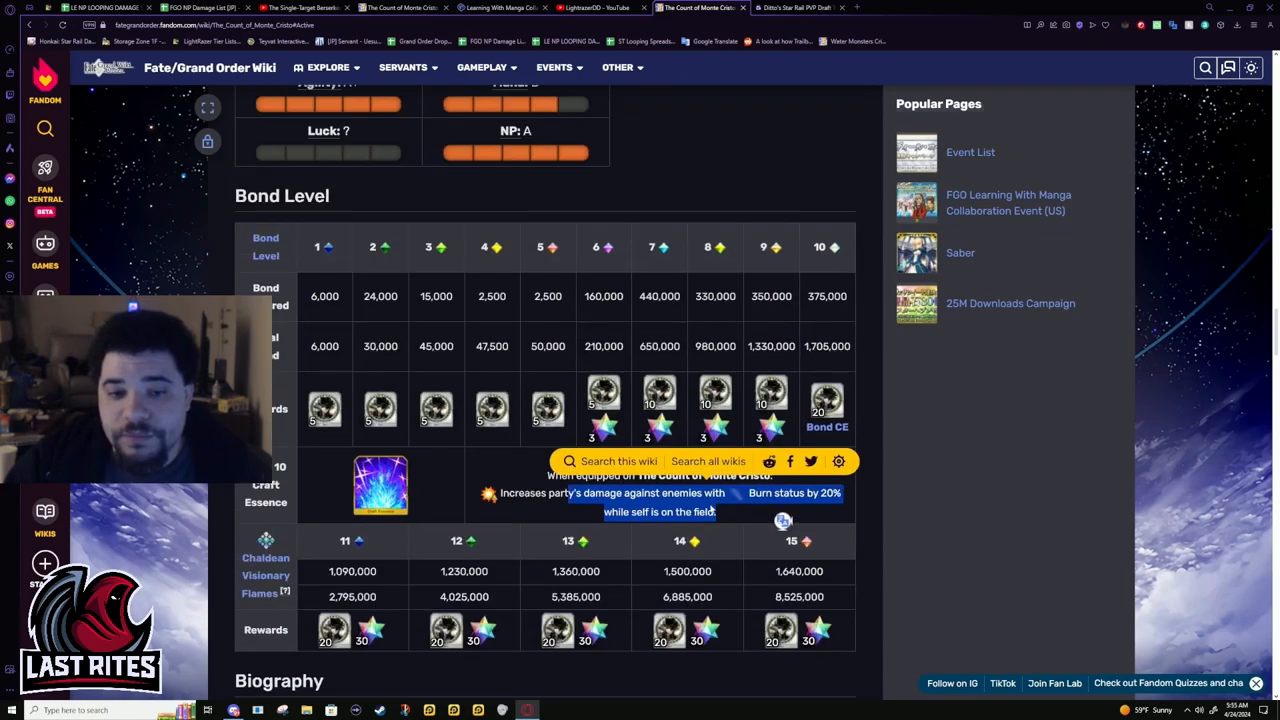
scroll("up", 3)
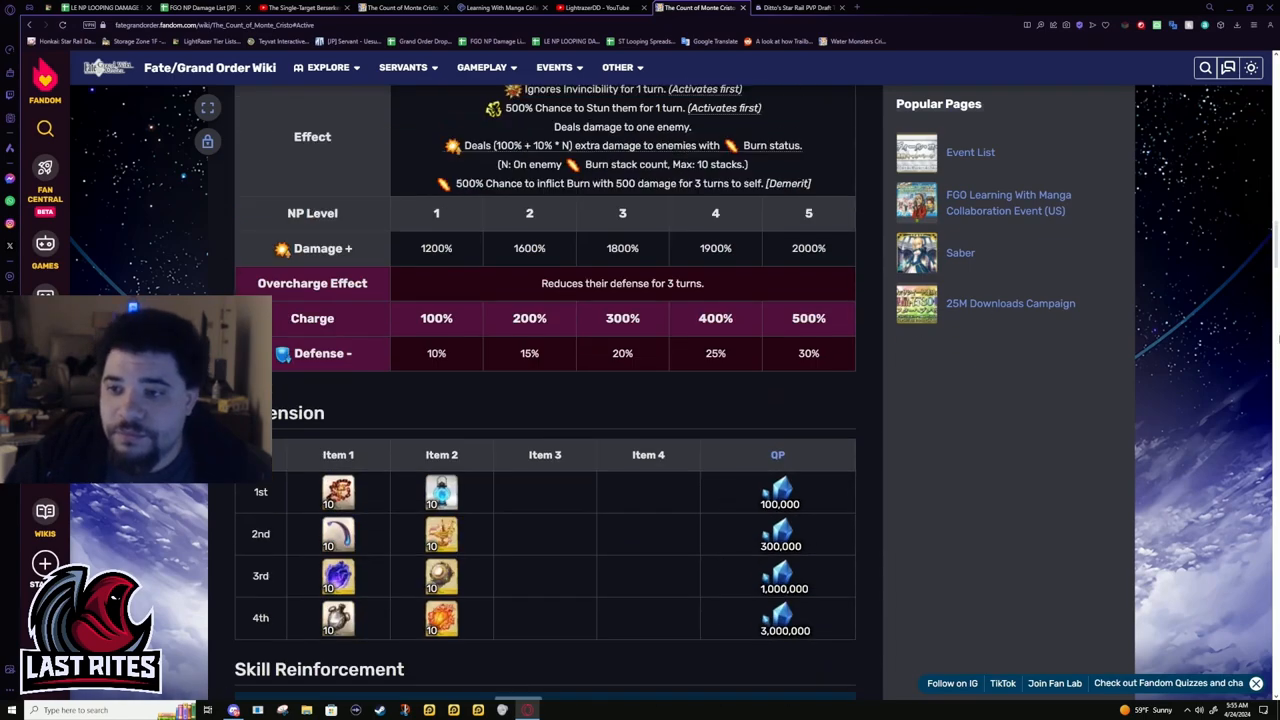
scroll("up", 3)
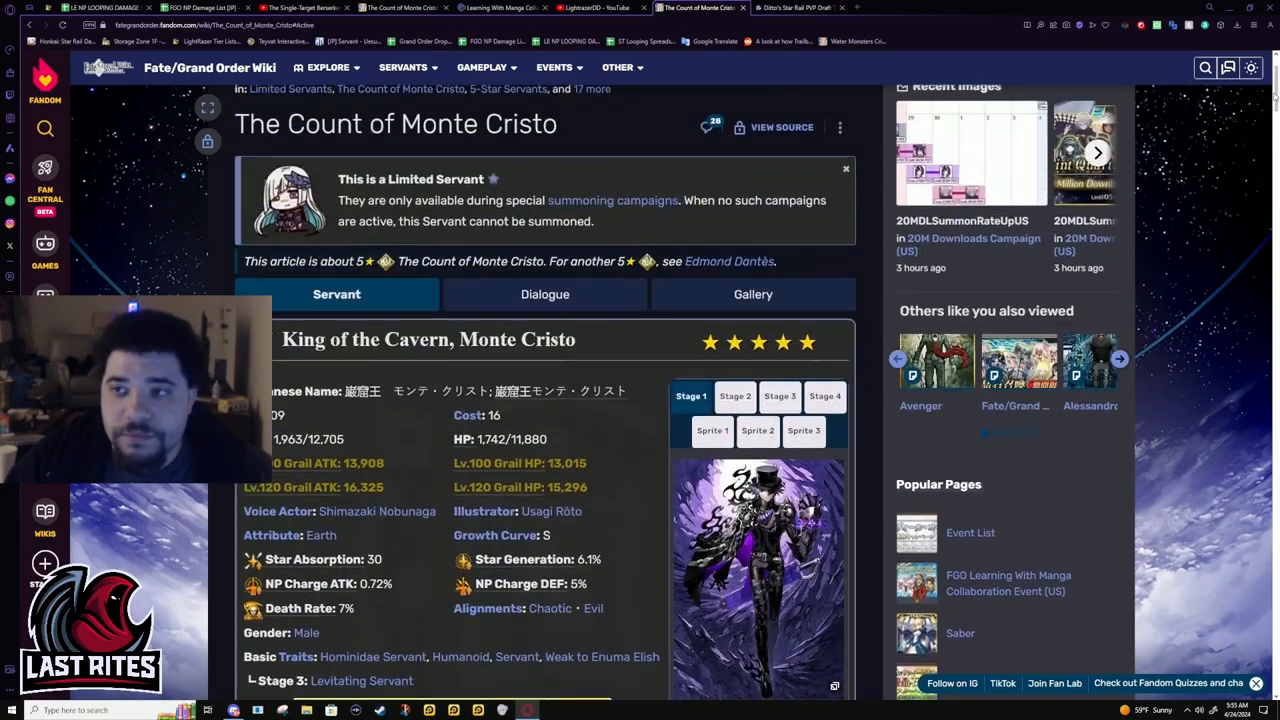
Look over Monte Cristo's servant profile, then switch to the FGO NP Damage List spreadsheet
scroll("down", 3)
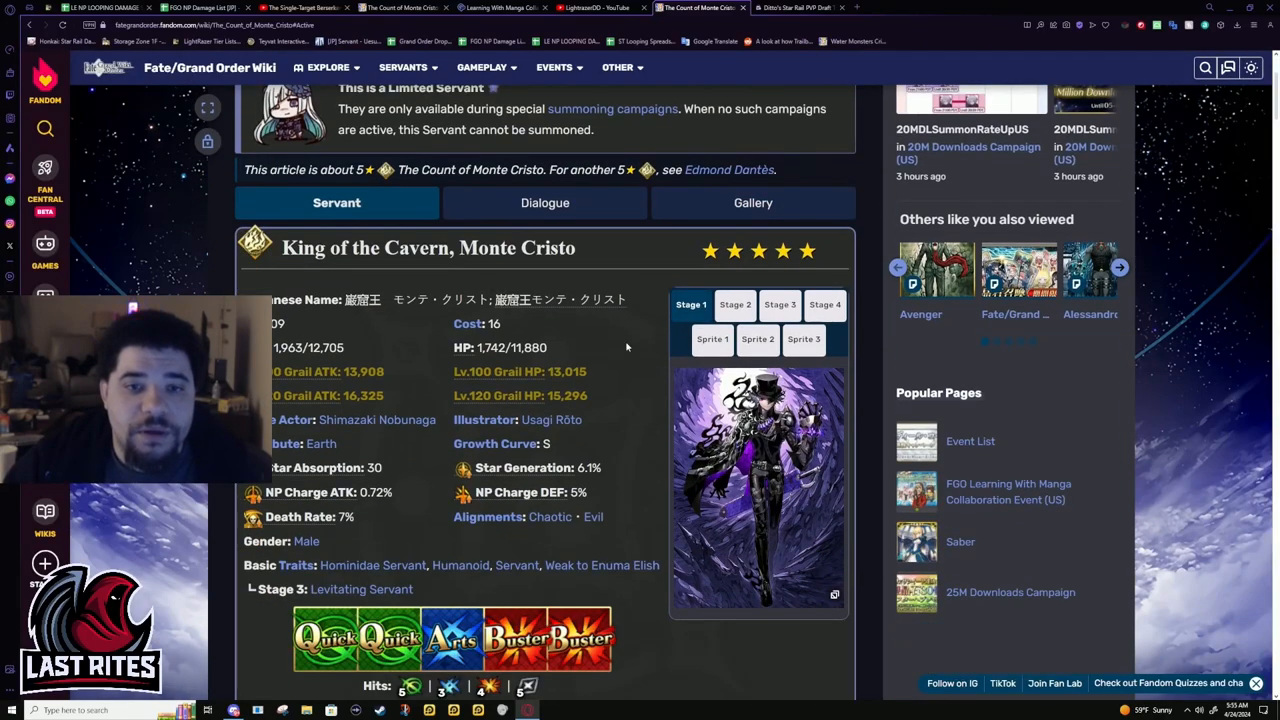
scroll("down", 3)
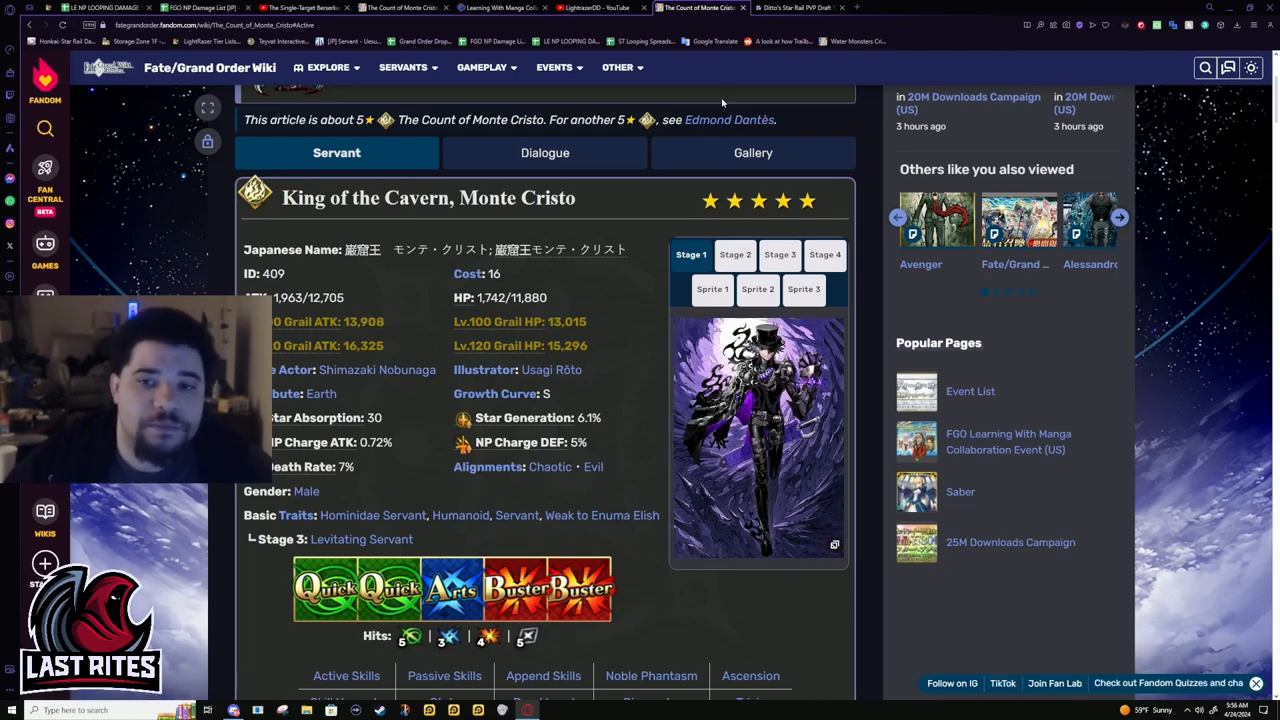
scroll("up", 3)
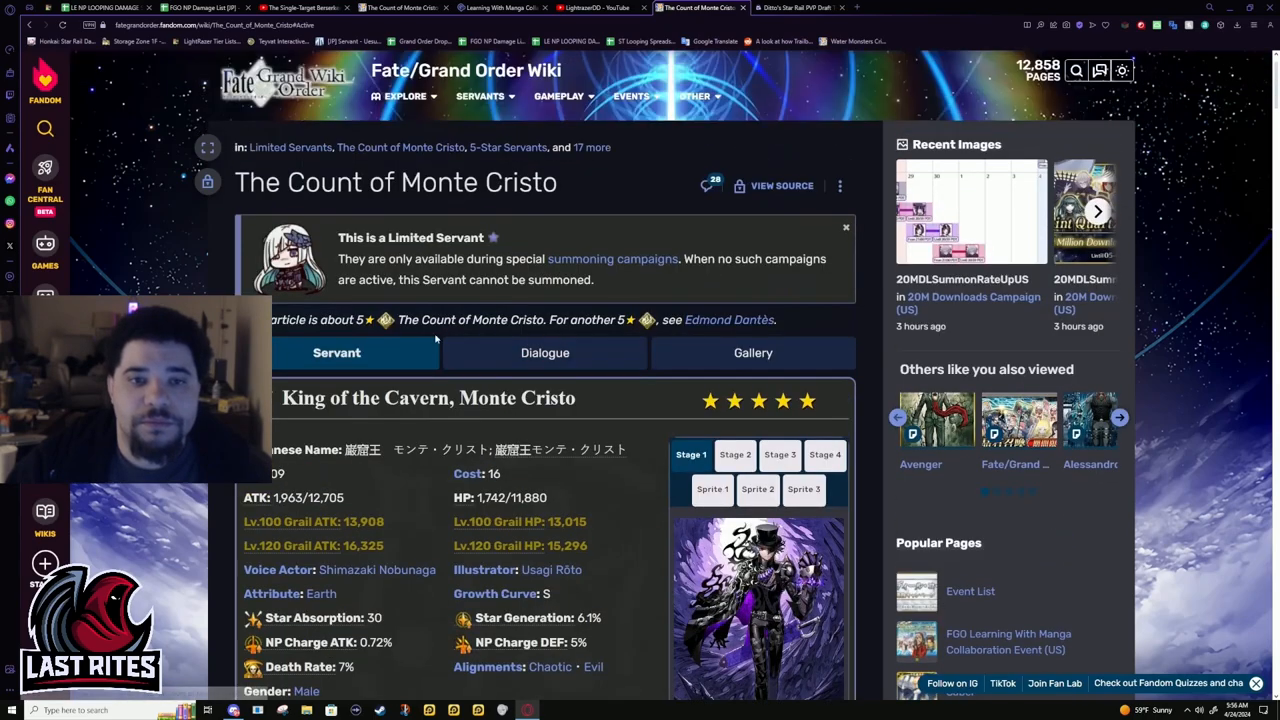
scroll("down", 3)
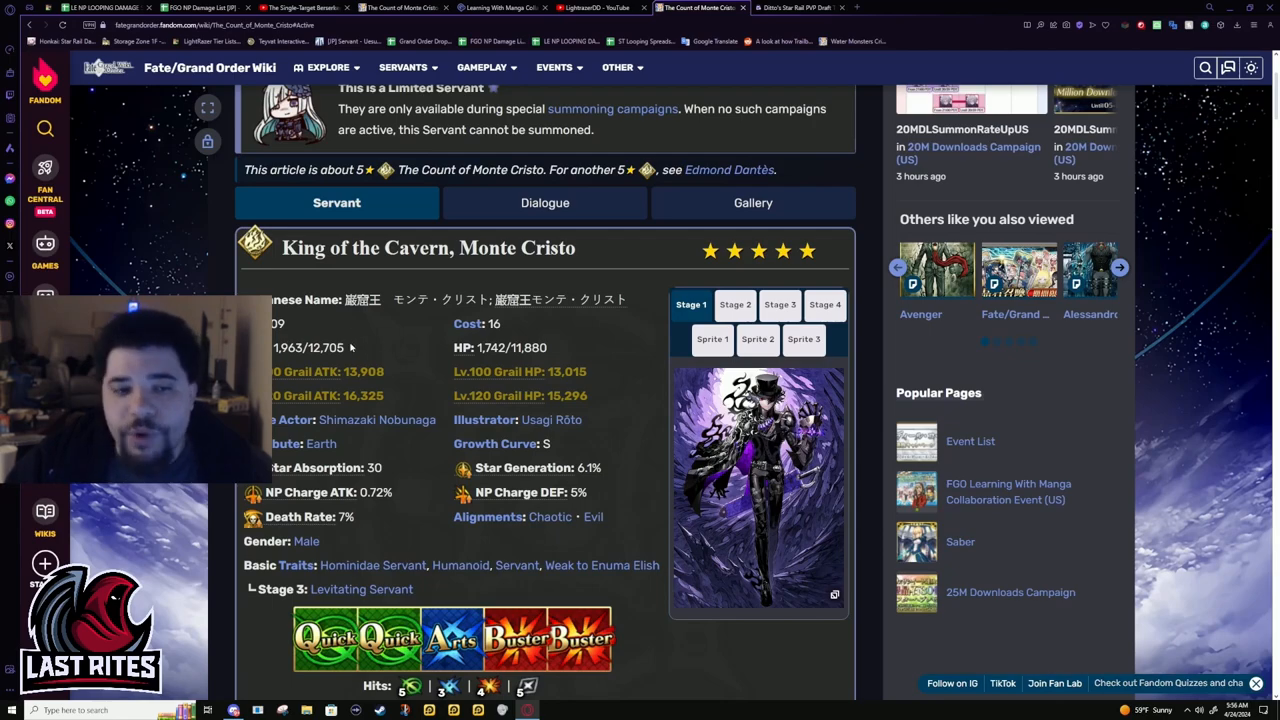
double_click(324, 348)
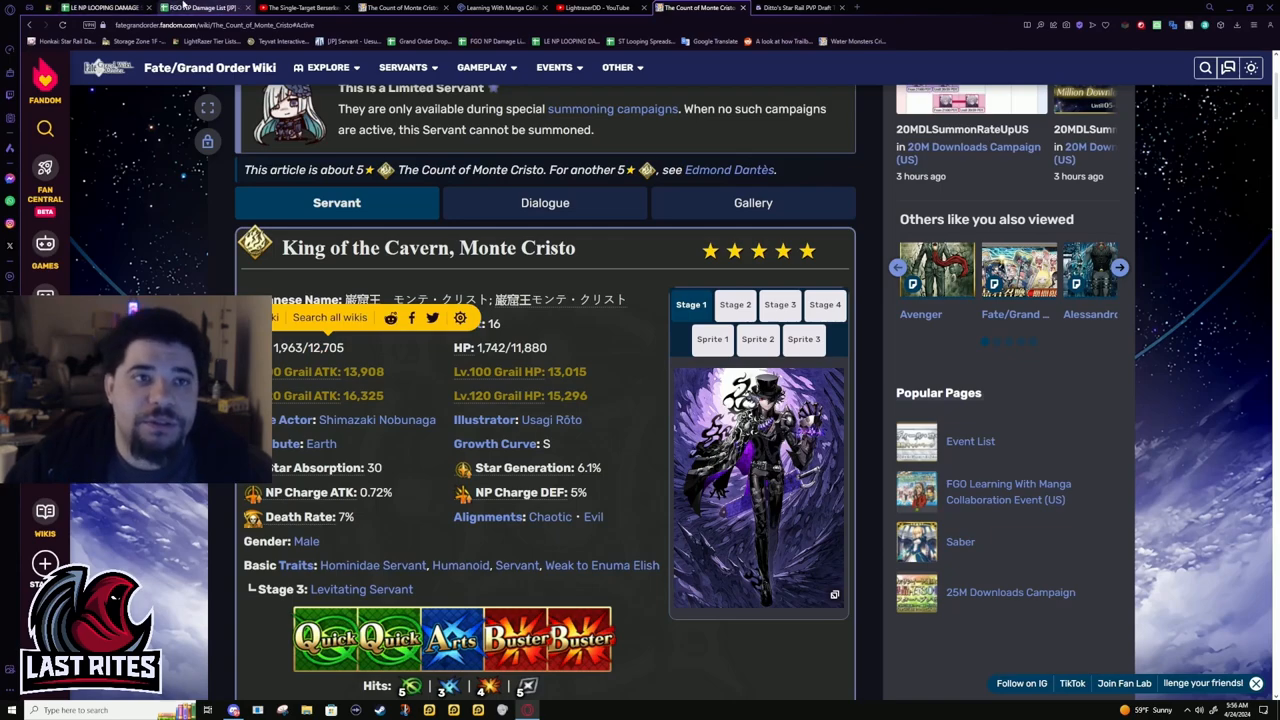
left_click(204, 8)
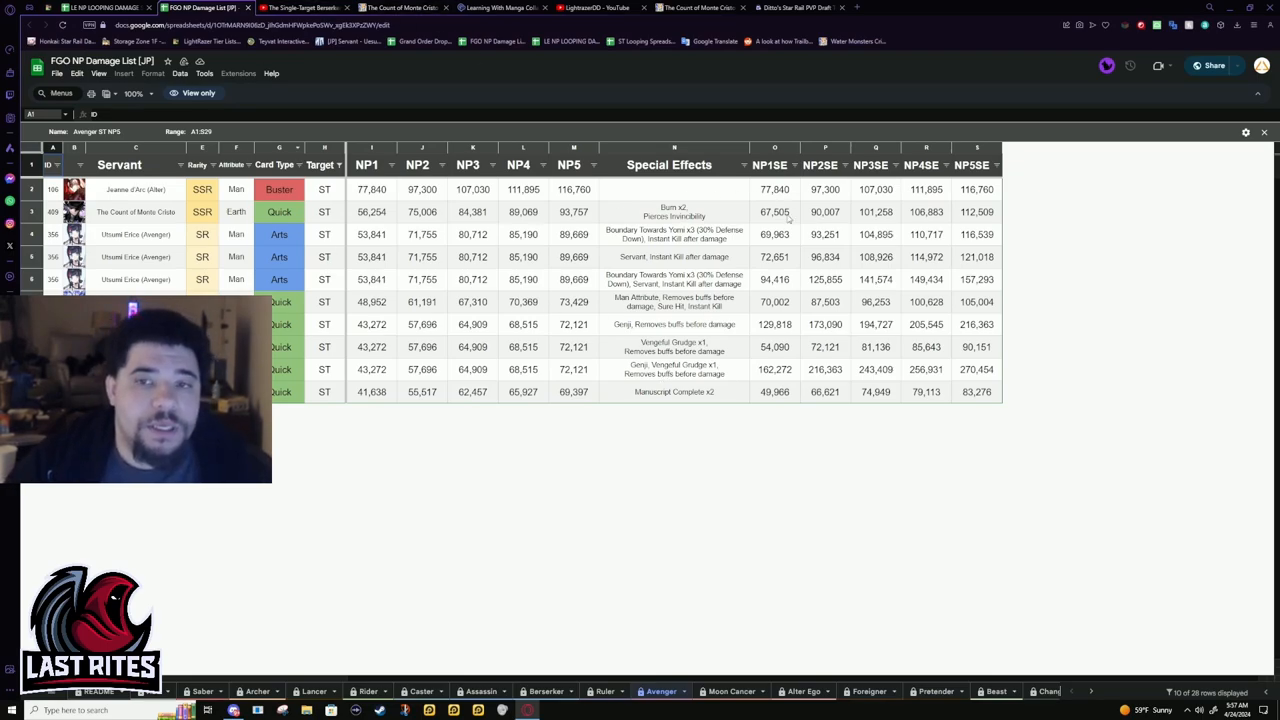
Check Monte Cristo's 56,254 NP1 and the 162,272 NP1SE figures, then zoom the sheet larger
left_click(372, 212)
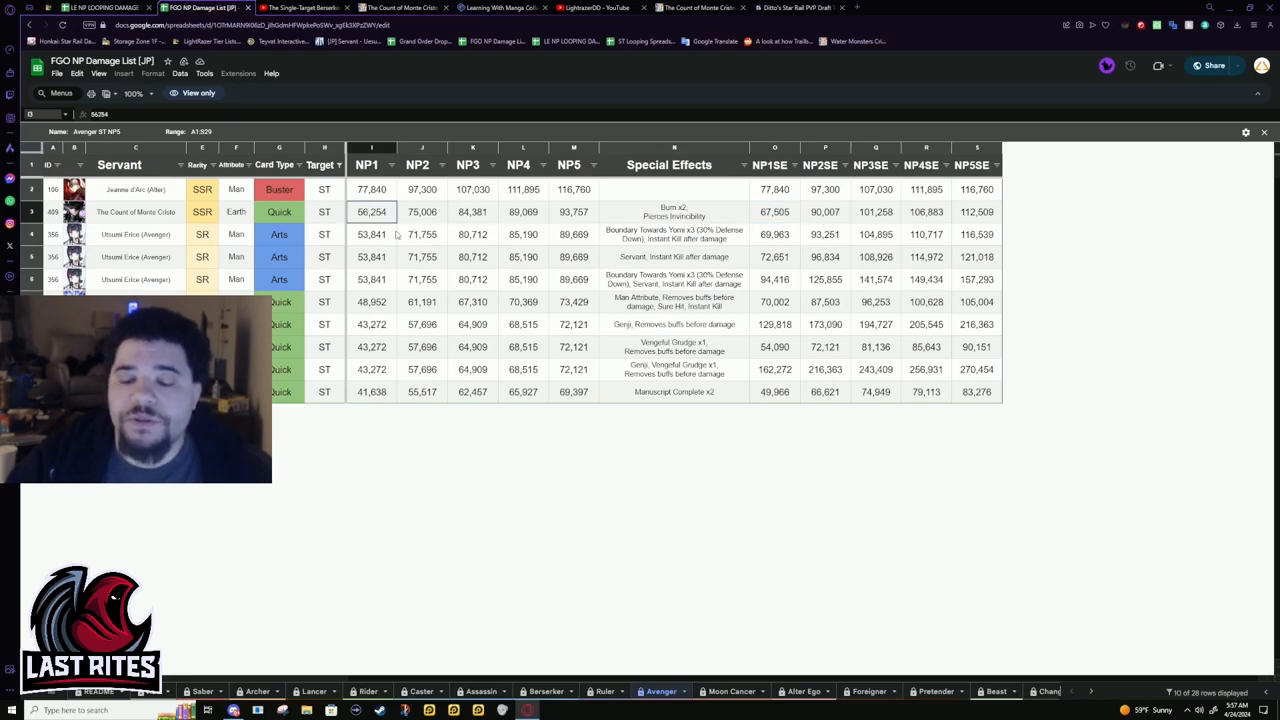
left_click(774, 348)
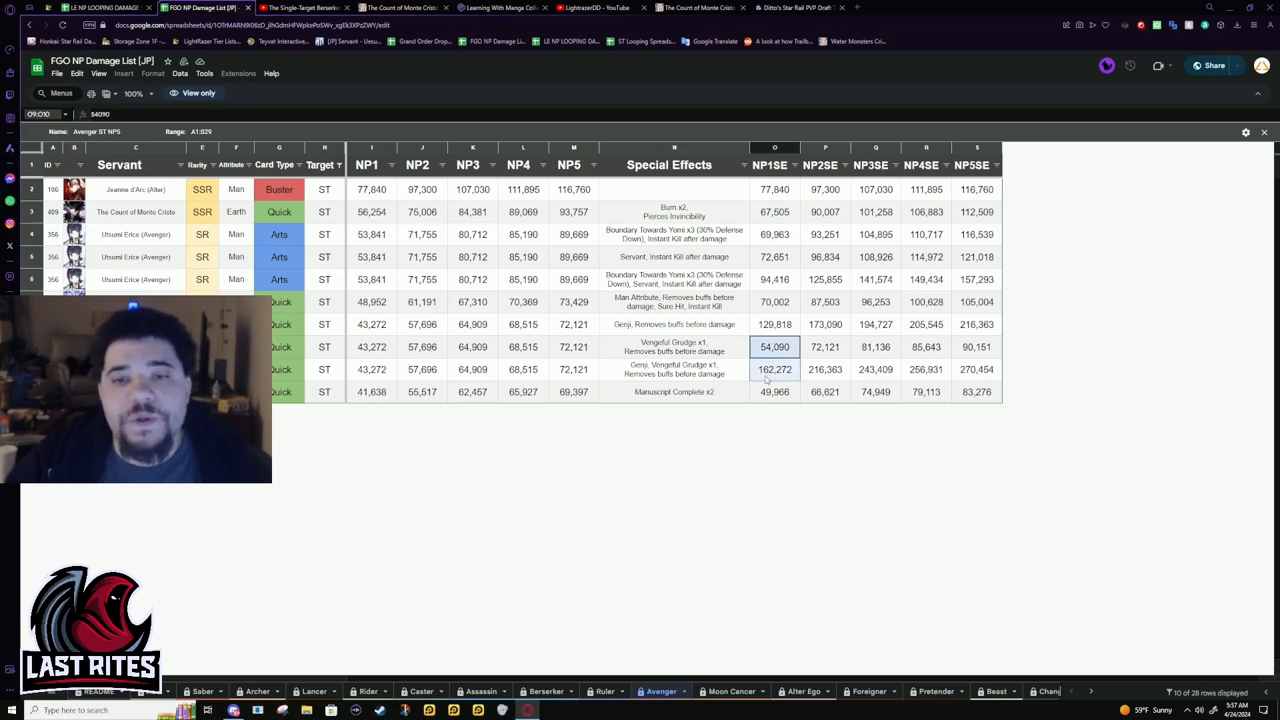
left_click(774, 368)
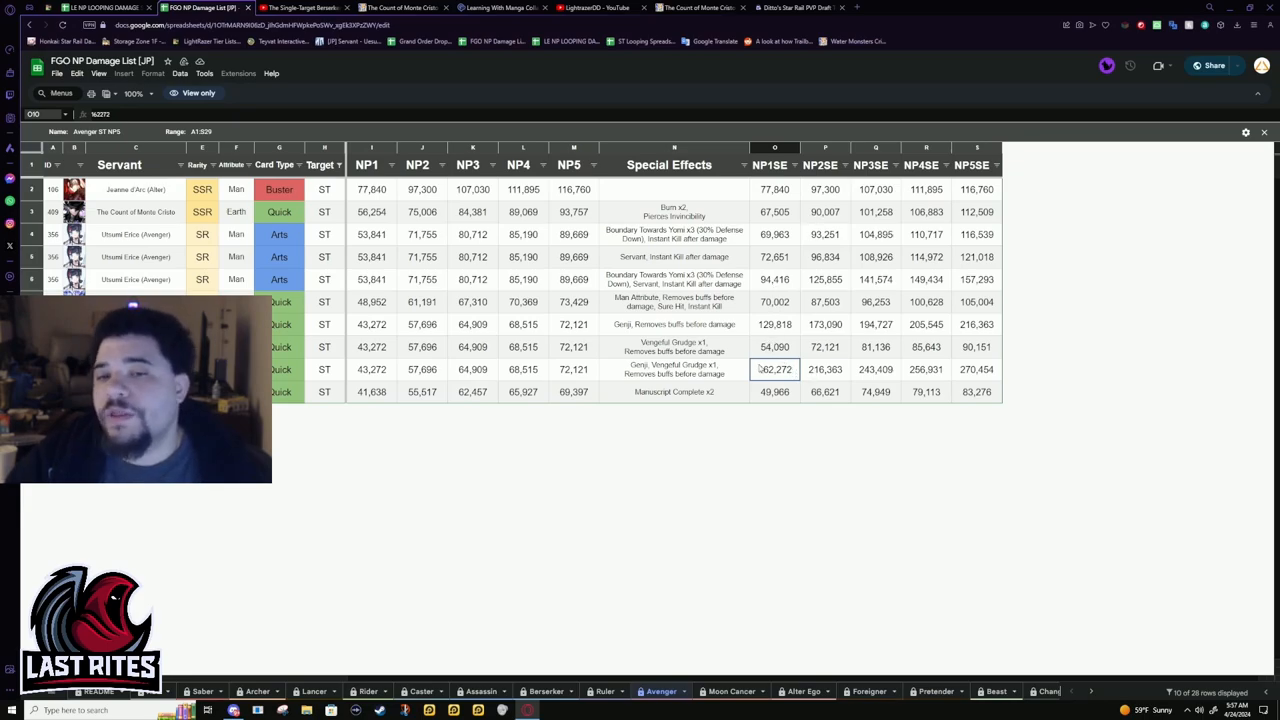
mouse_move(712, 316)
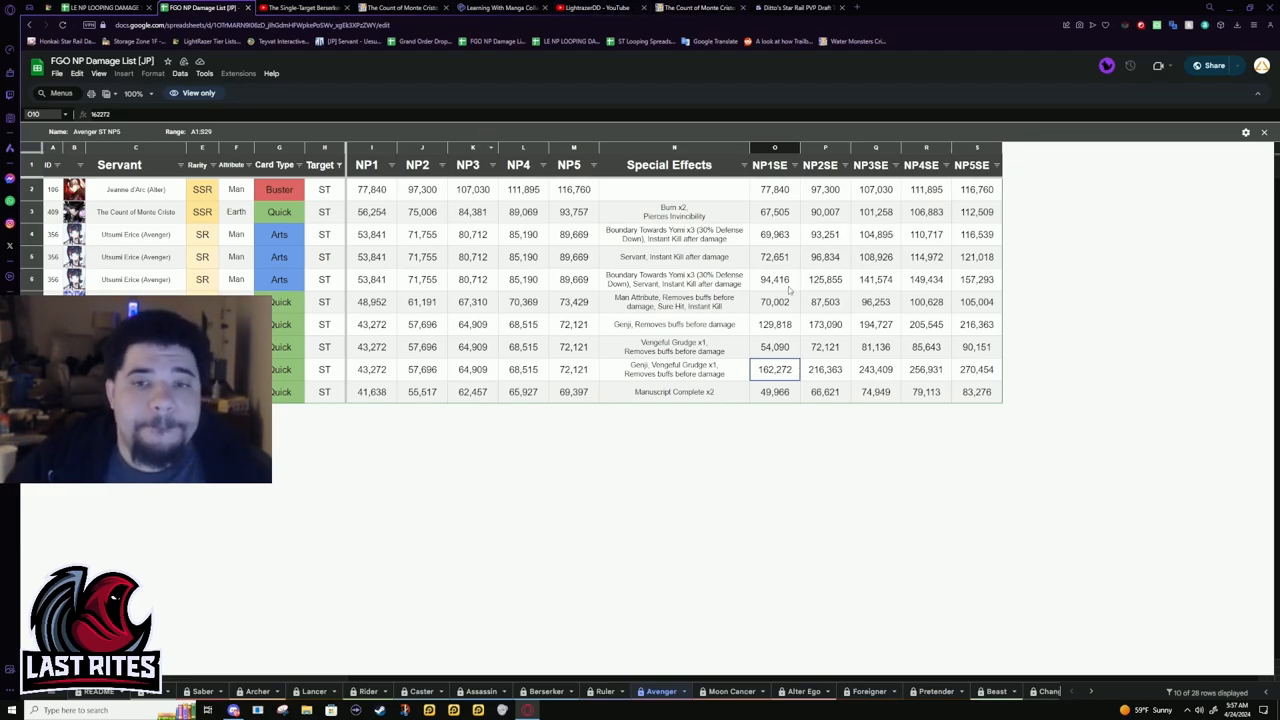
left_click(136, 94)
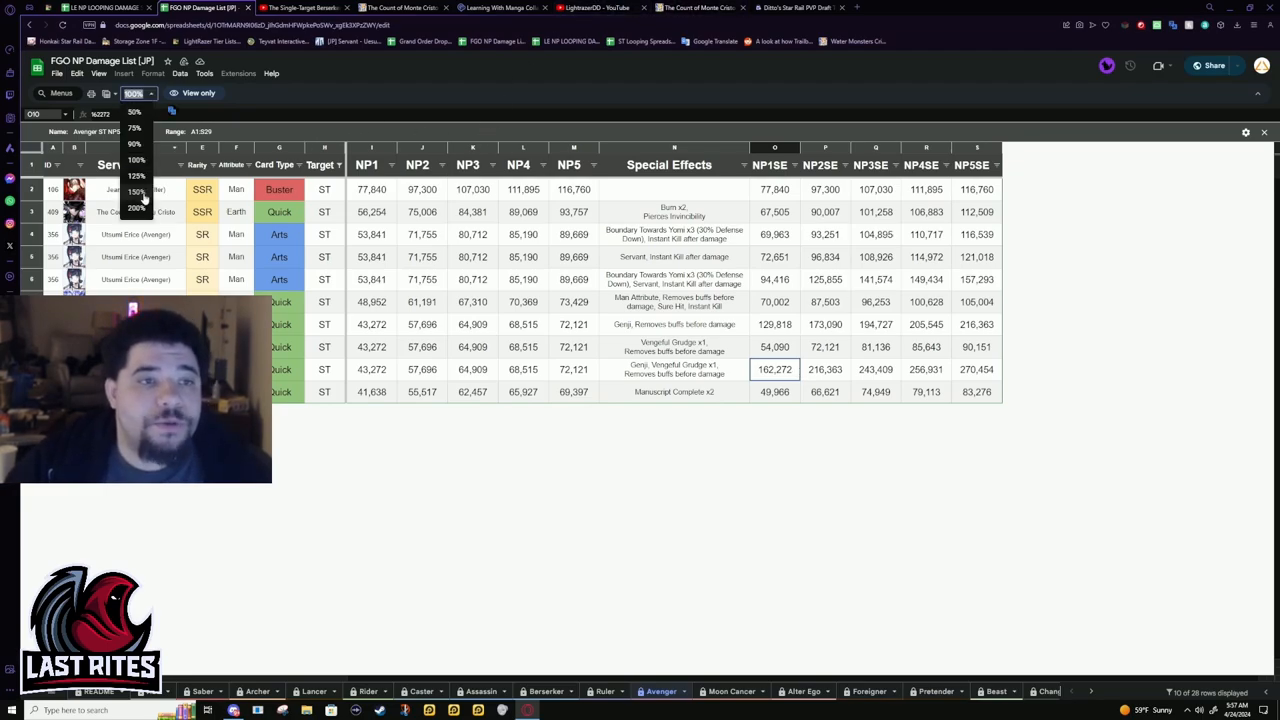
left_click(136, 192)
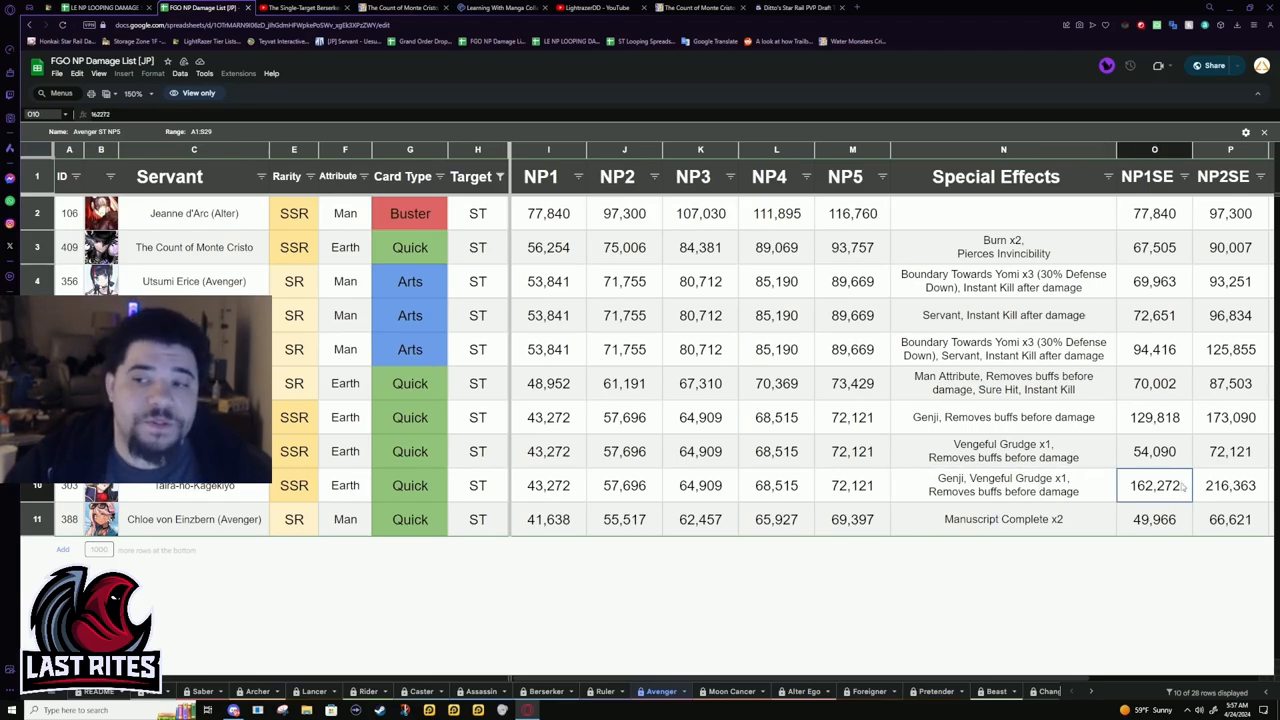
Compare other Avengers' NP1SE figures (162,272, 129,818, 54,090) and the Genji Vengeful Grudge x1 entry
left_click(1154, 248)
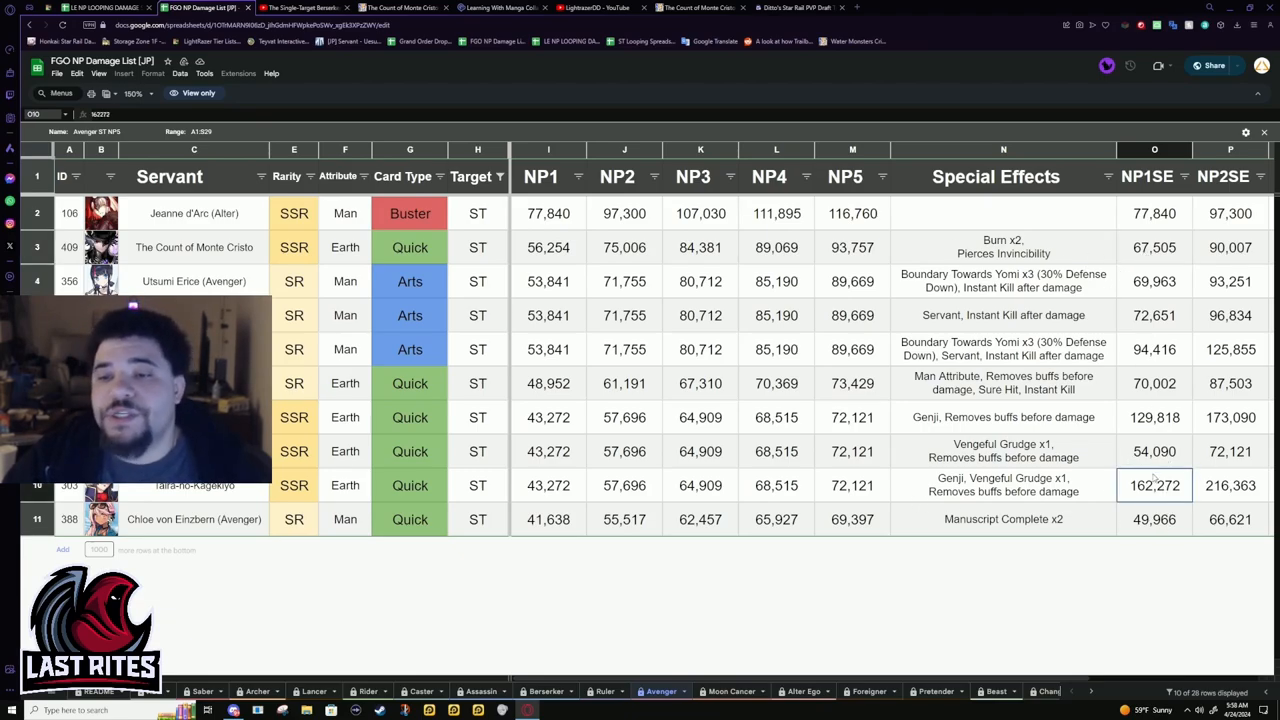
left_click(1154, 418)
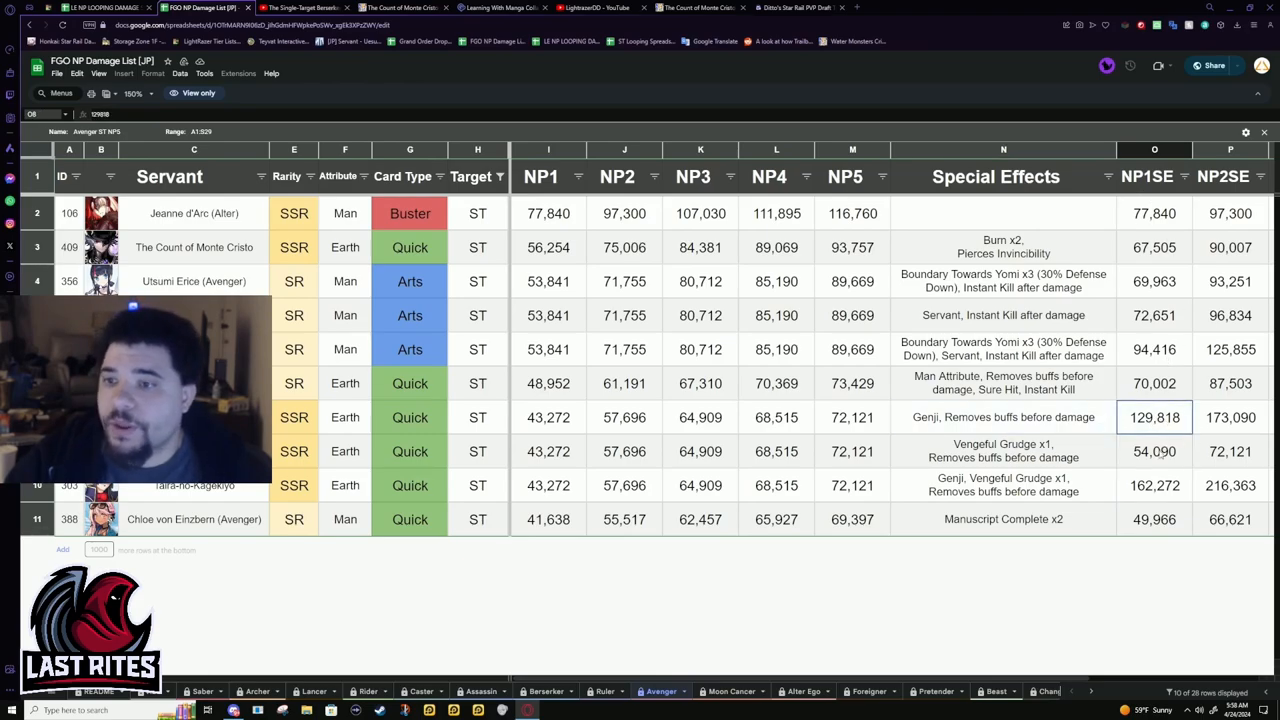
left_click(1154, 452)
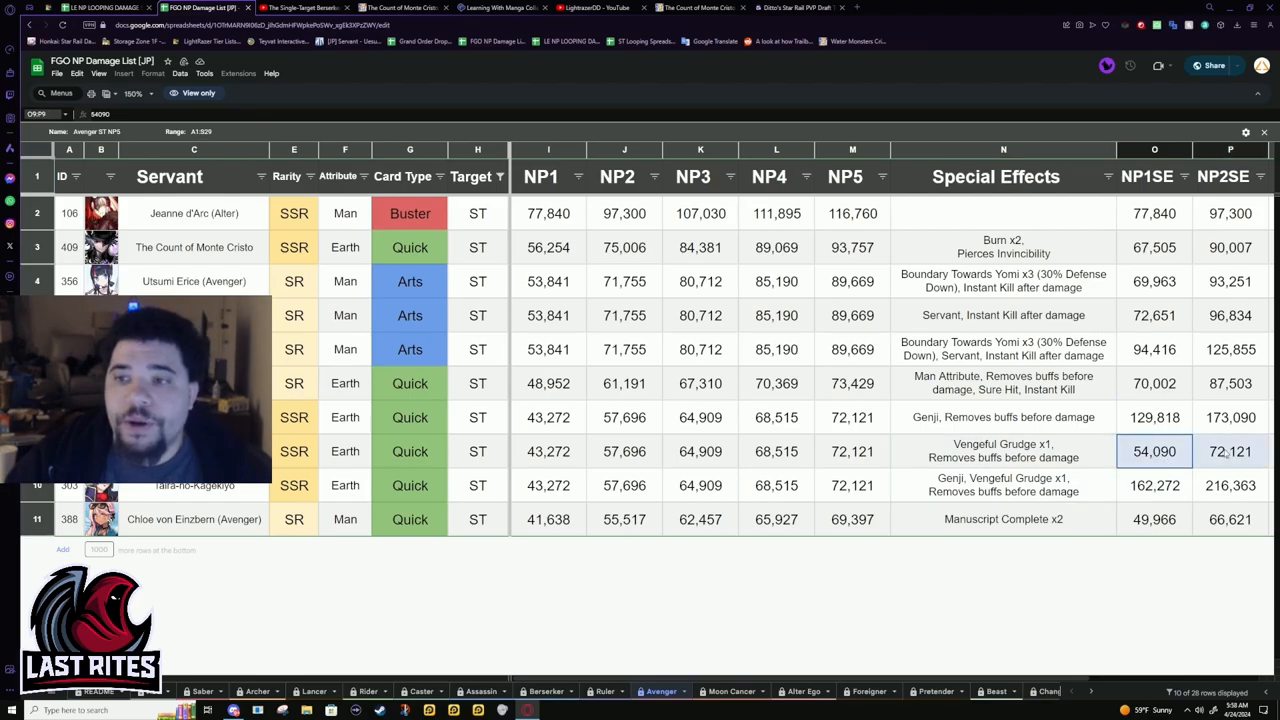
left_click(1154, 248)
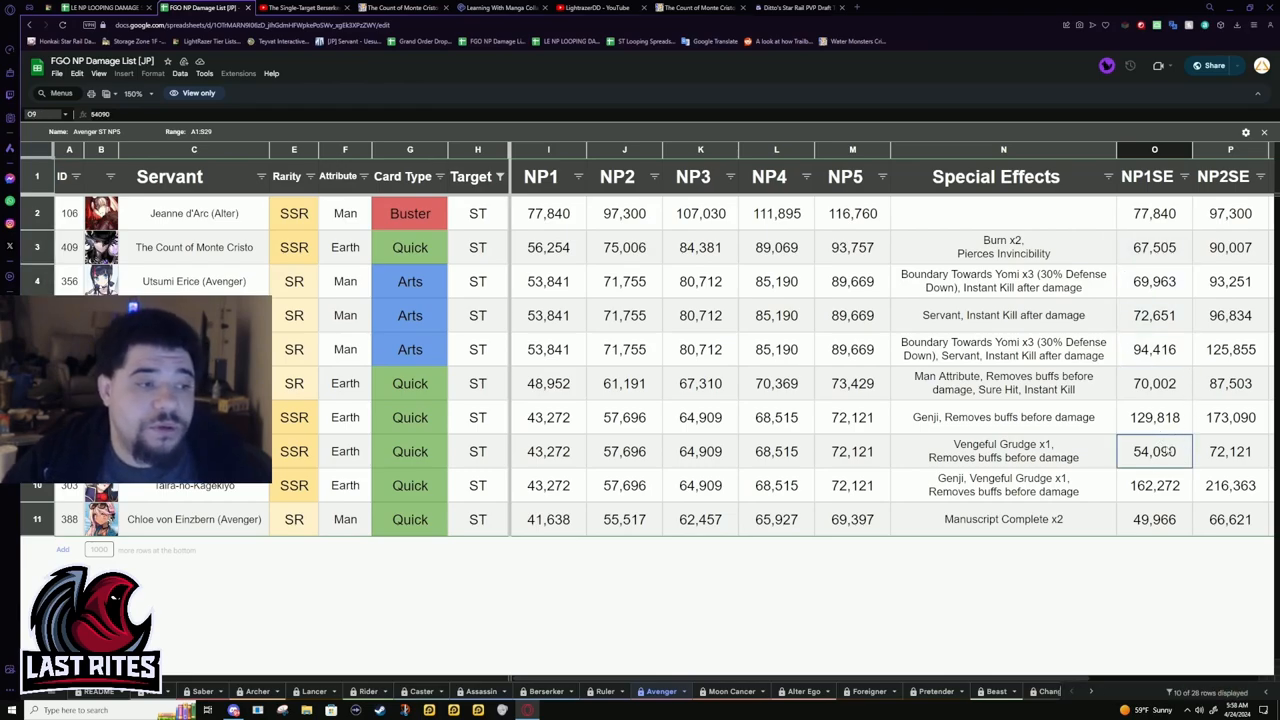
left_click(1004, 486)
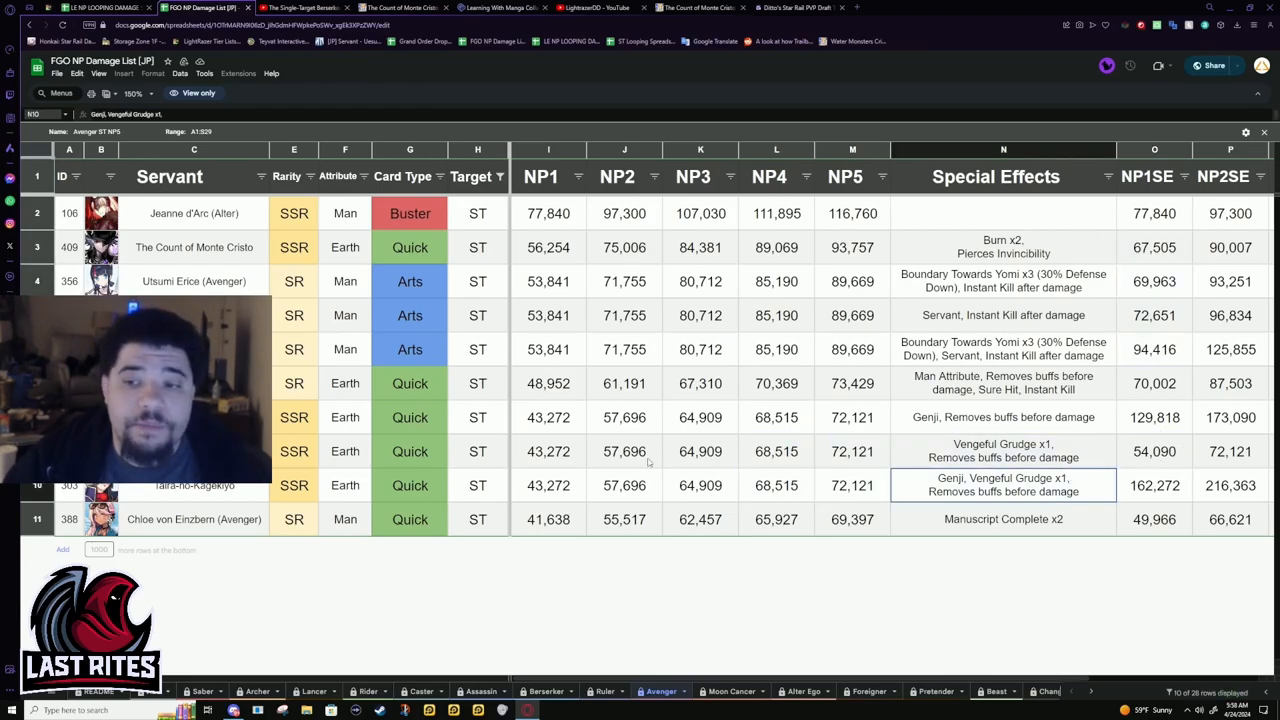
left_click(548, 452)
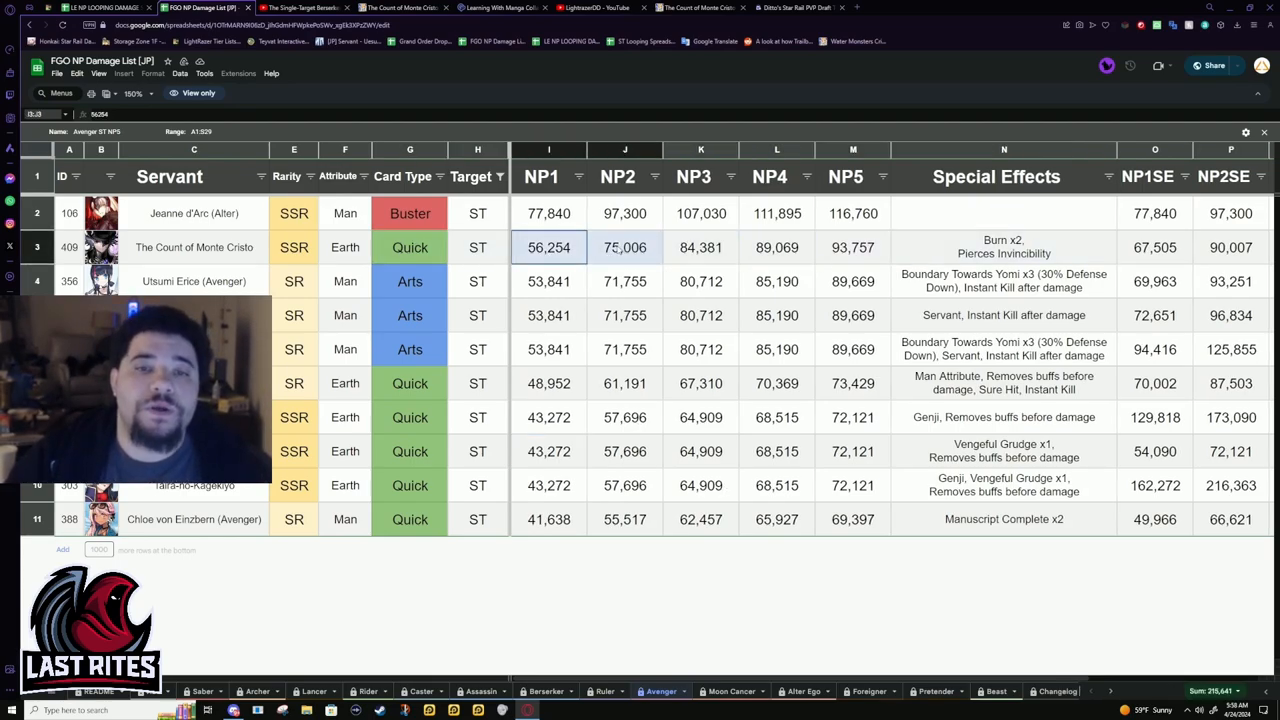
Recheck Monte Cristo's 56,254 NP1 and 67,505 NP1SE damage, then return to his wiki page
left_click(548, 248)
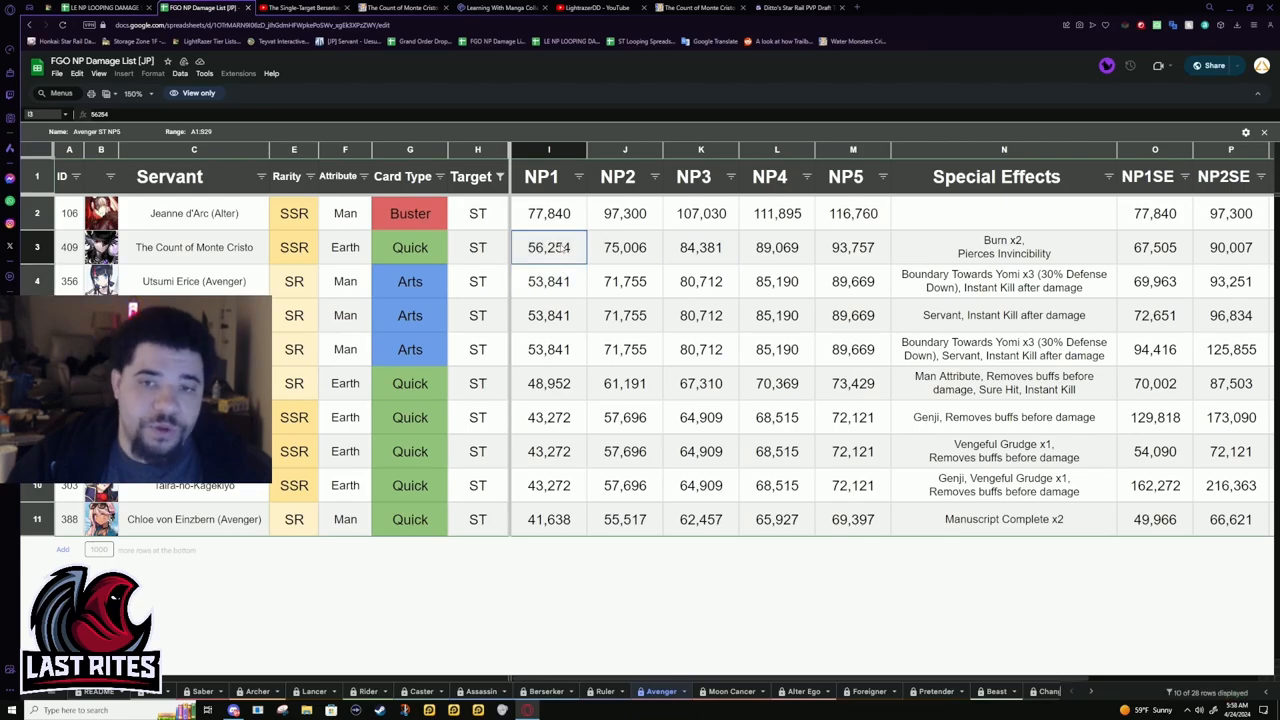
left_click(1156, 248)
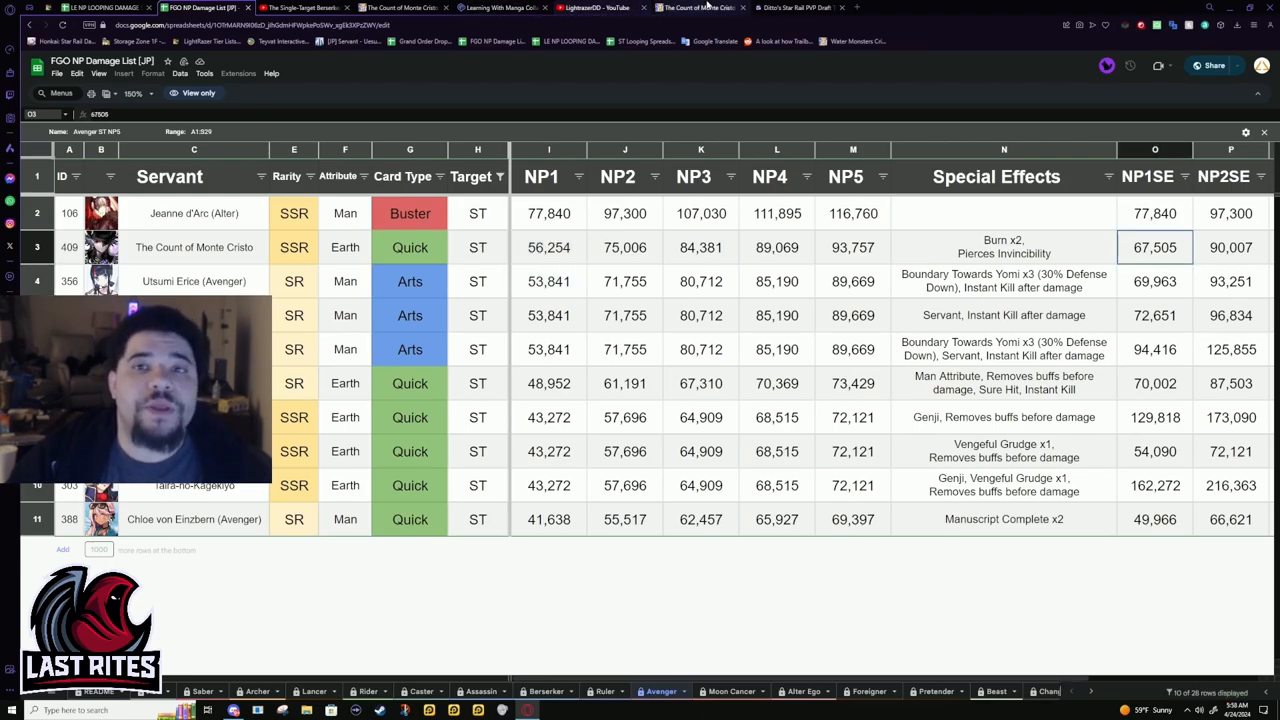
left_click(696, 8)
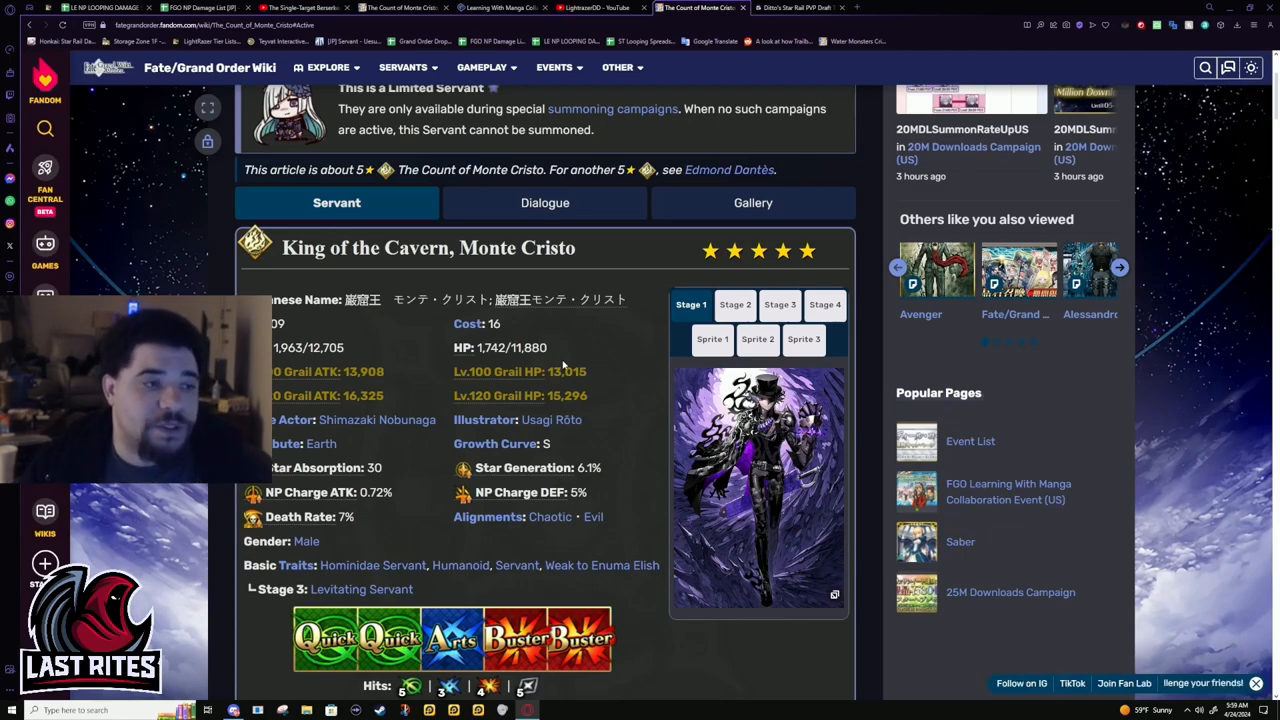
left_click(404, 68)
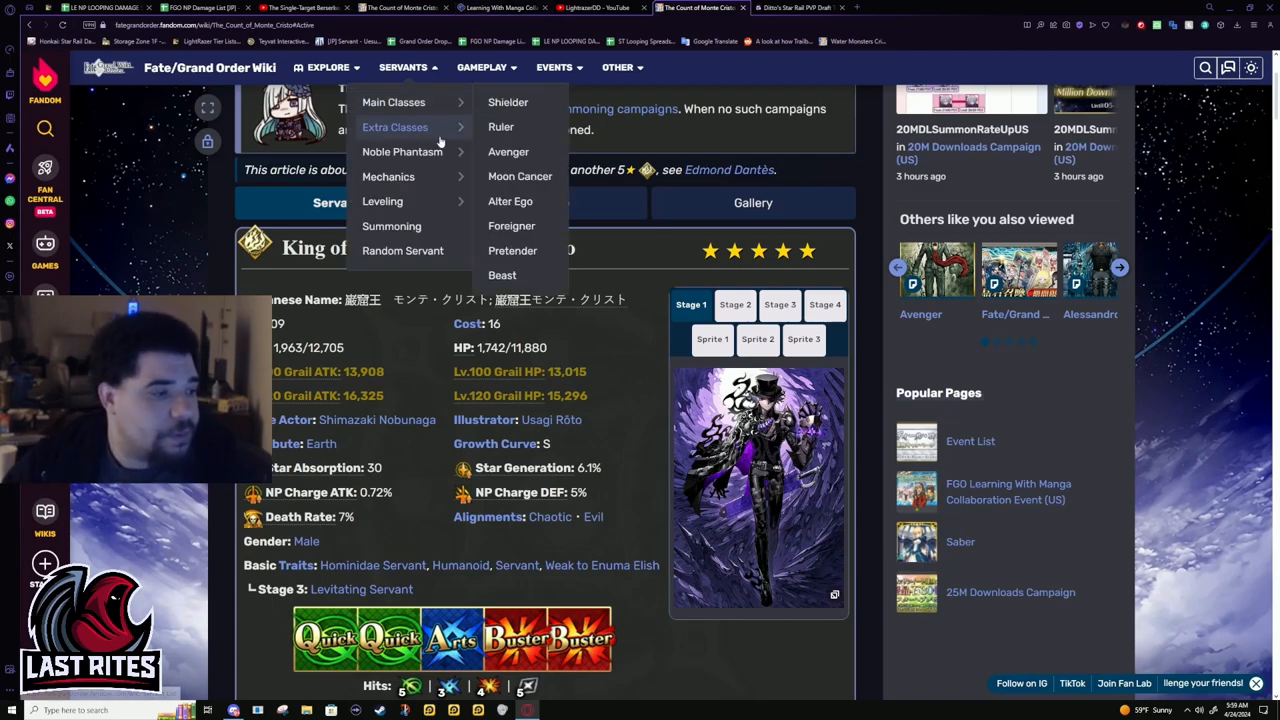